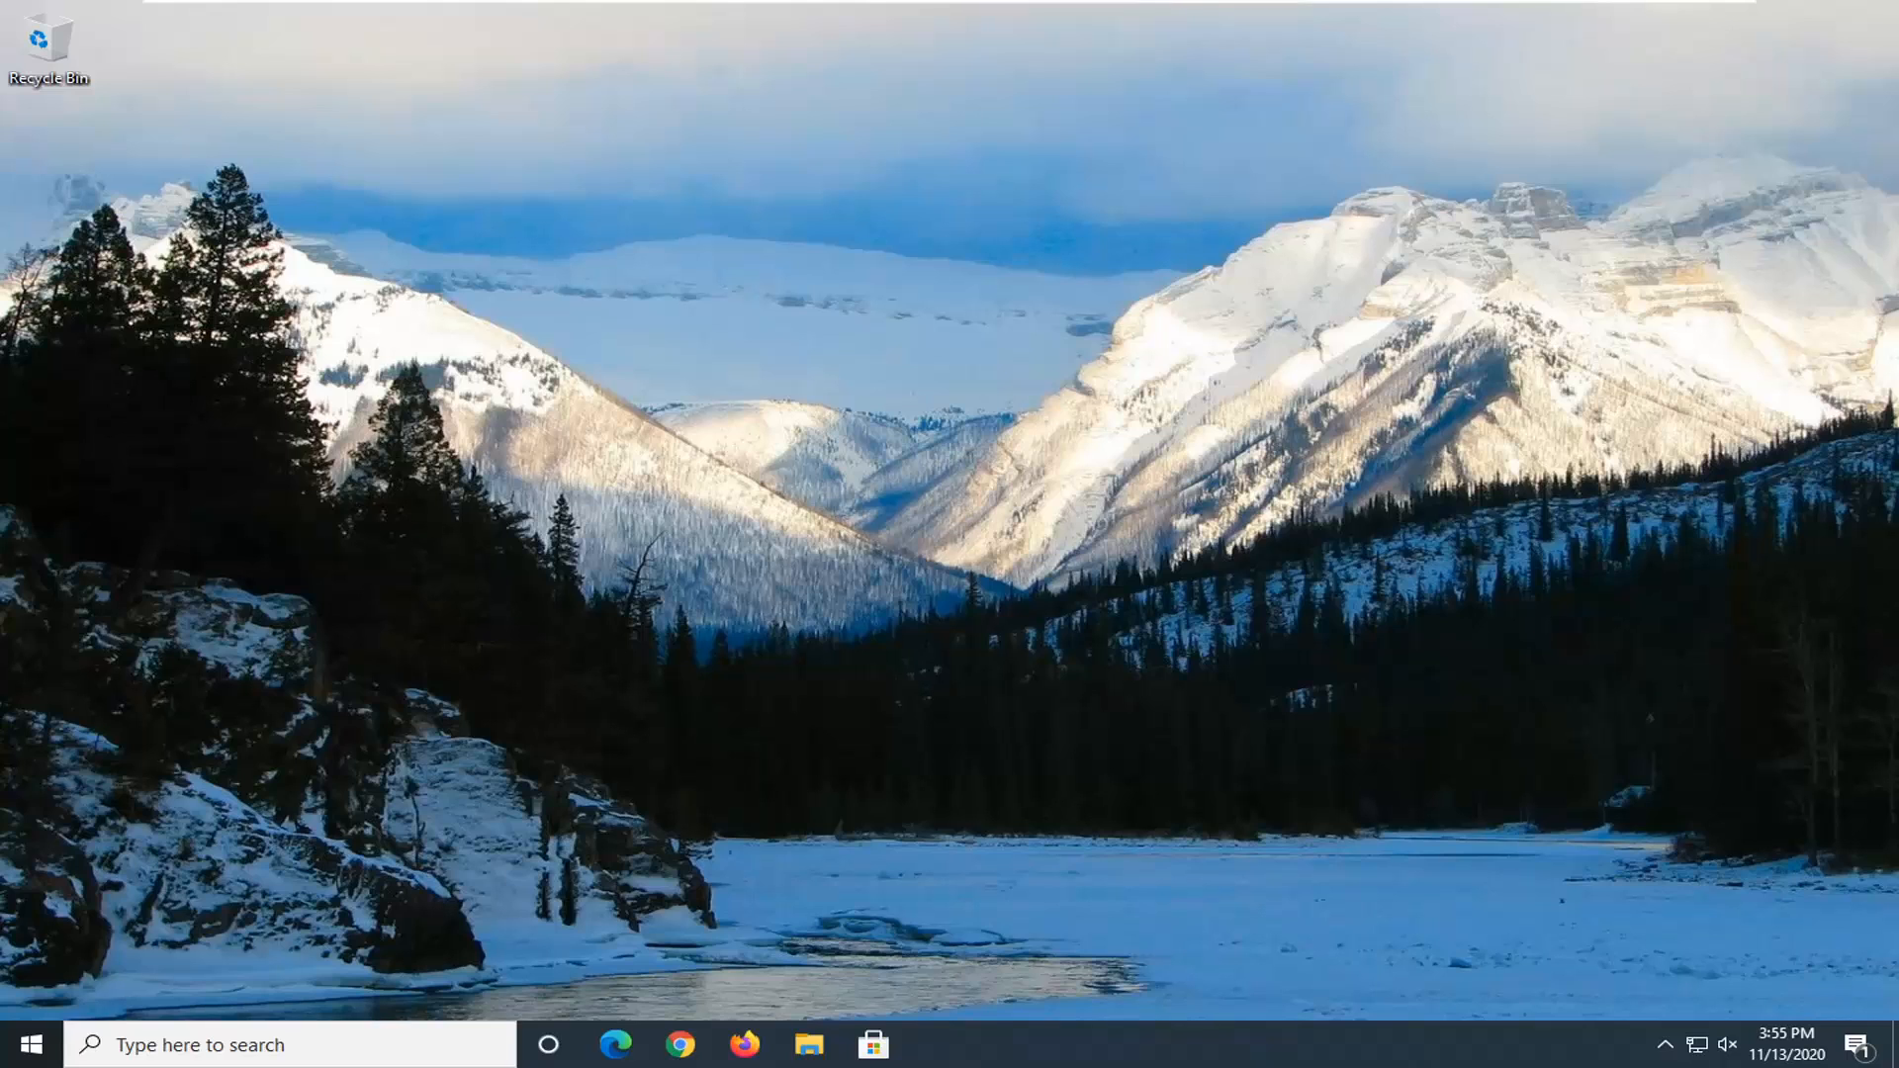
Search the Start menu for regedit and run Registry Editor as administrator.
left_click(24, 1044)
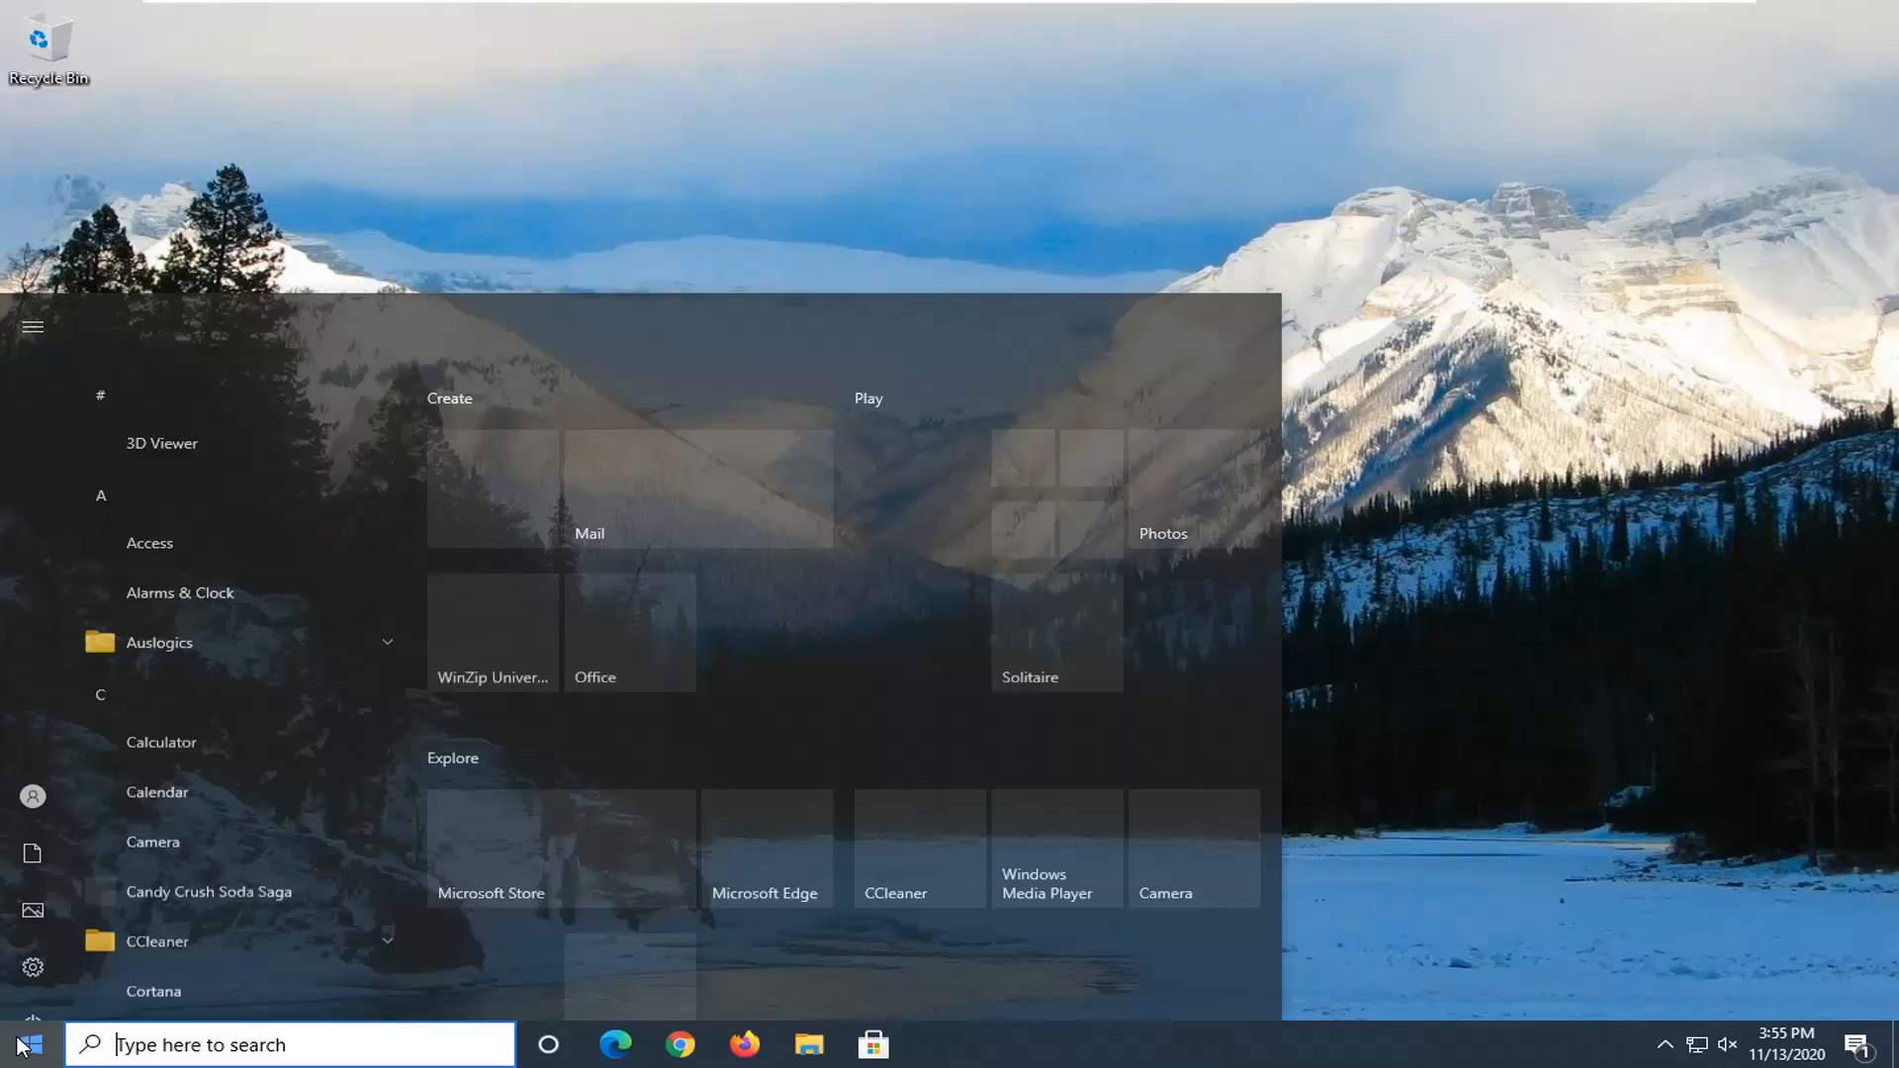
type("regedit")
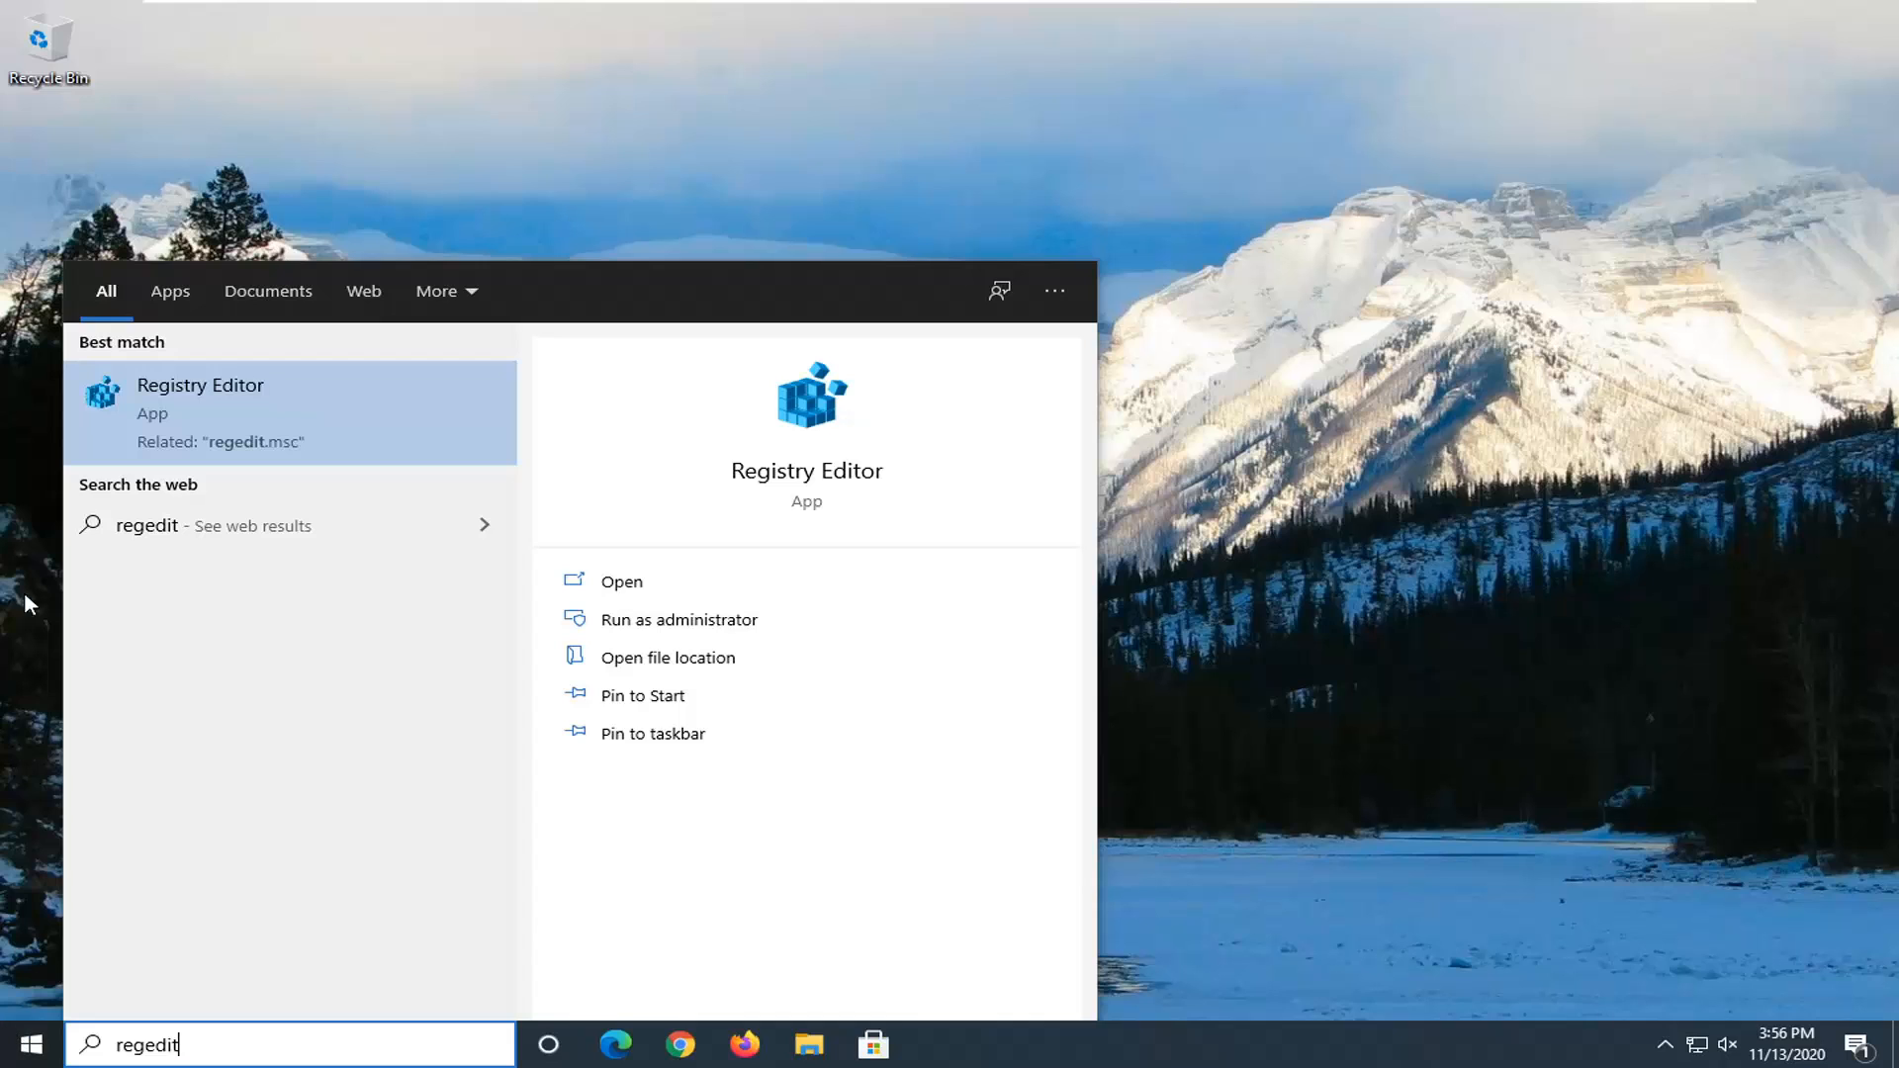
right_click(200, 411)
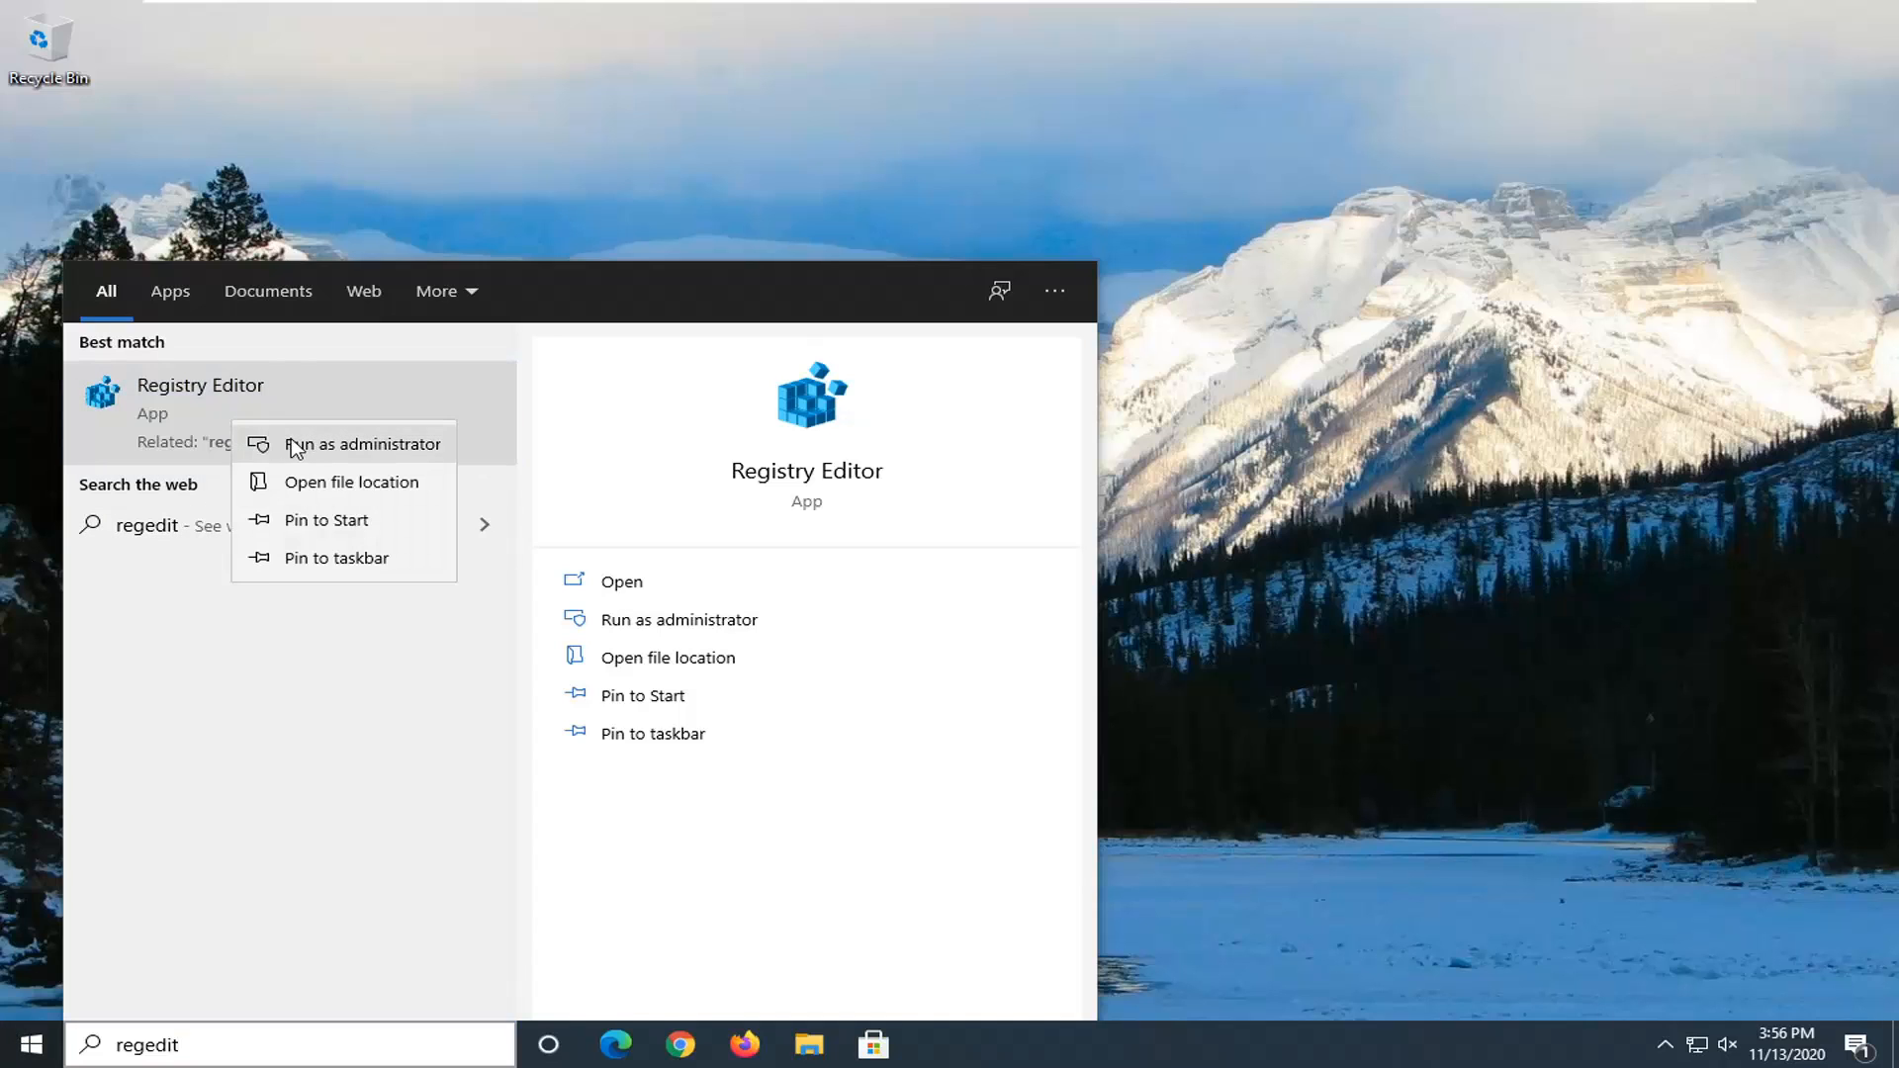
left_click(358, 443)
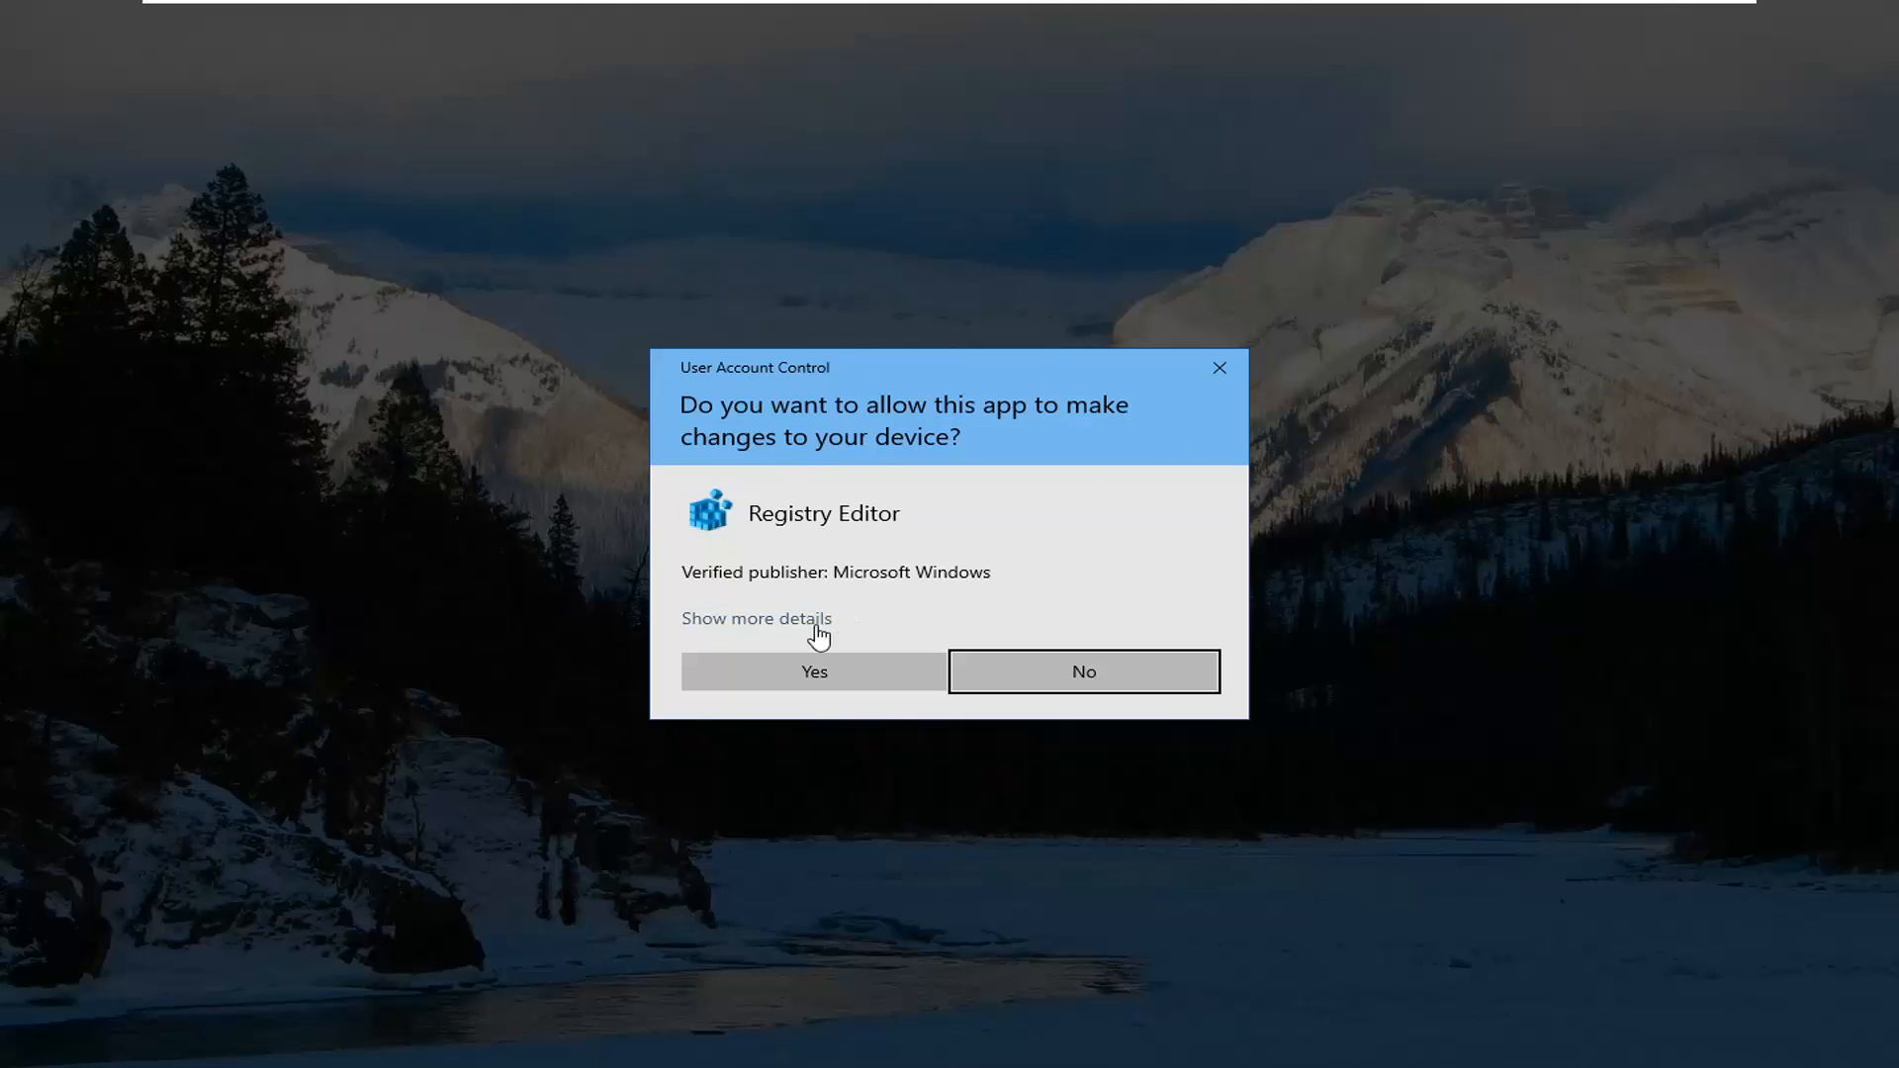
Approve the UAC prompt and set up a full registry export to the Desktop.
left_click(813, 671)
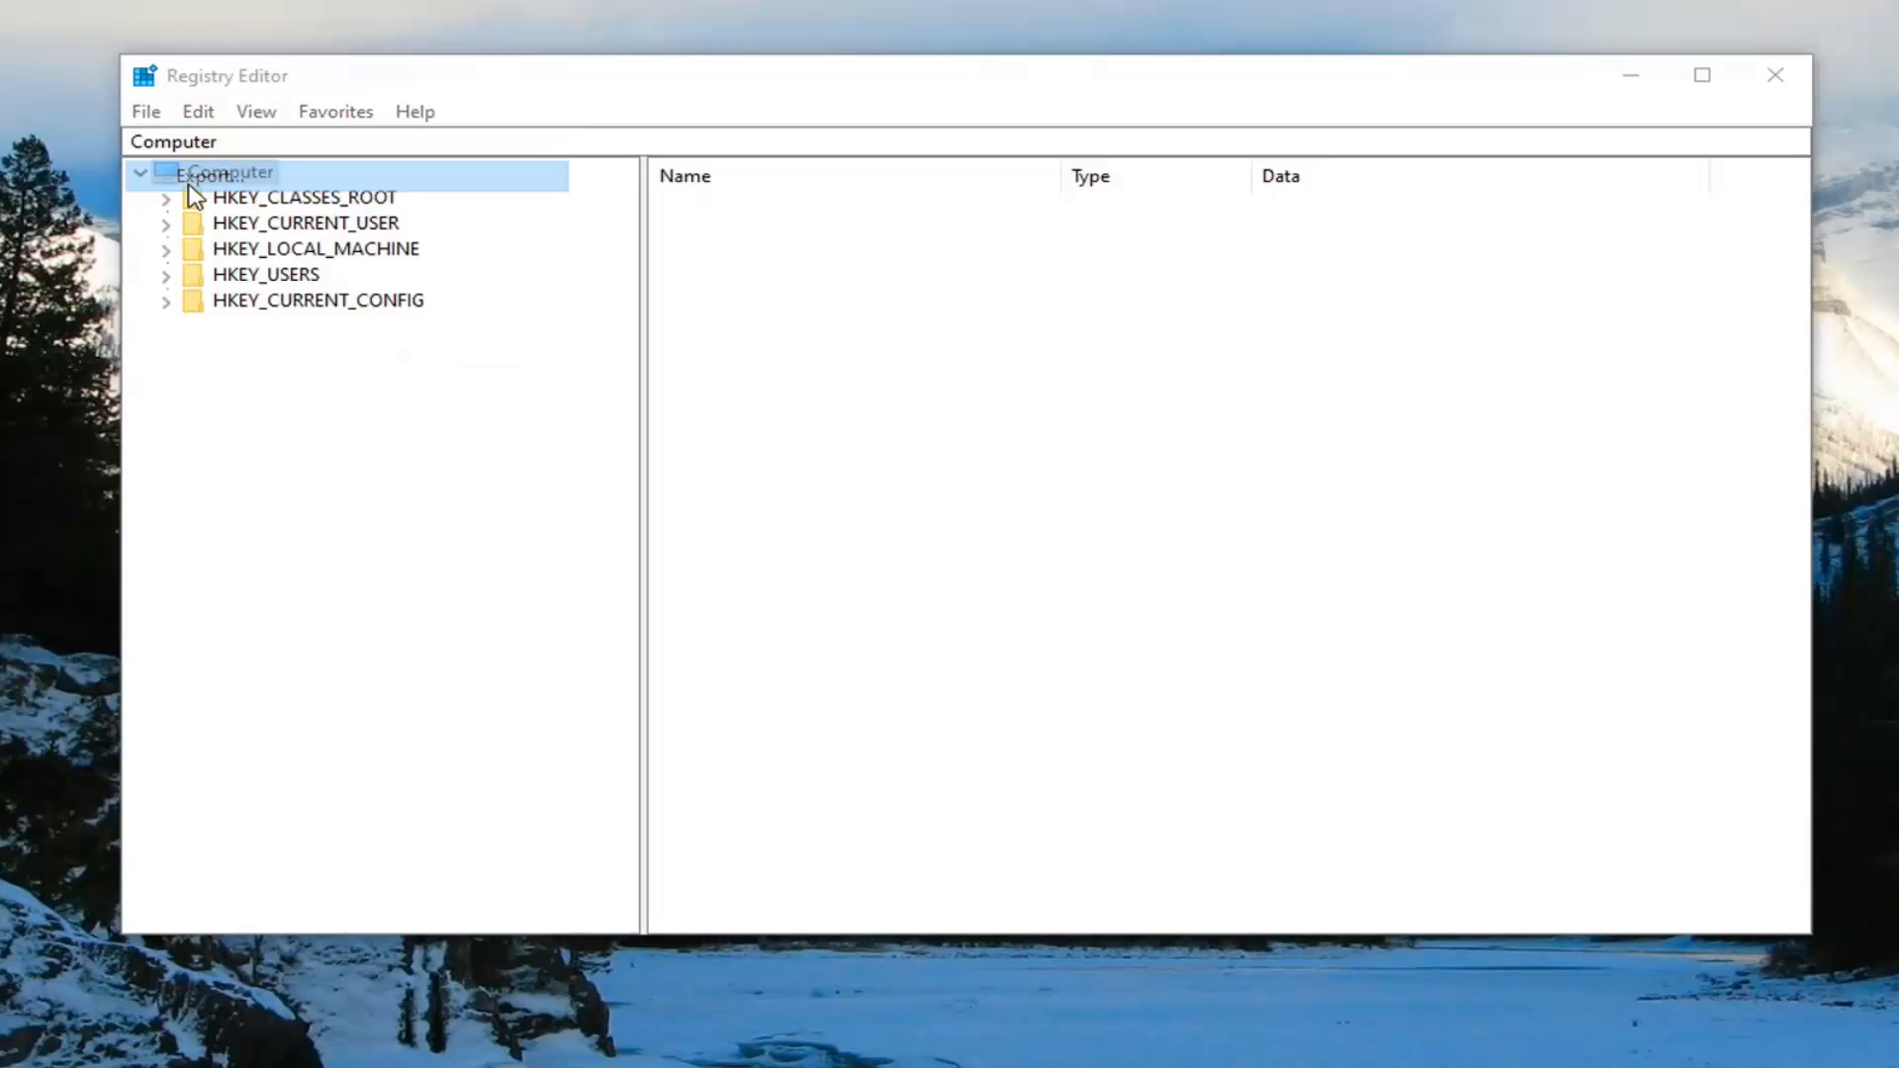
left_click(145, 110)
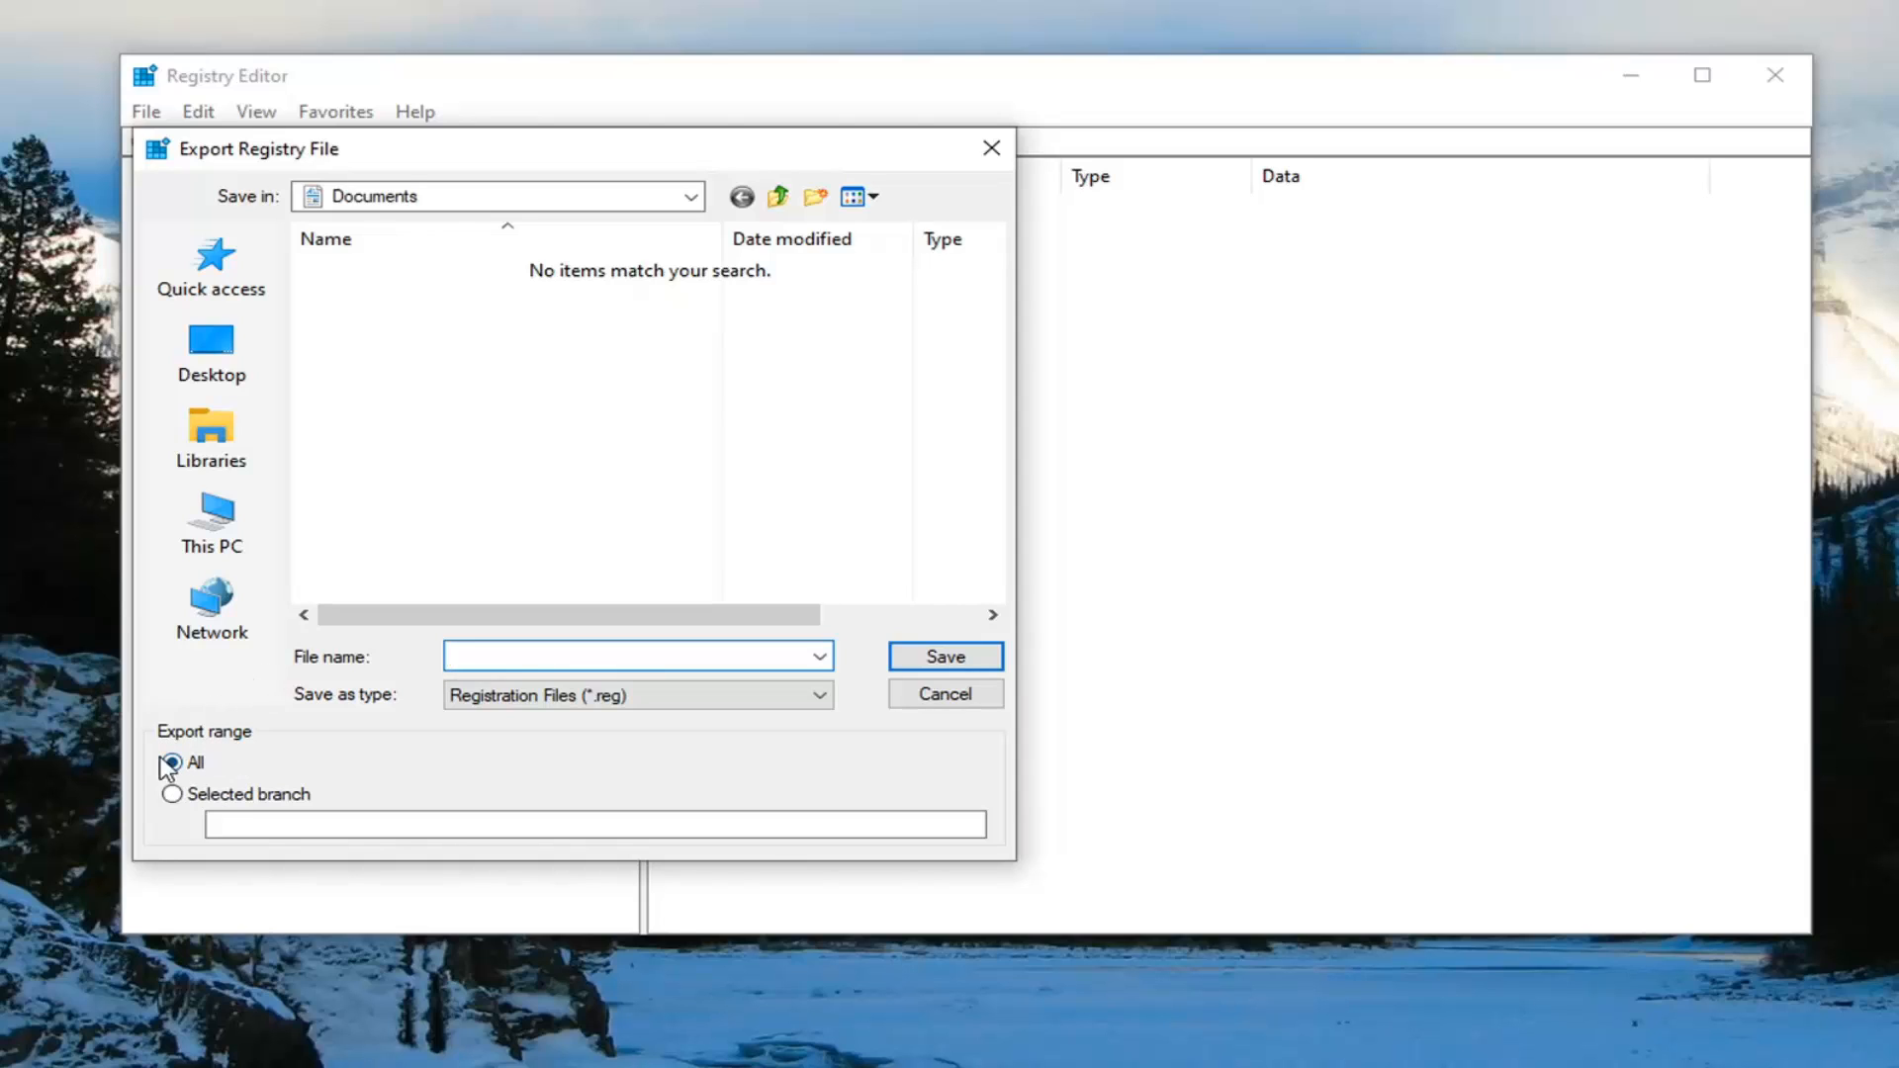
left_click(210, 351)
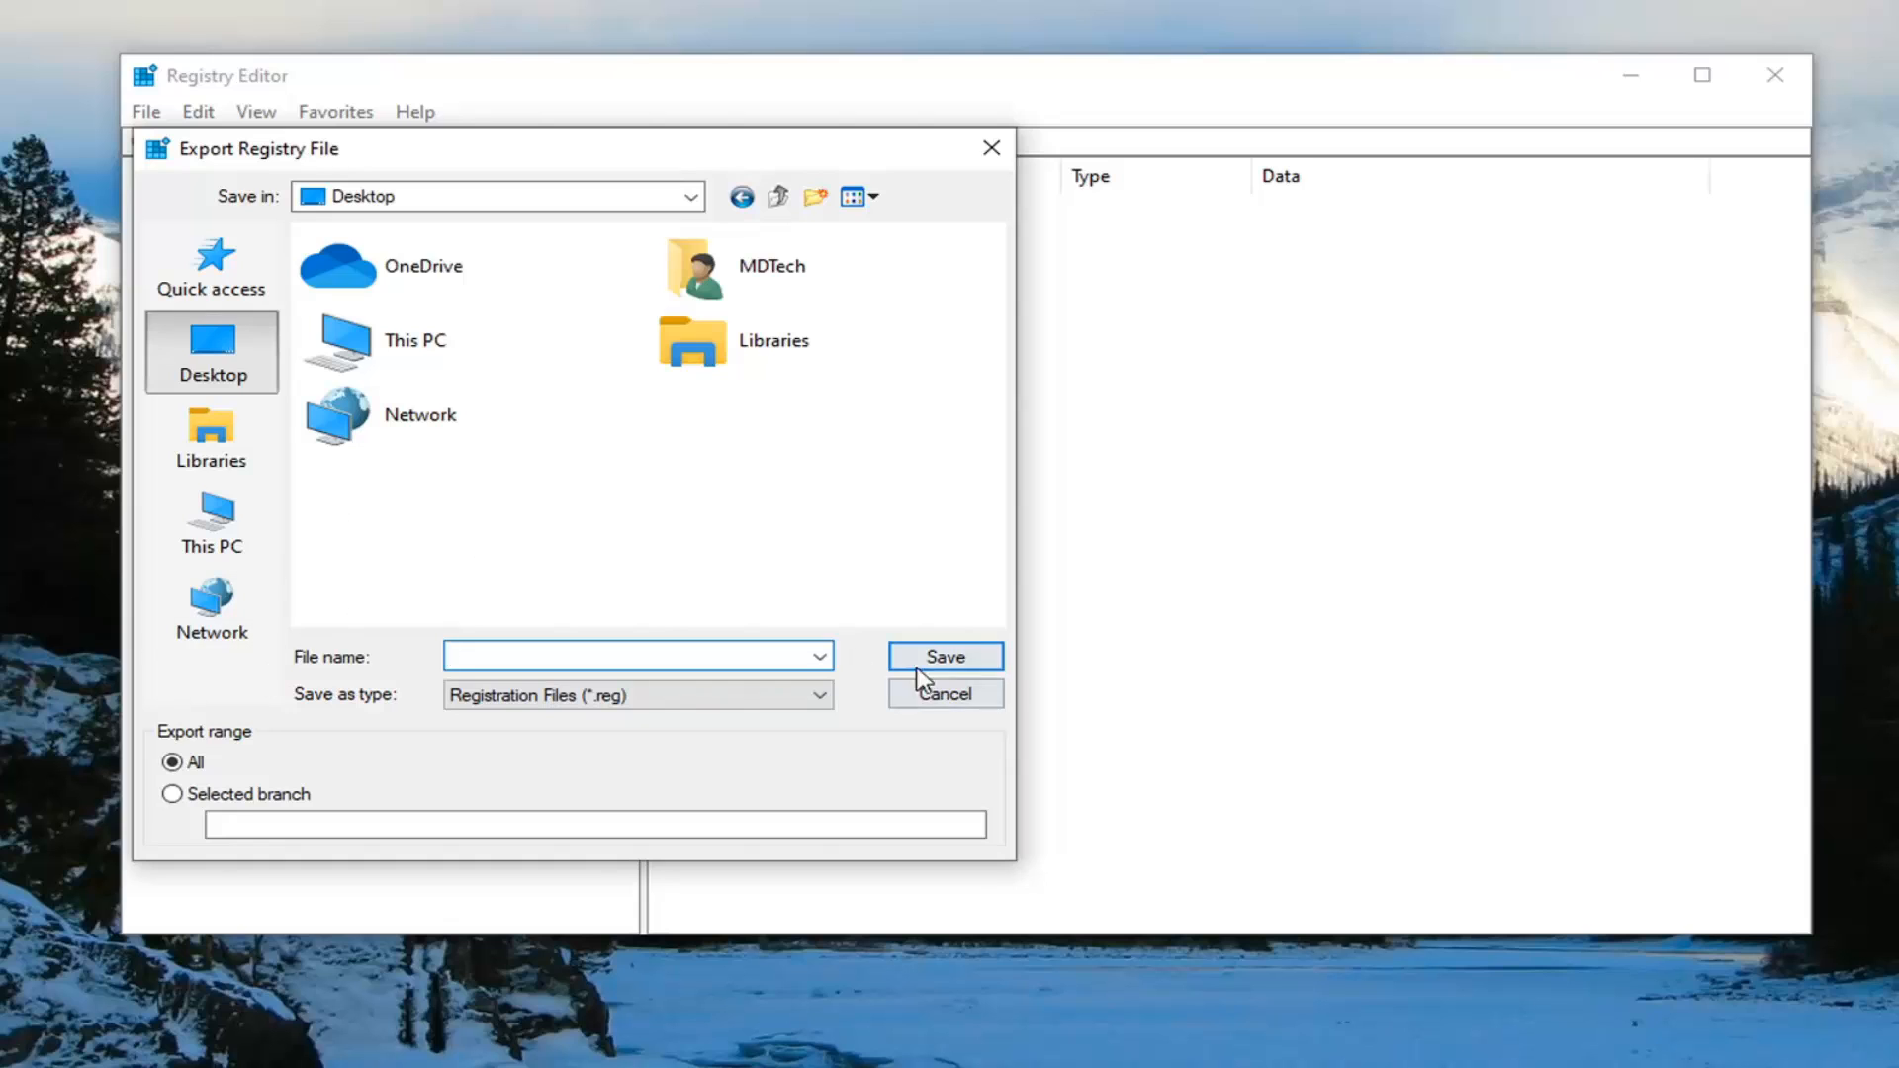
left_click(944, 692)
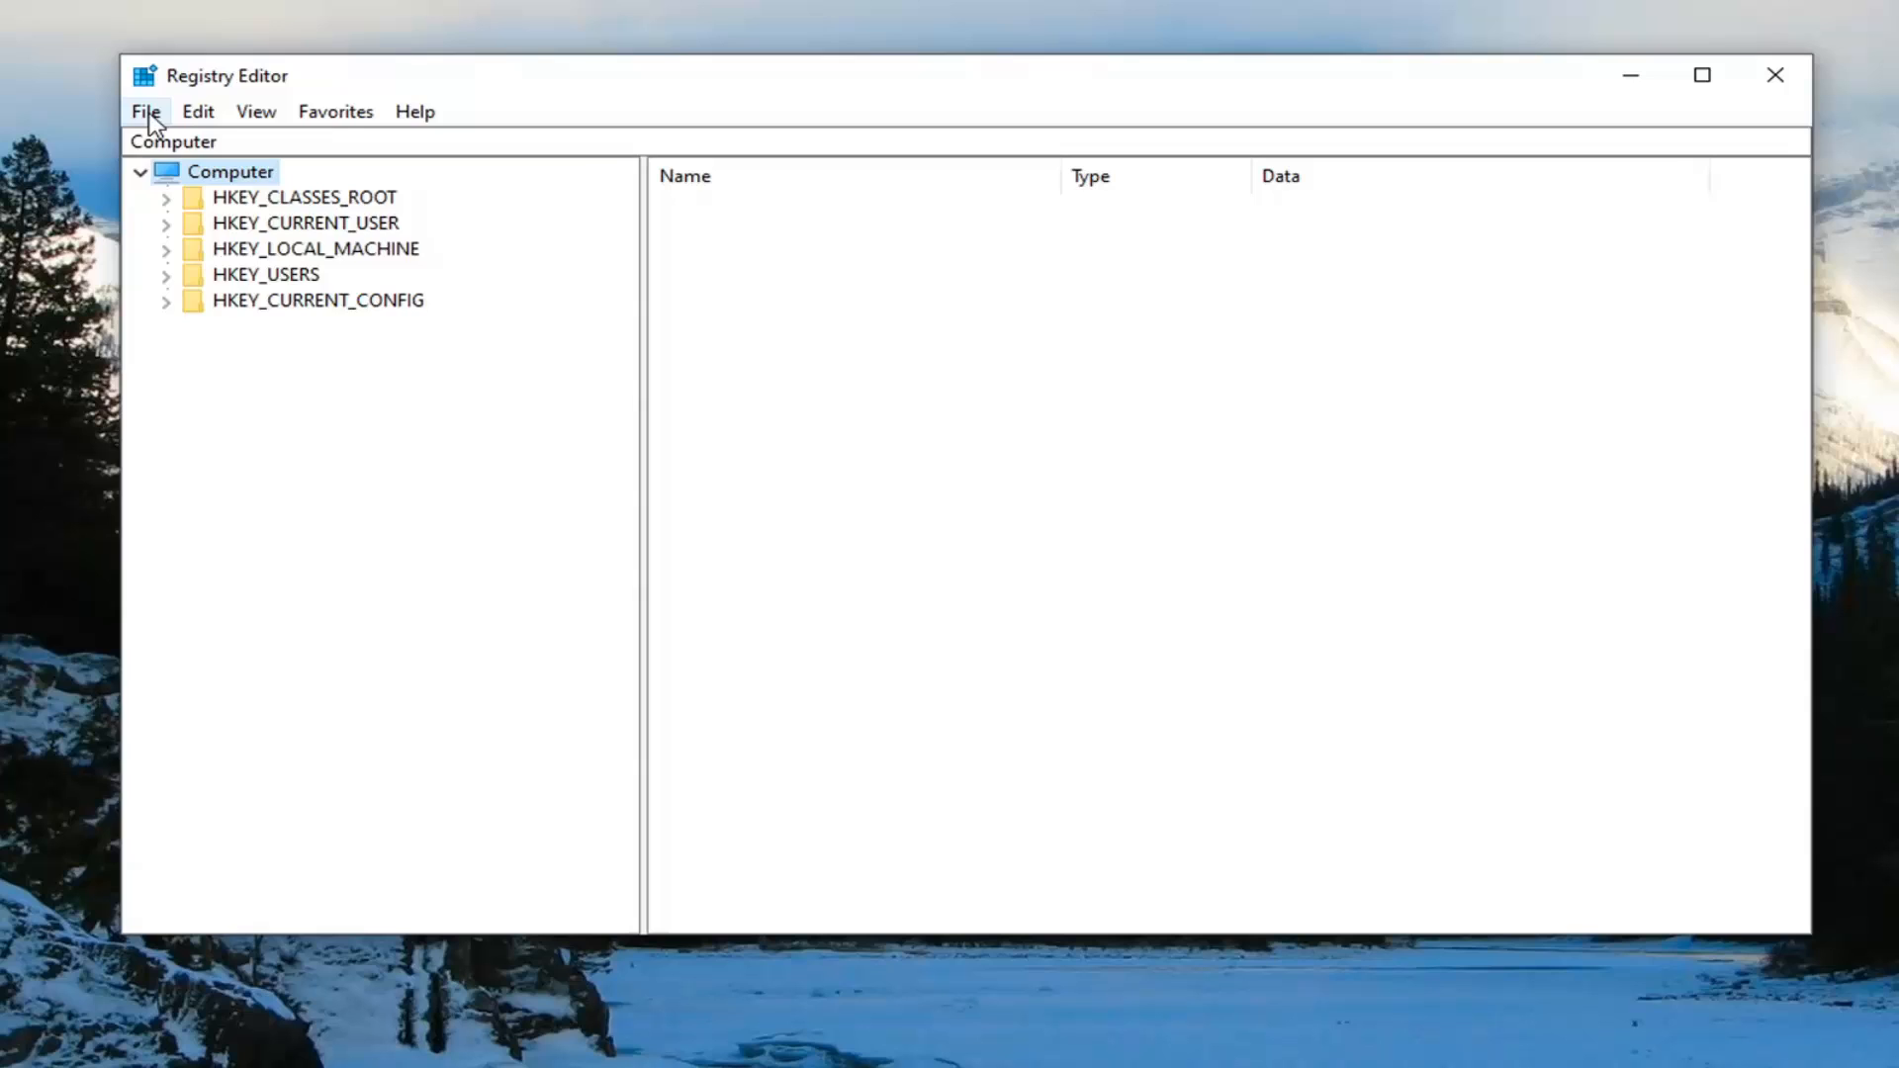
left_click(144, 110)
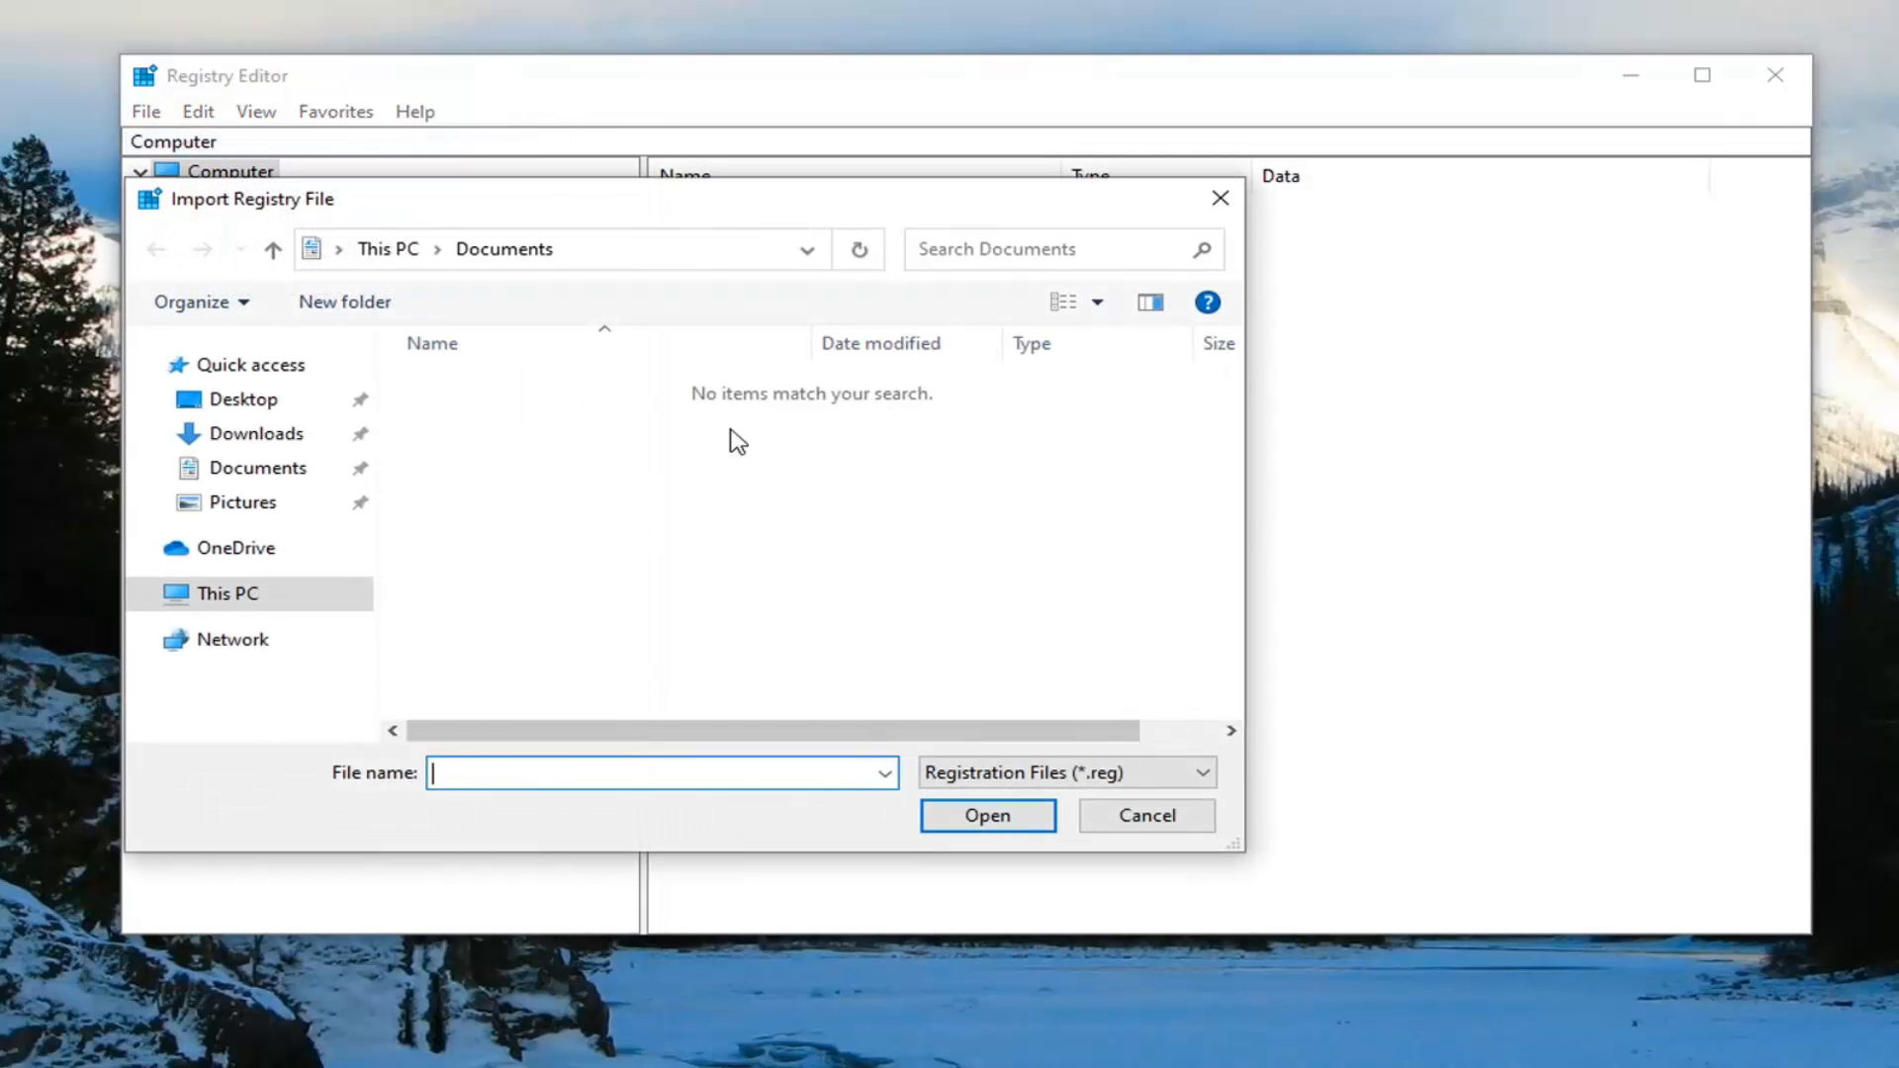
left_click(243, 399)
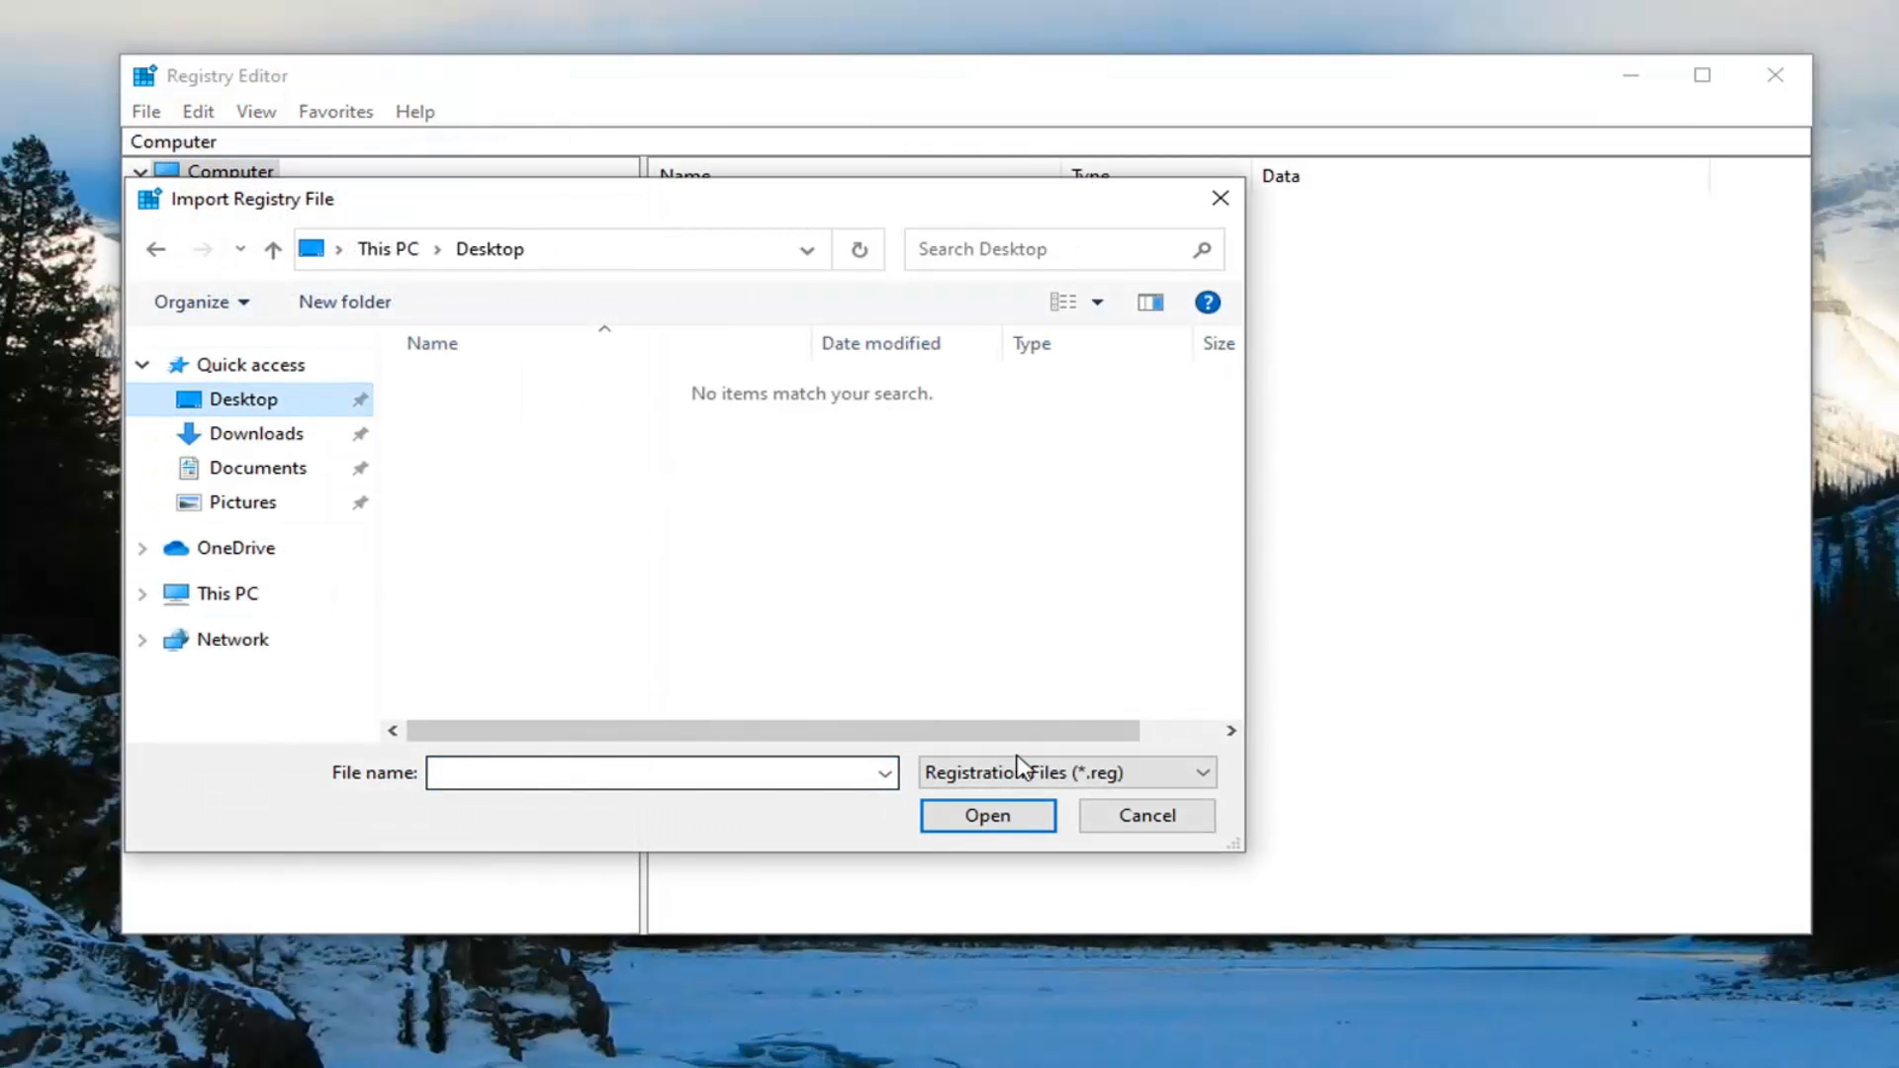
left_click(1143, 815)
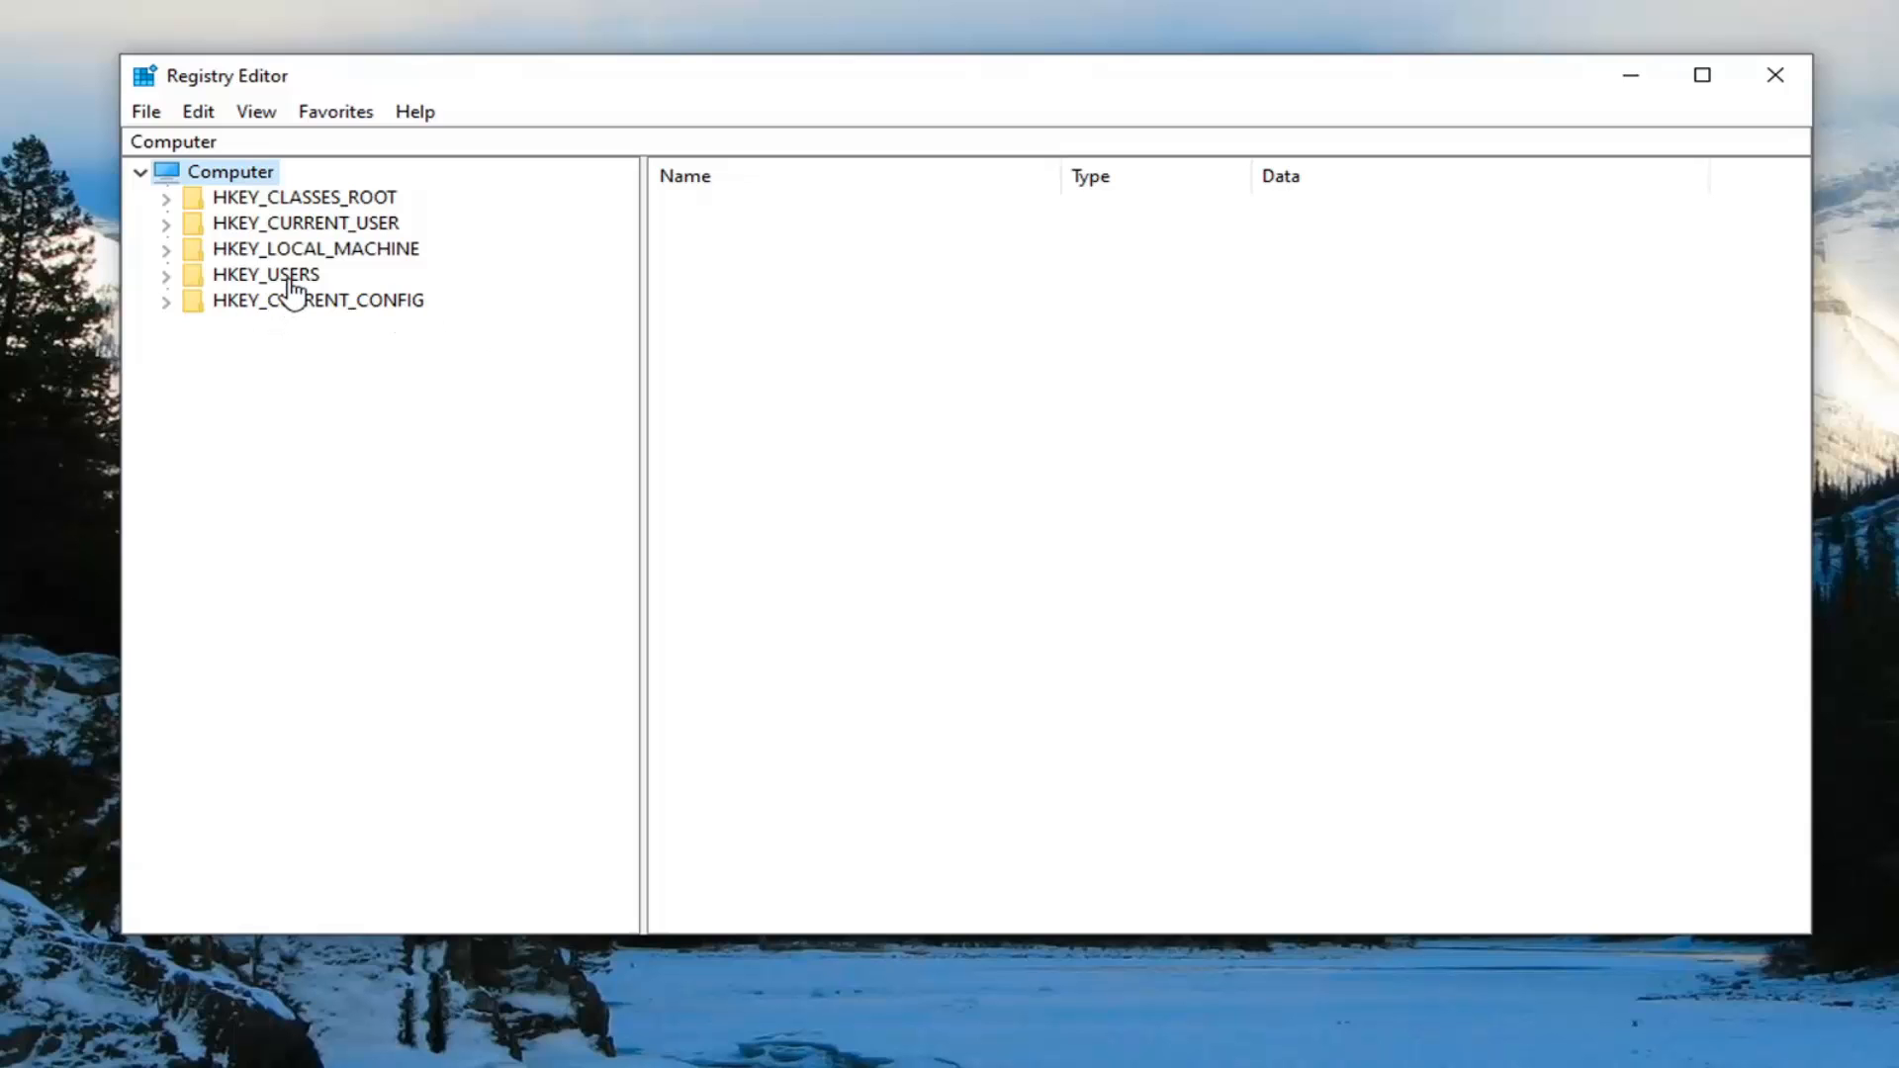
Expand HKEY_CURRENT_USER and select the Photoshop 120.0 key.
left_click(305, 223)
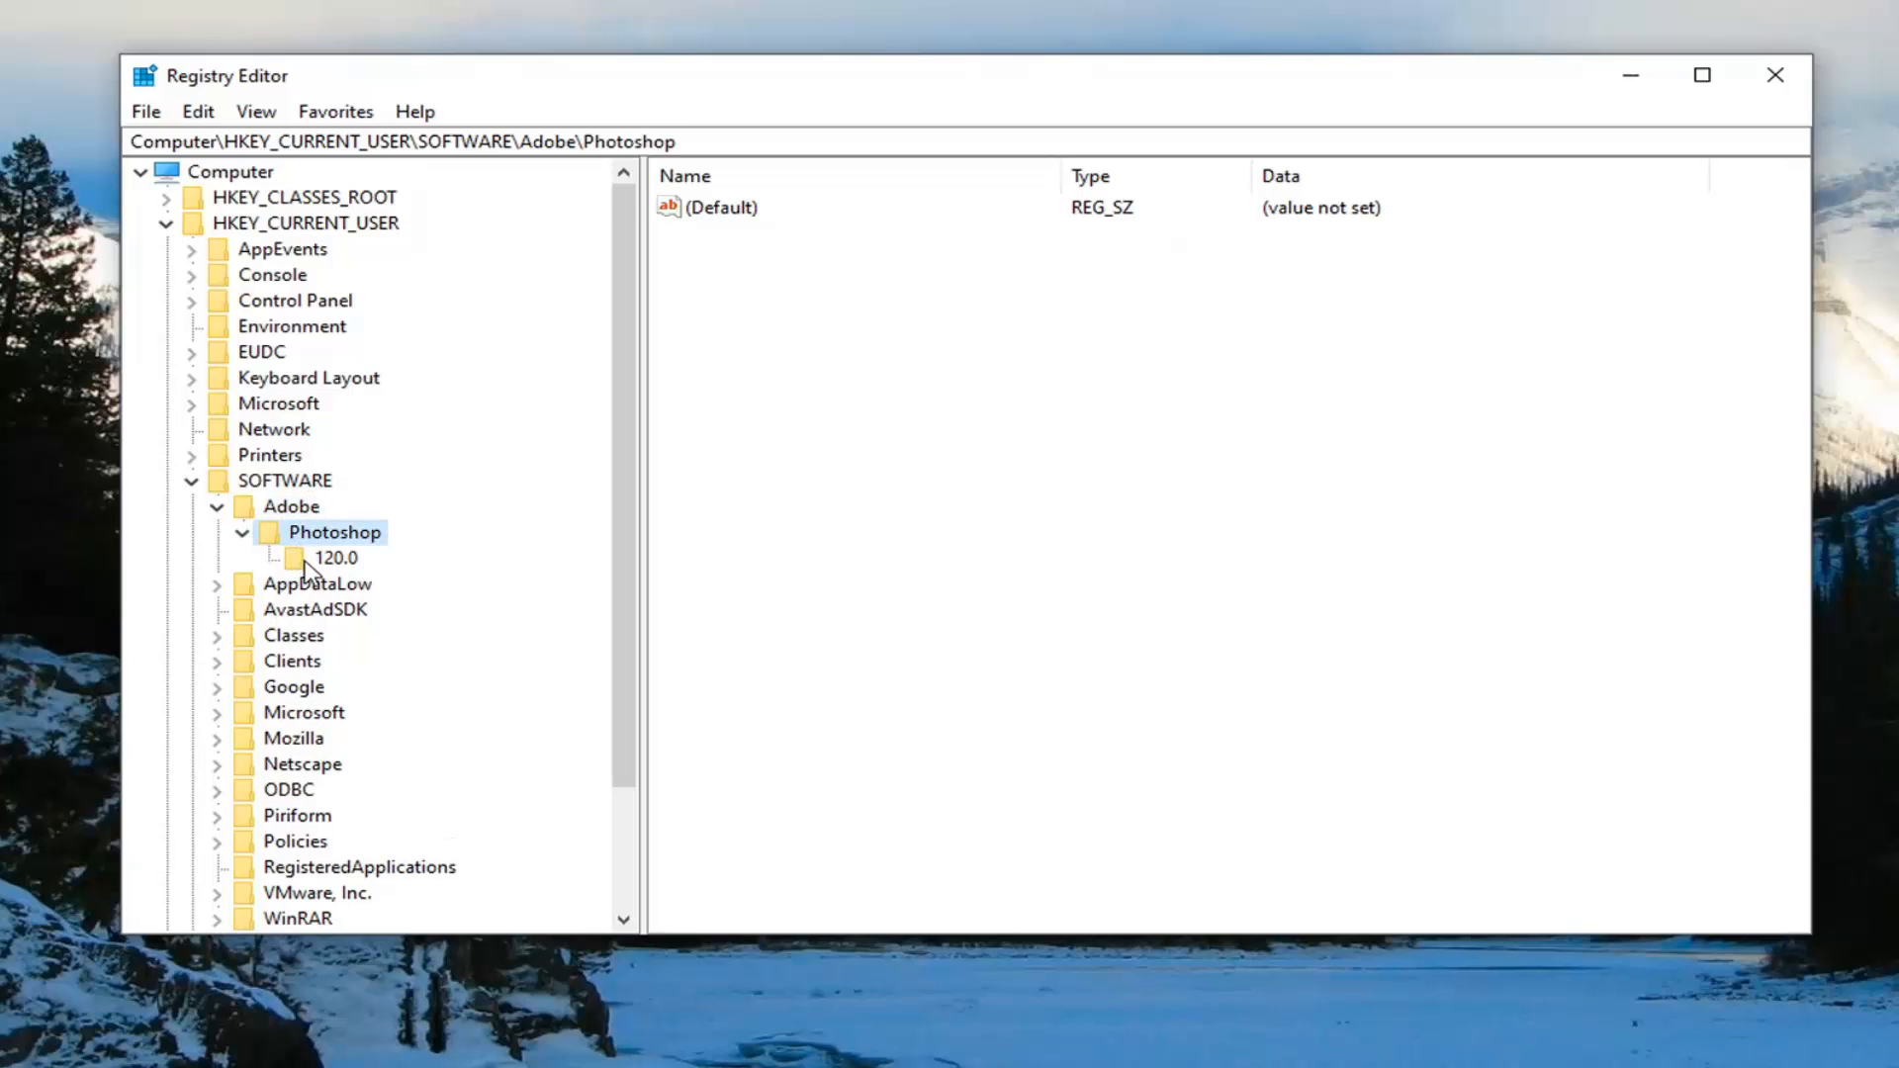
left_click(336, 557)
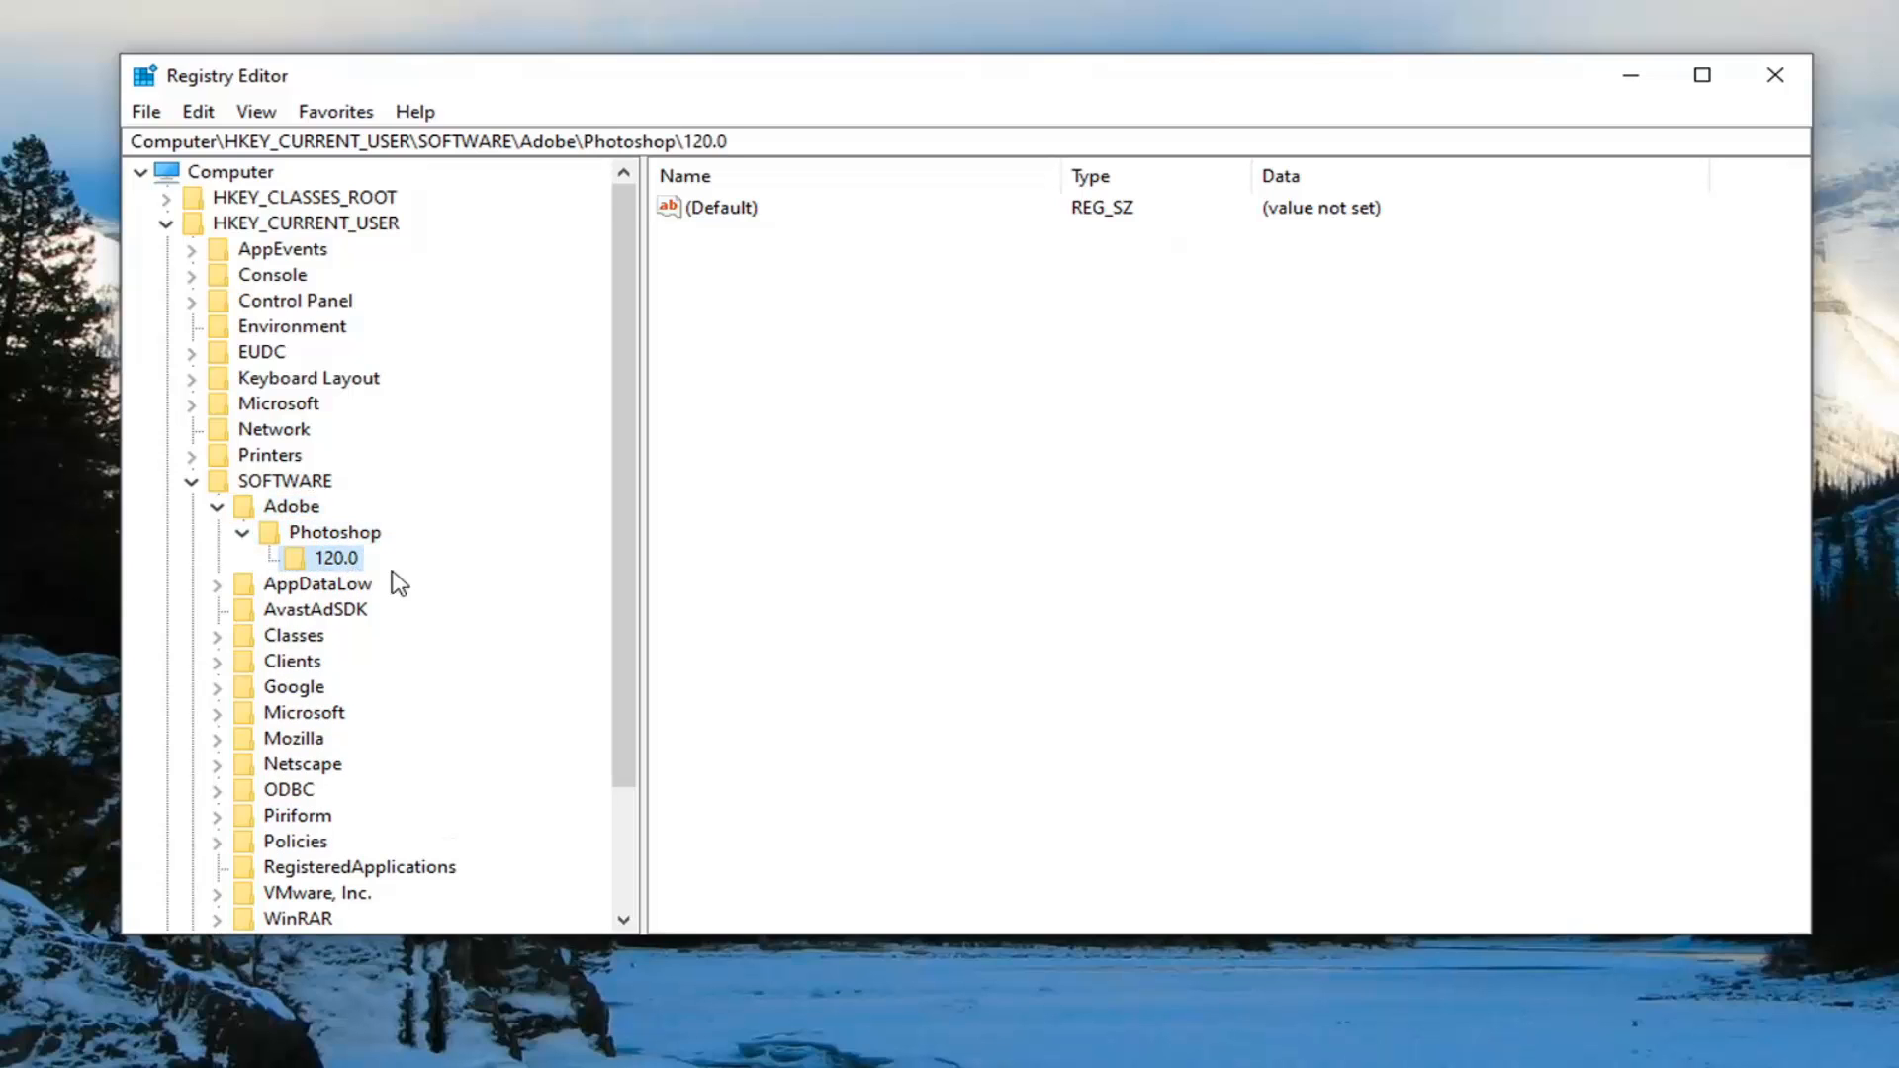
mouse_move(540, 603)
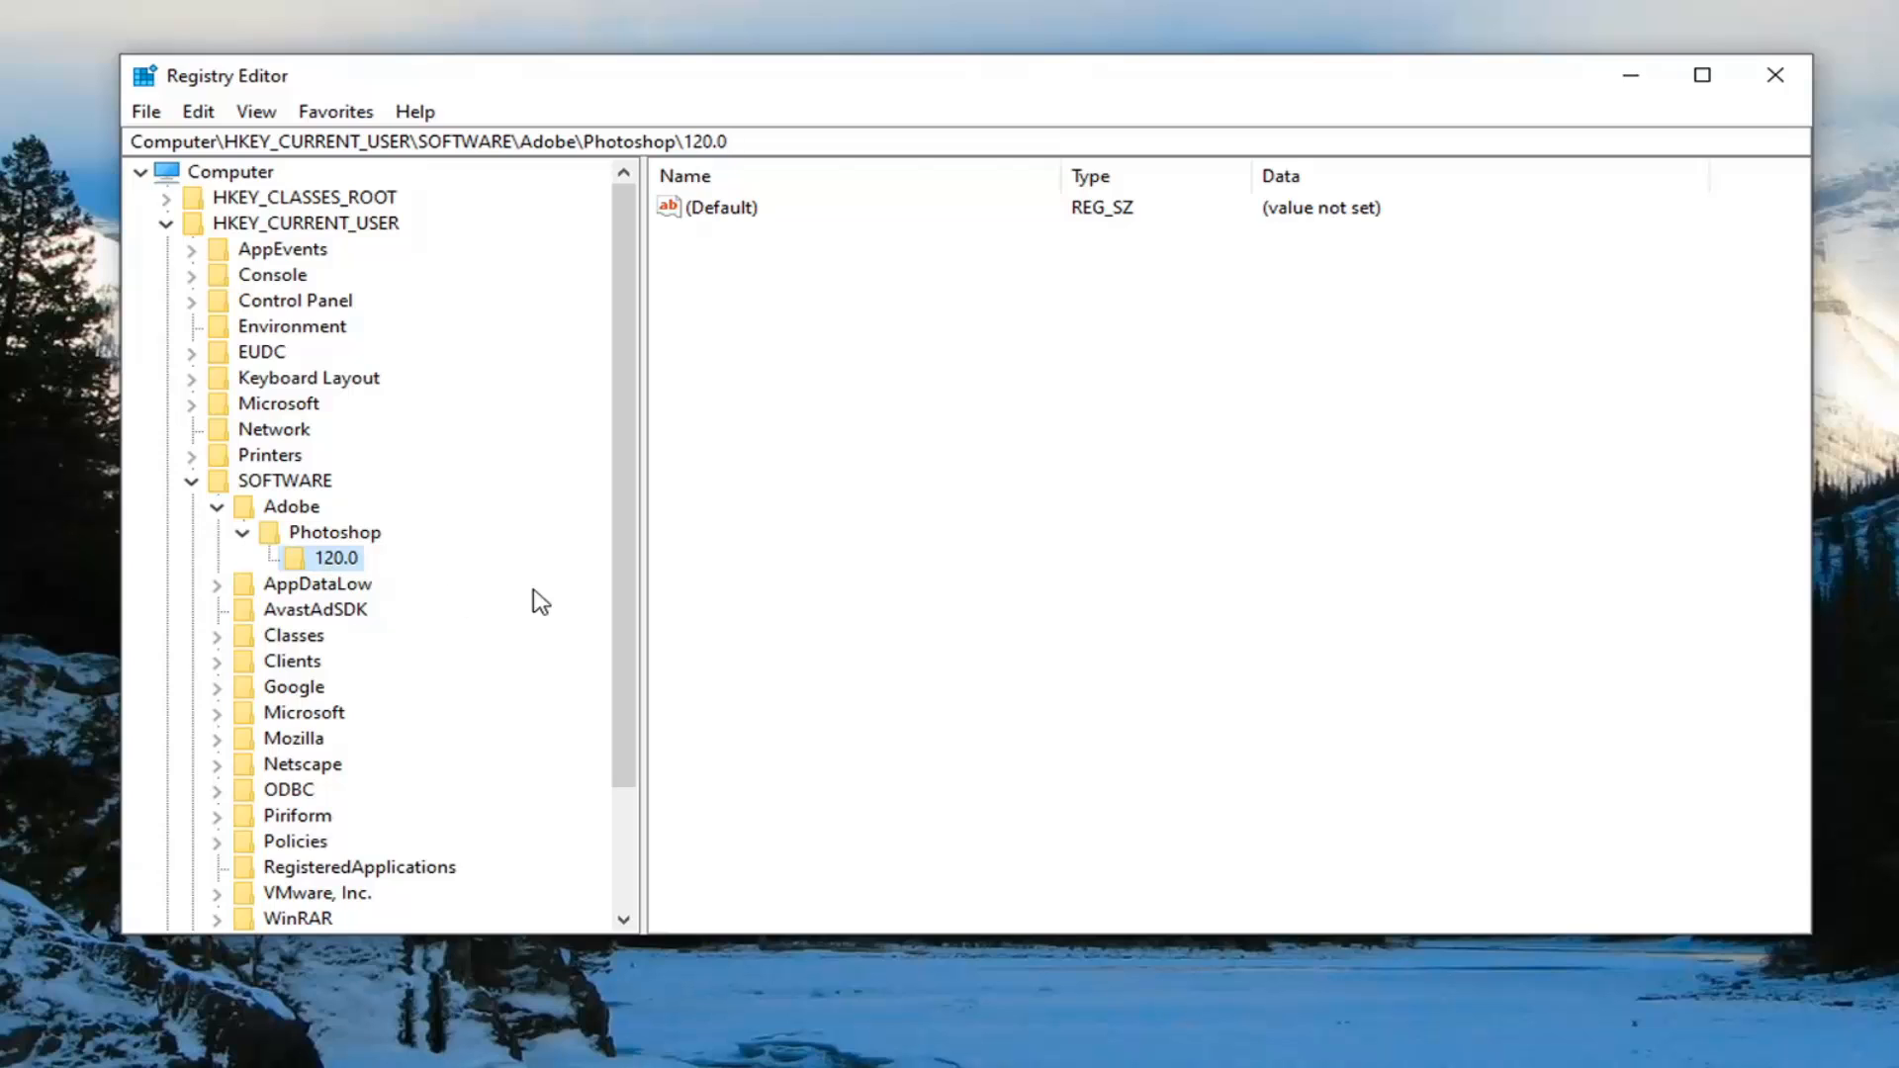
mouse_move(398, 578)
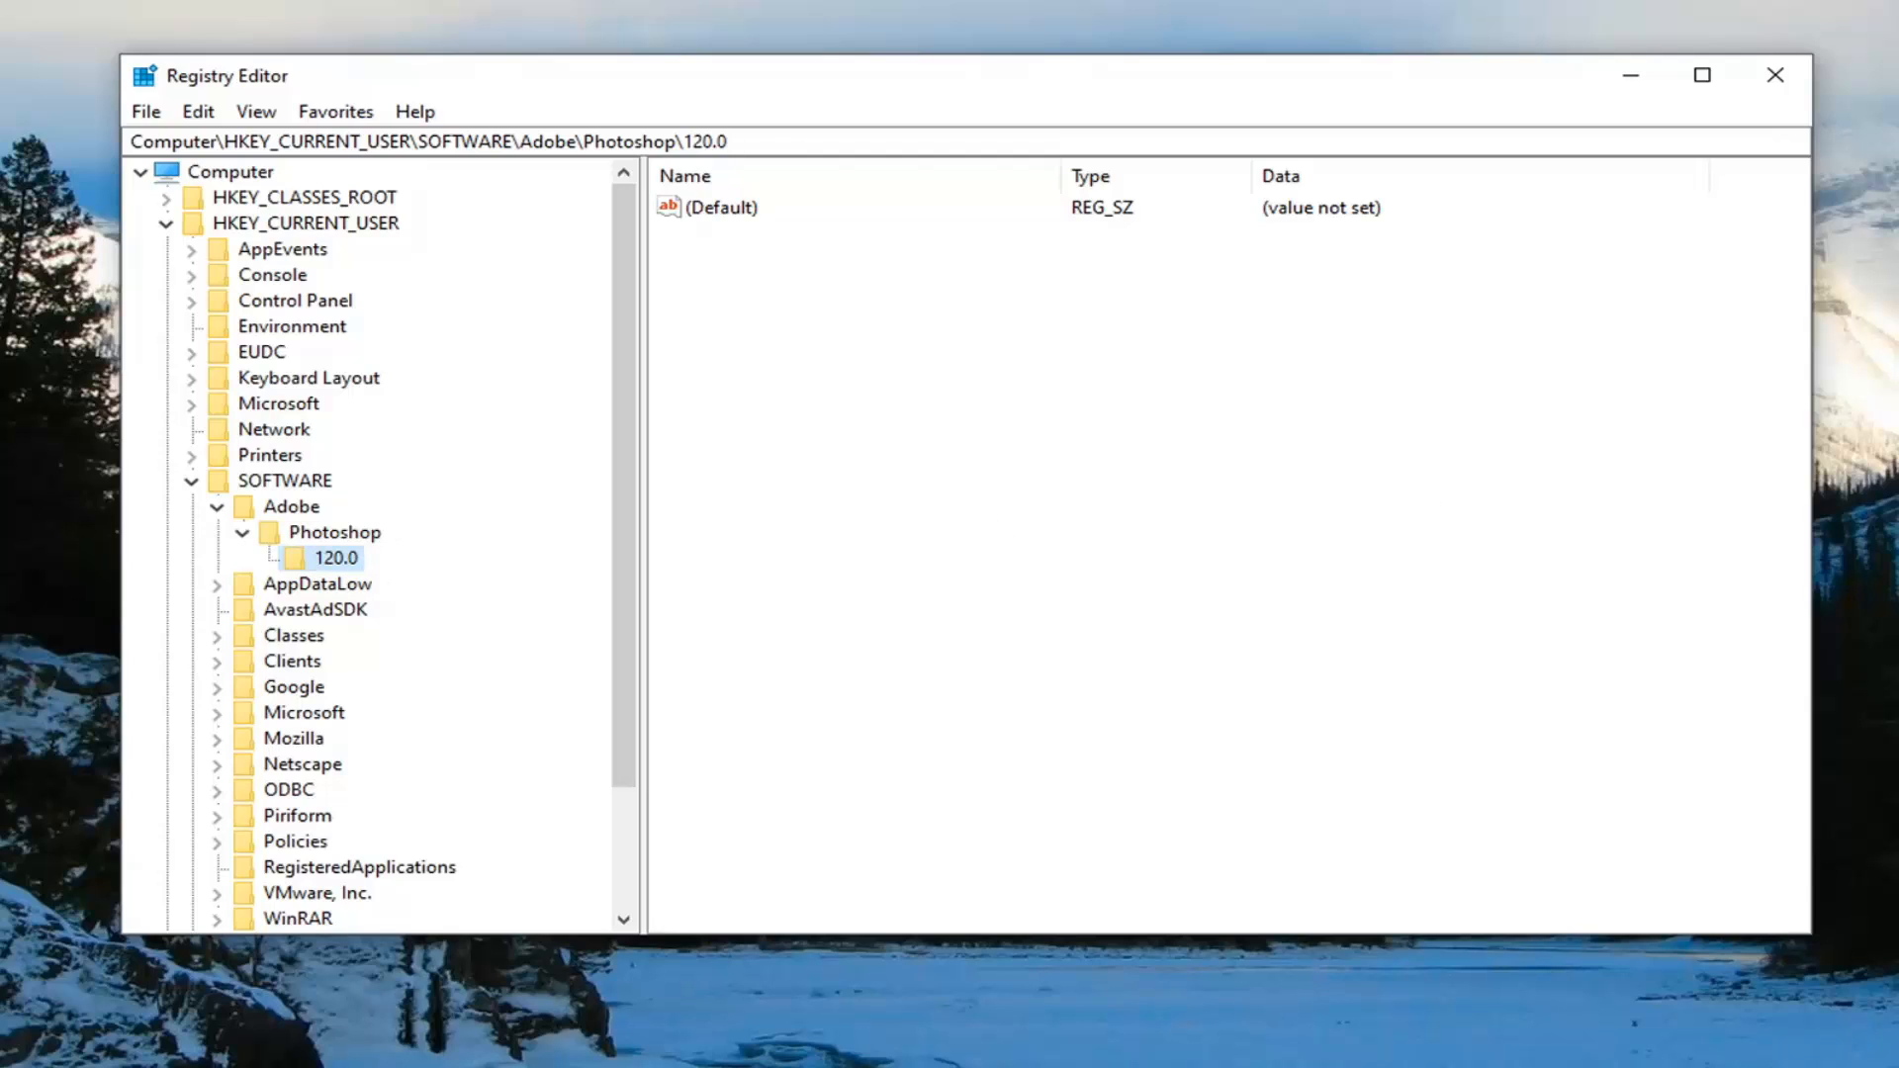
mouse_move(756, 299)
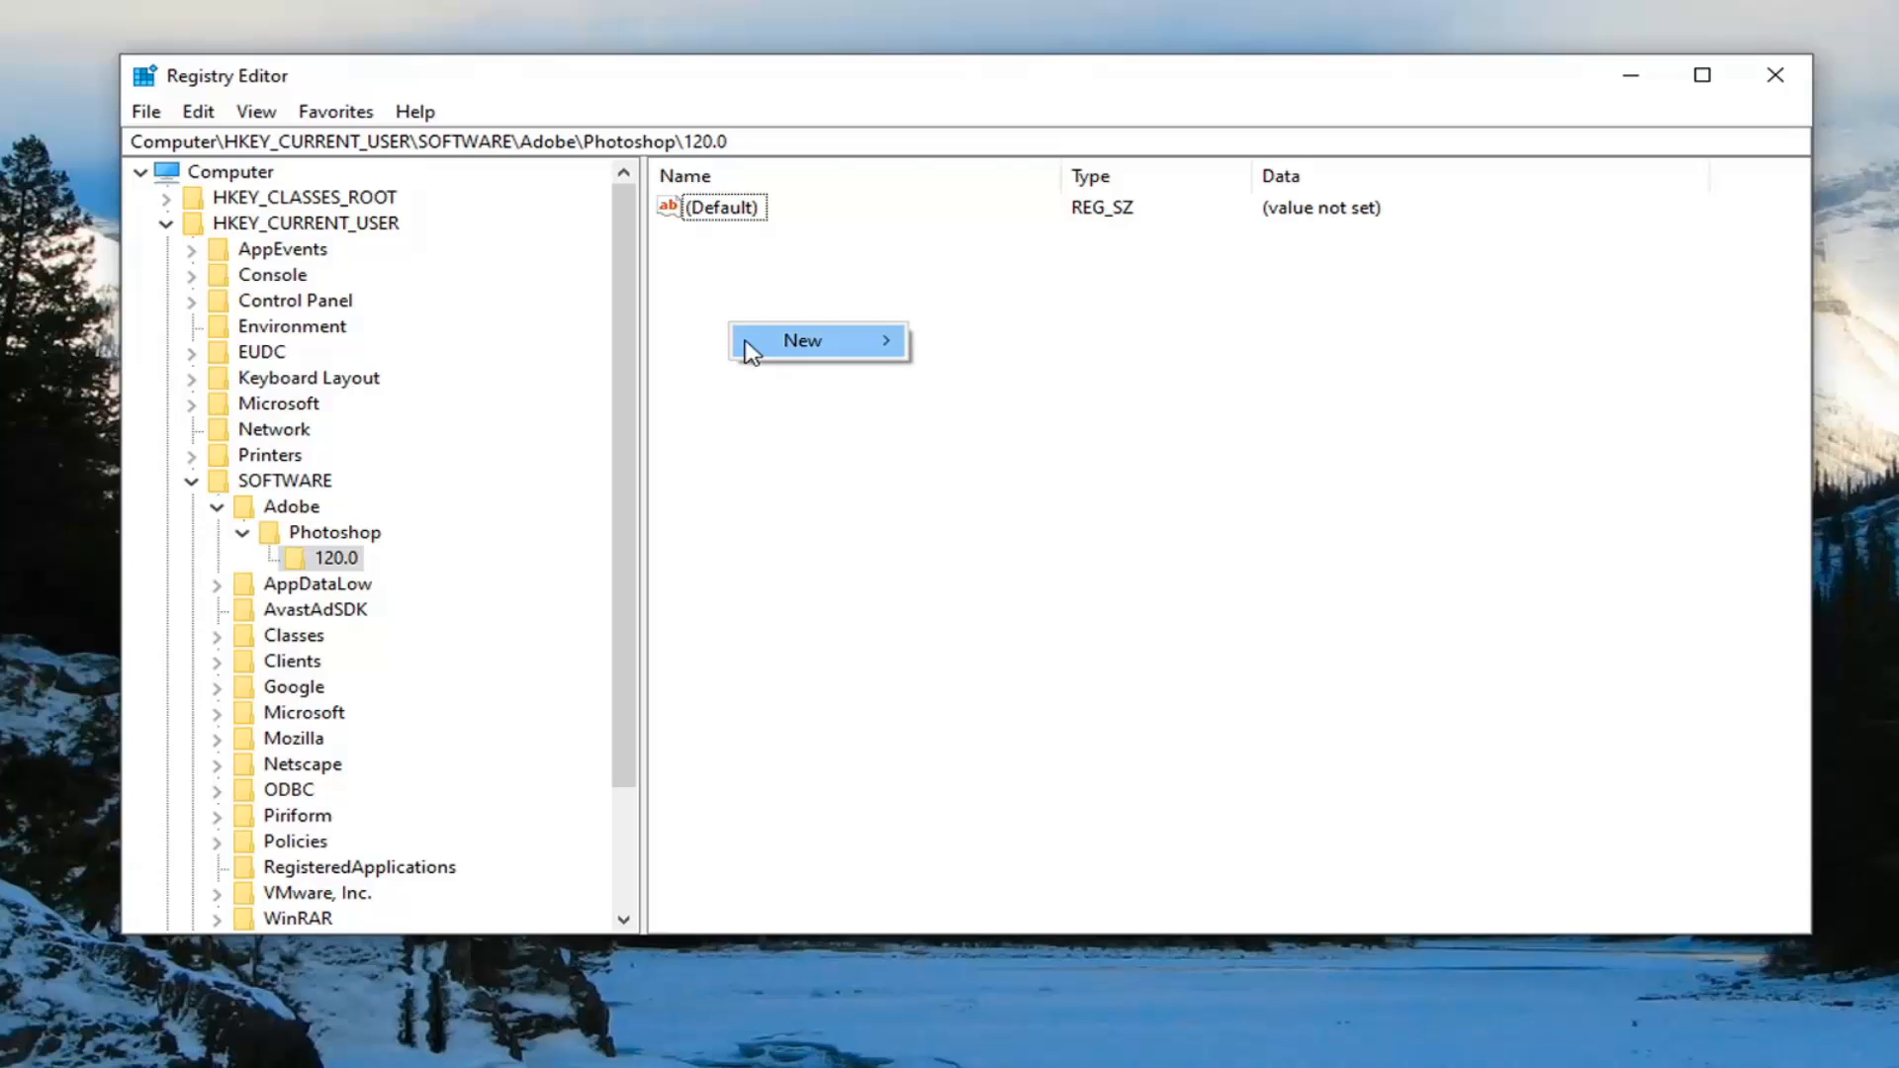
mouse_move(802, 340)
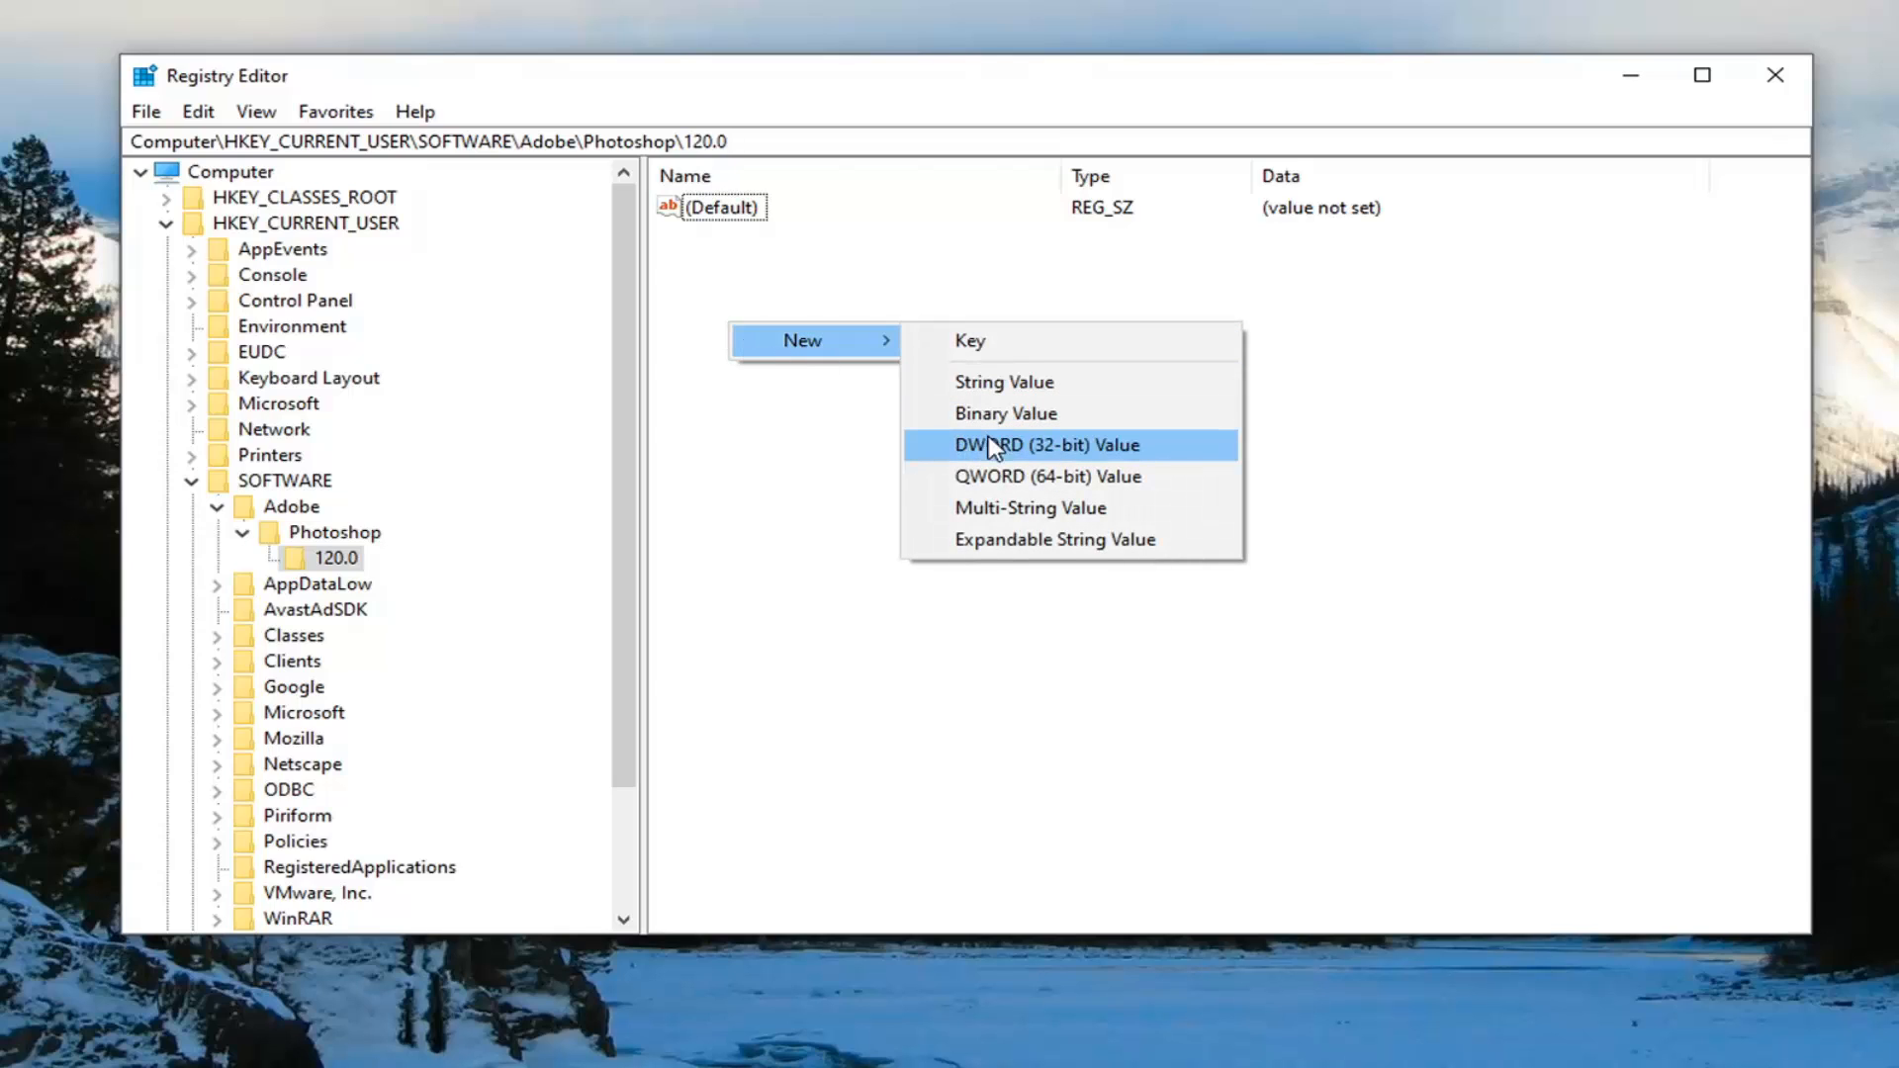
mouse_move(999, 458)
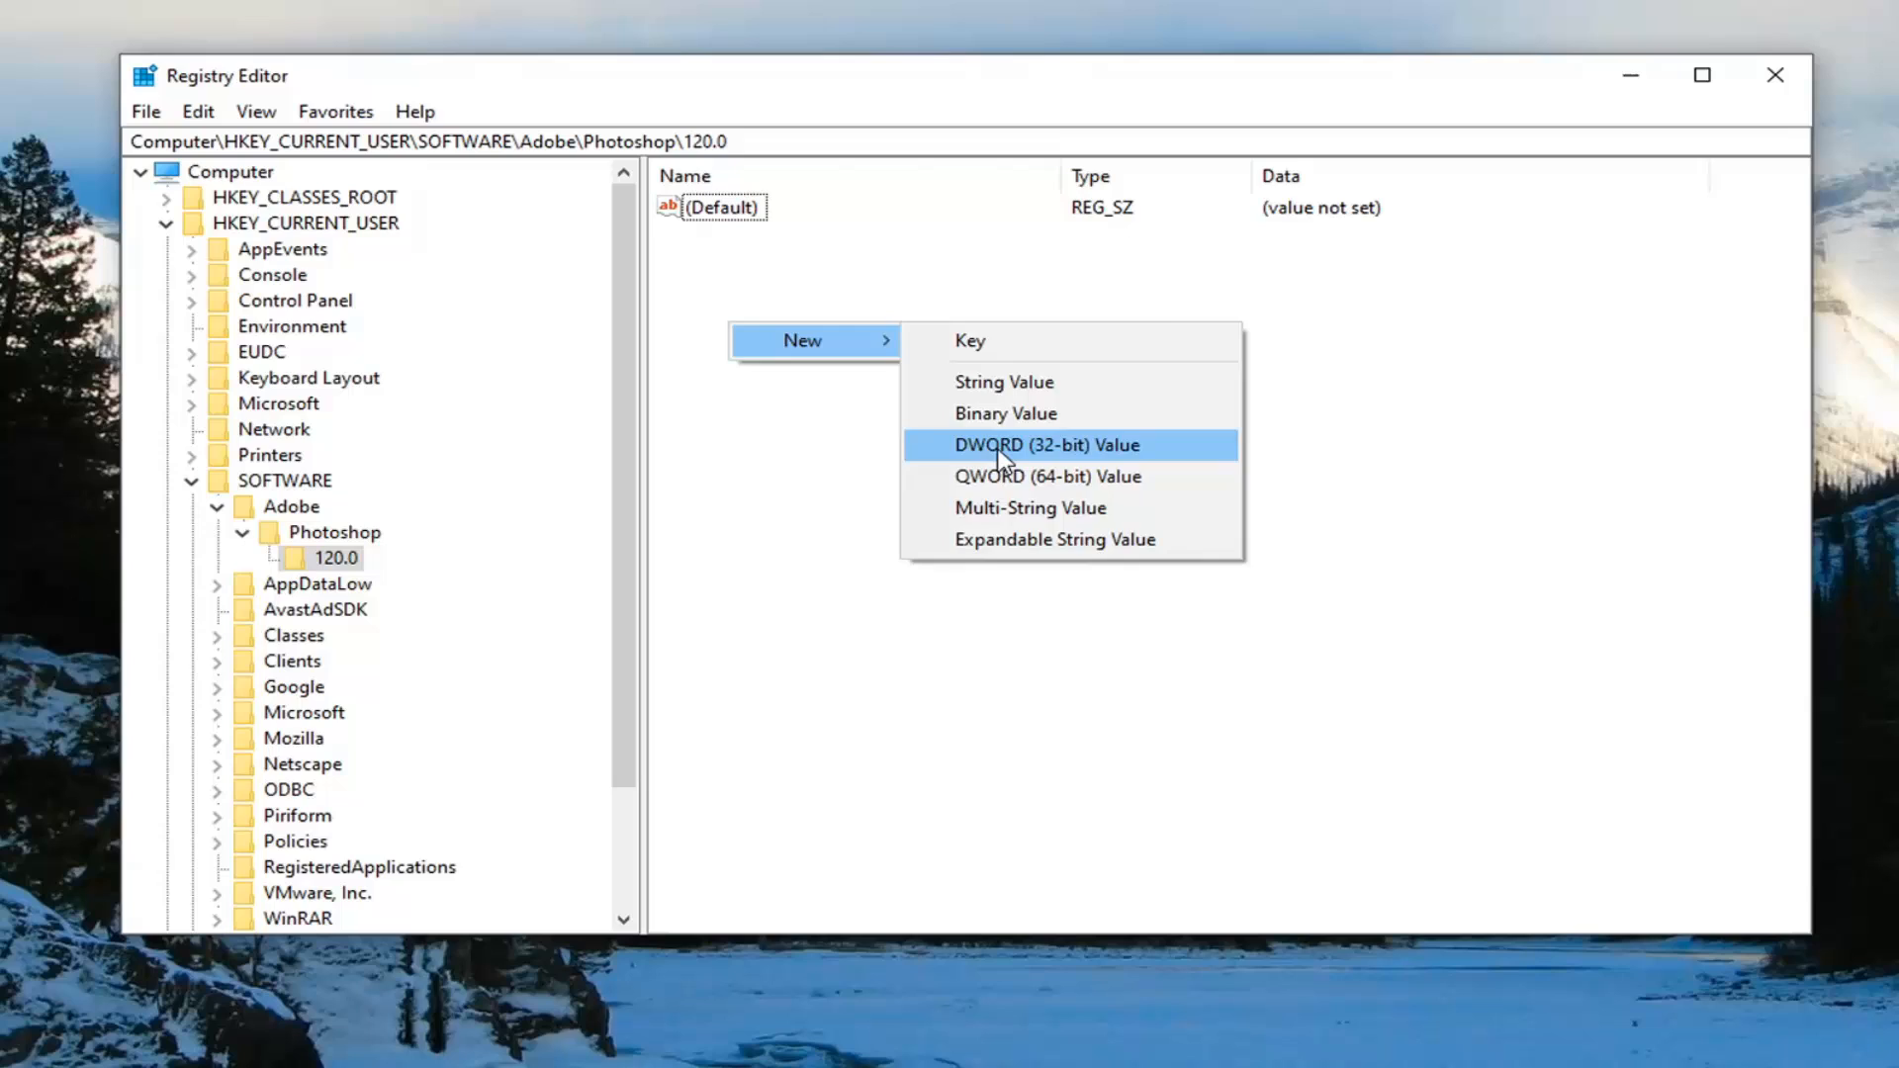
Create a DWORD (32-bit) value named OverridePhysicalMemoryMB in the 120.0 key.
left_click(1046, 444)
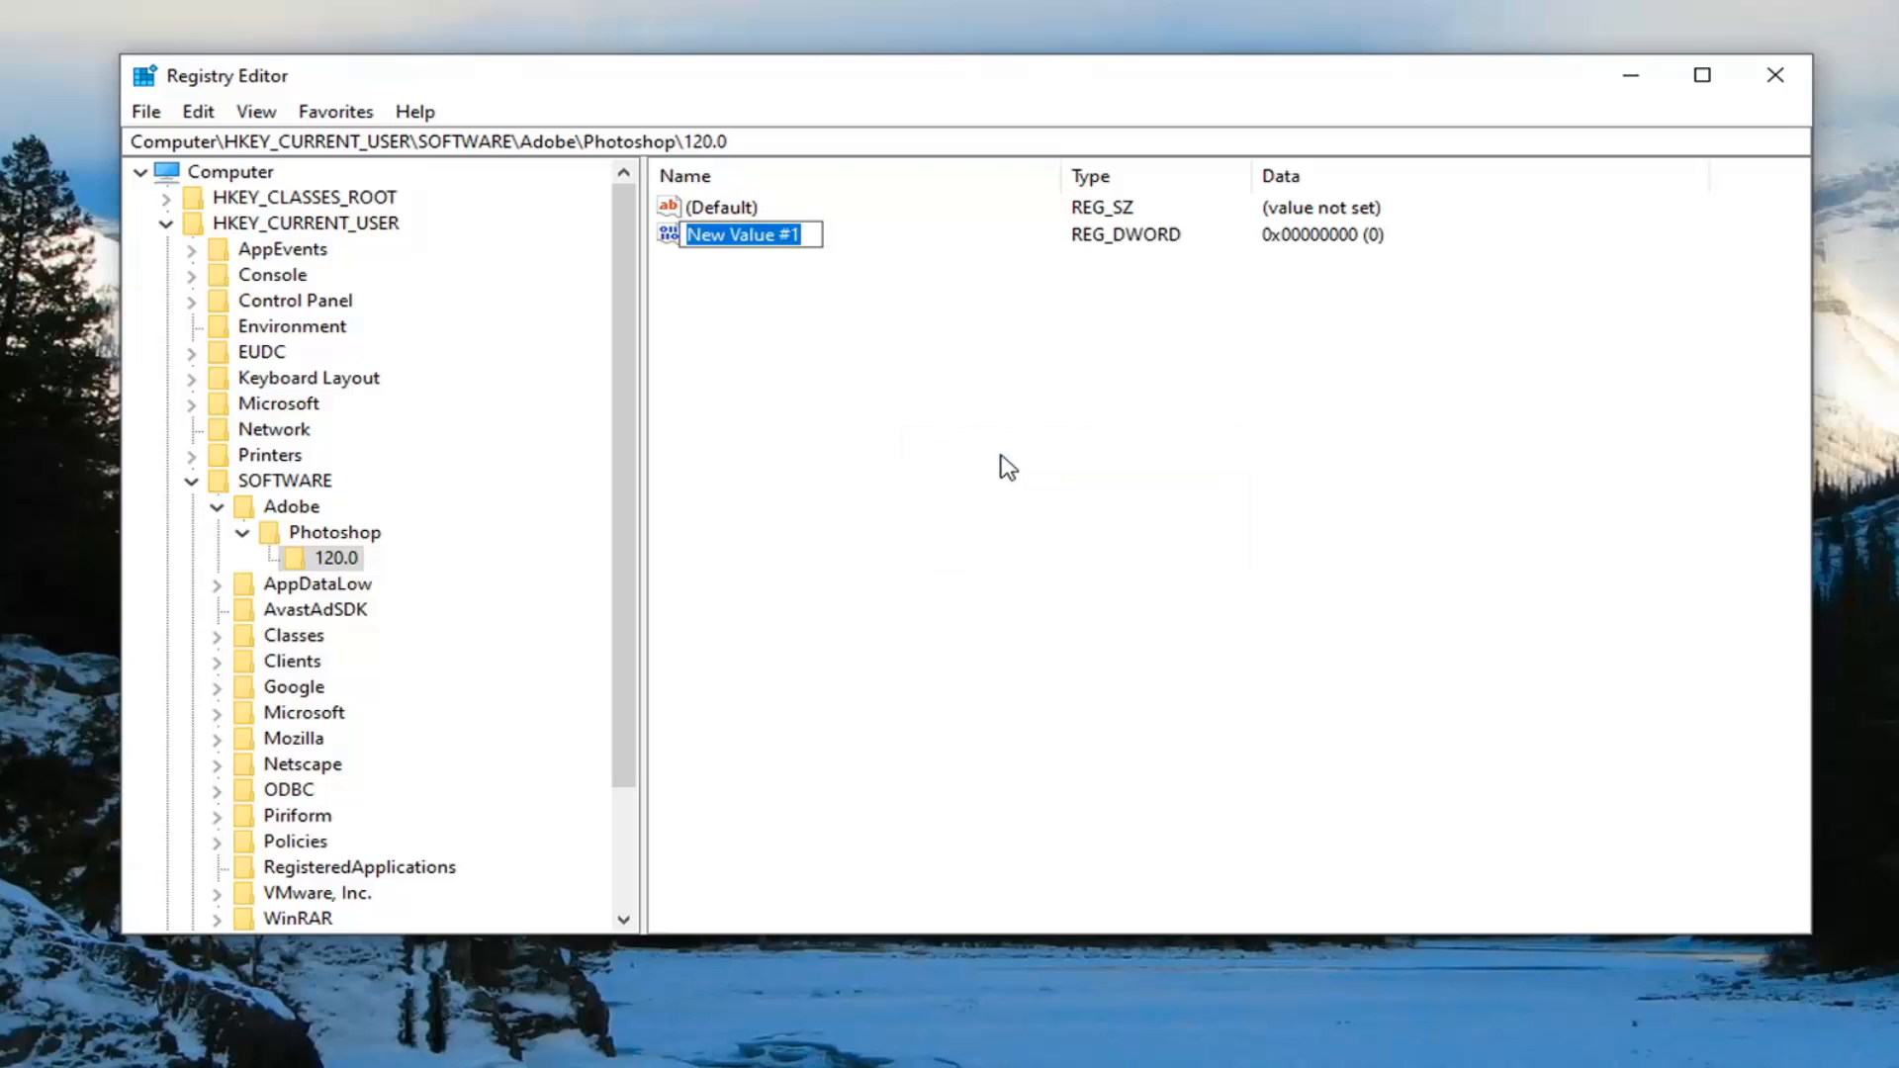
type("Override")
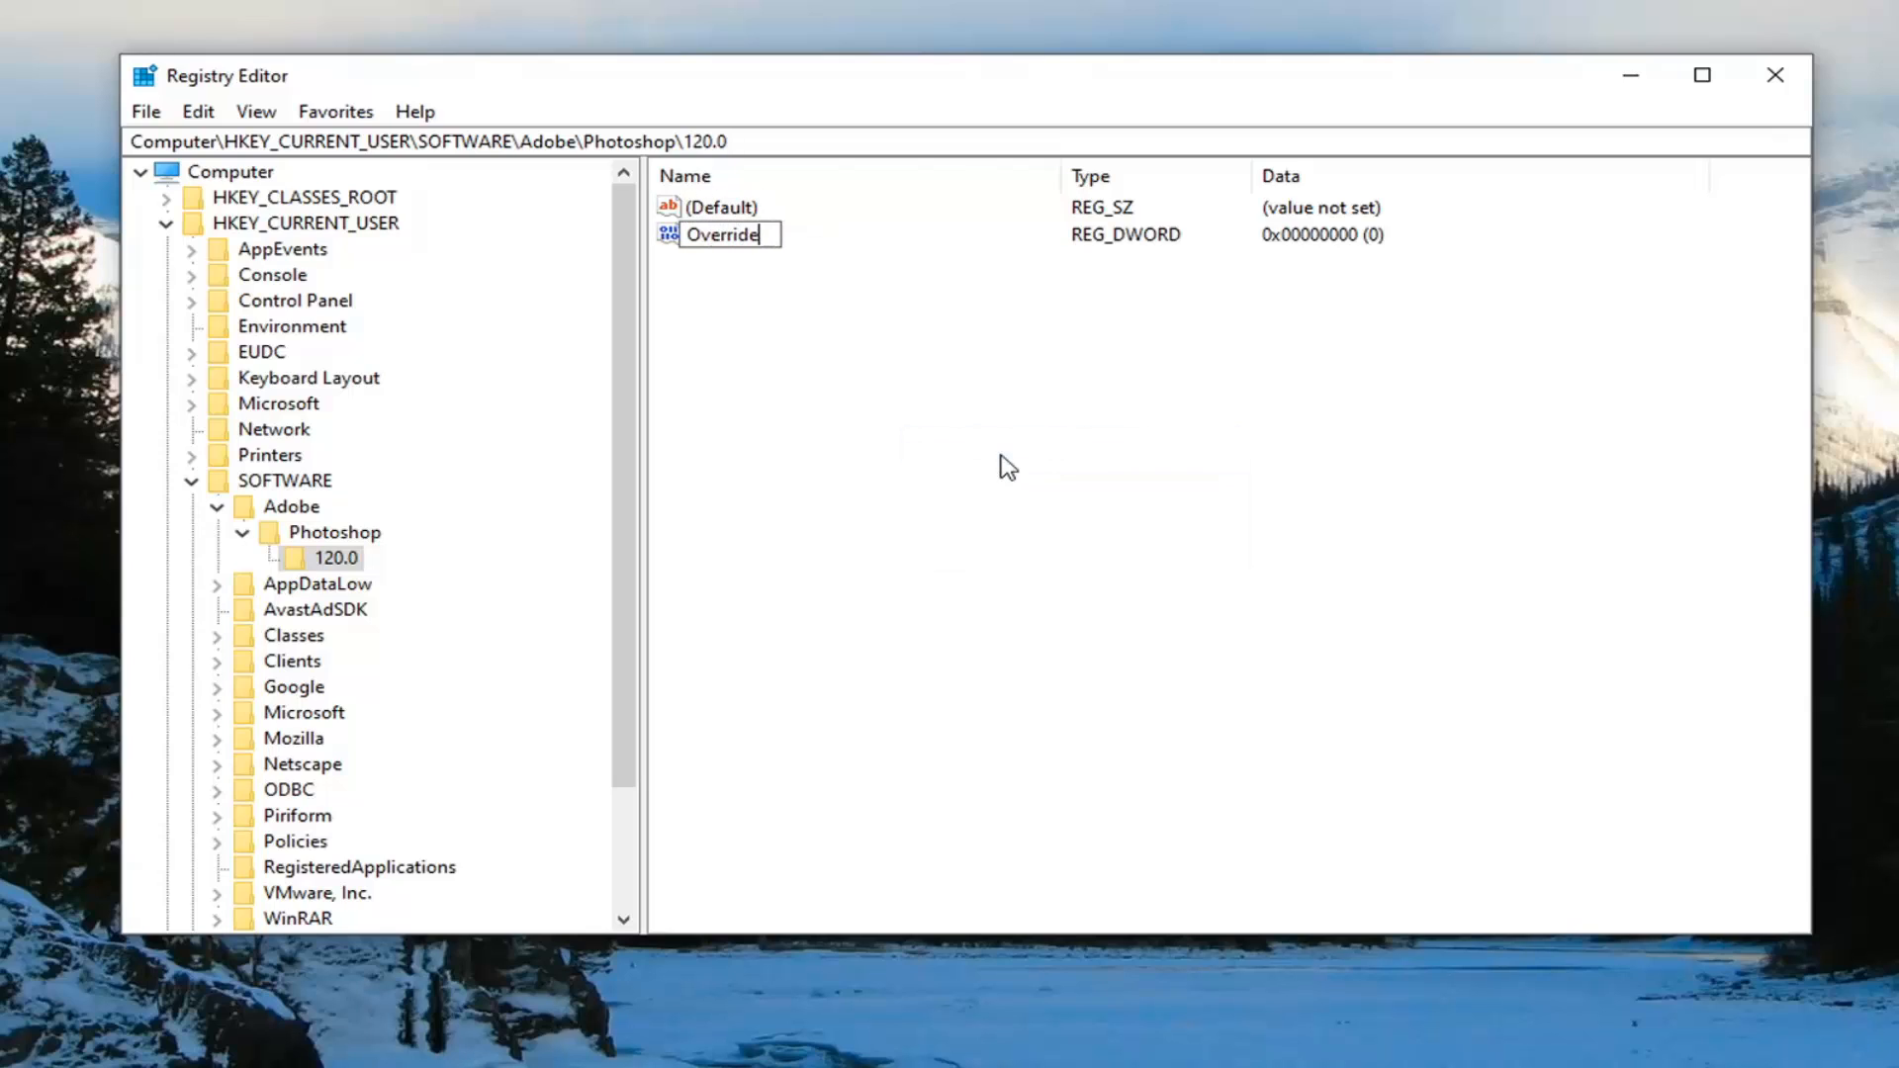
type("PhysicalM")
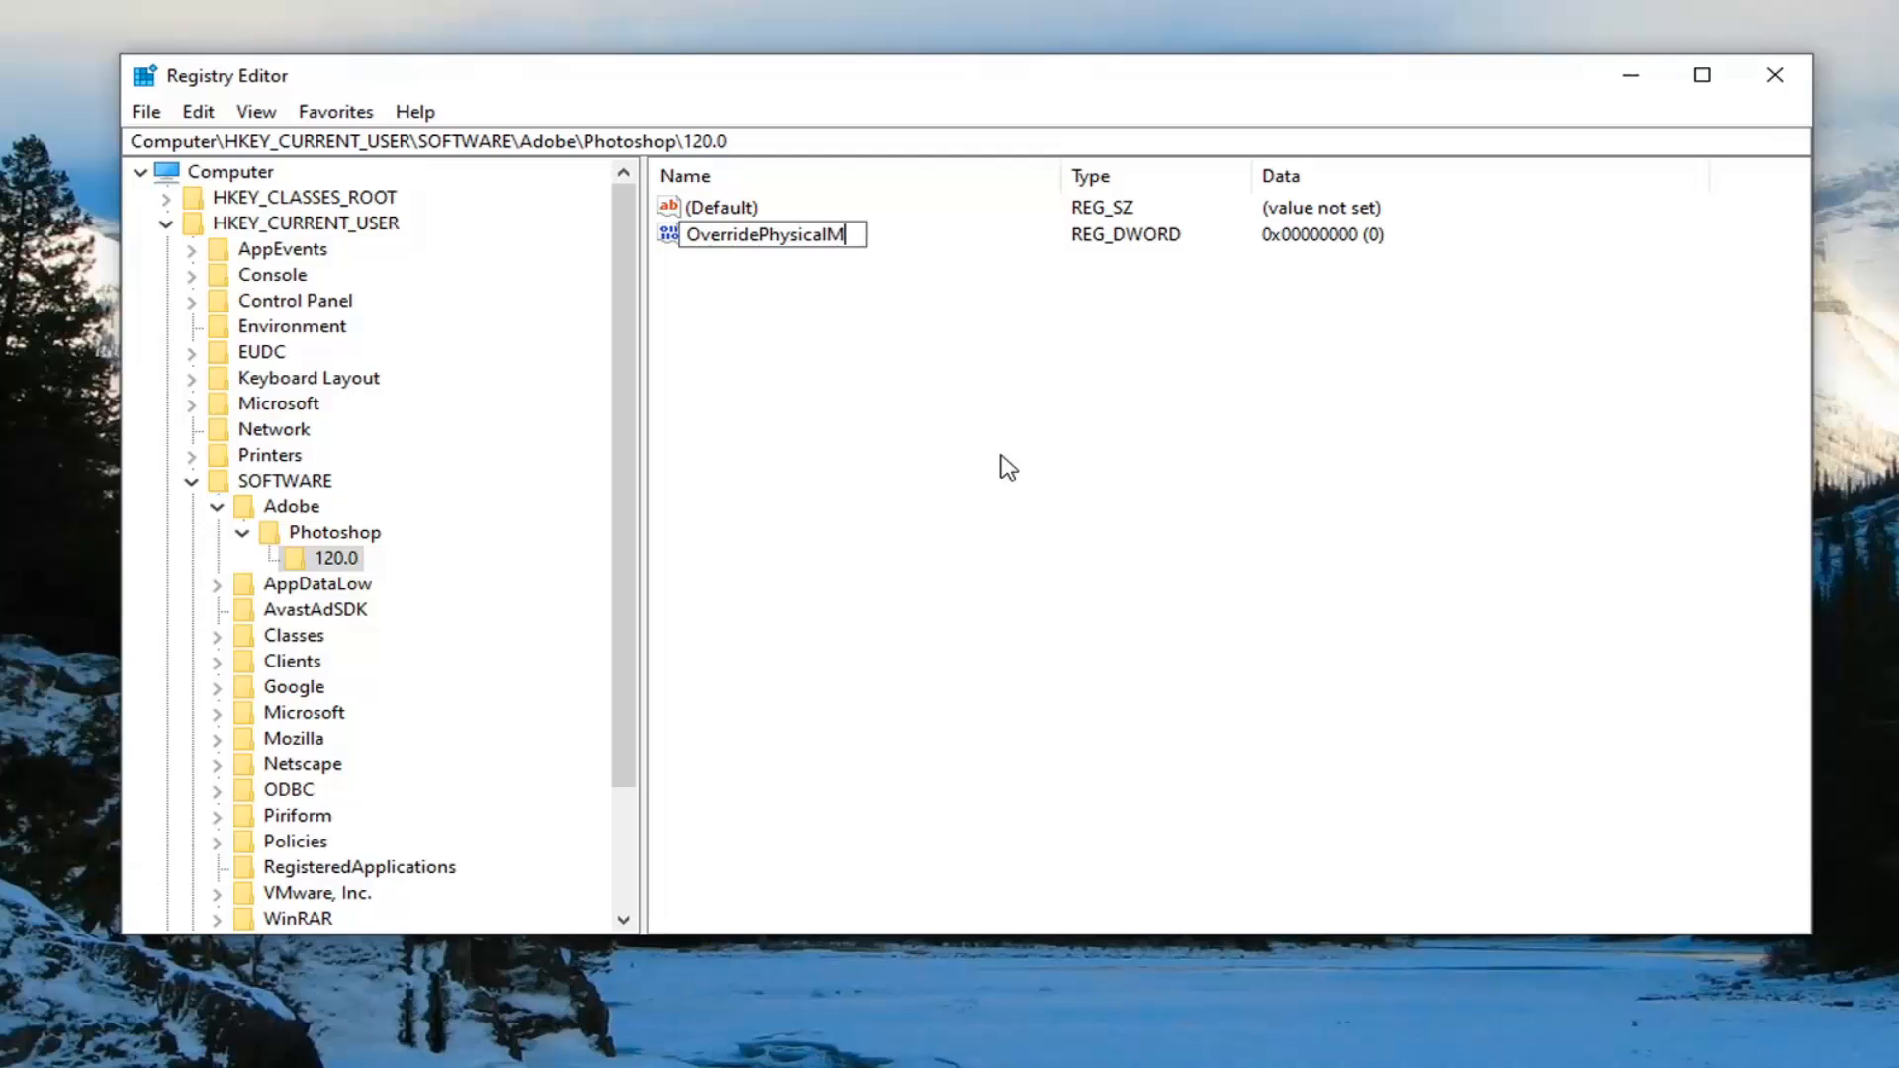
type("emoryM")
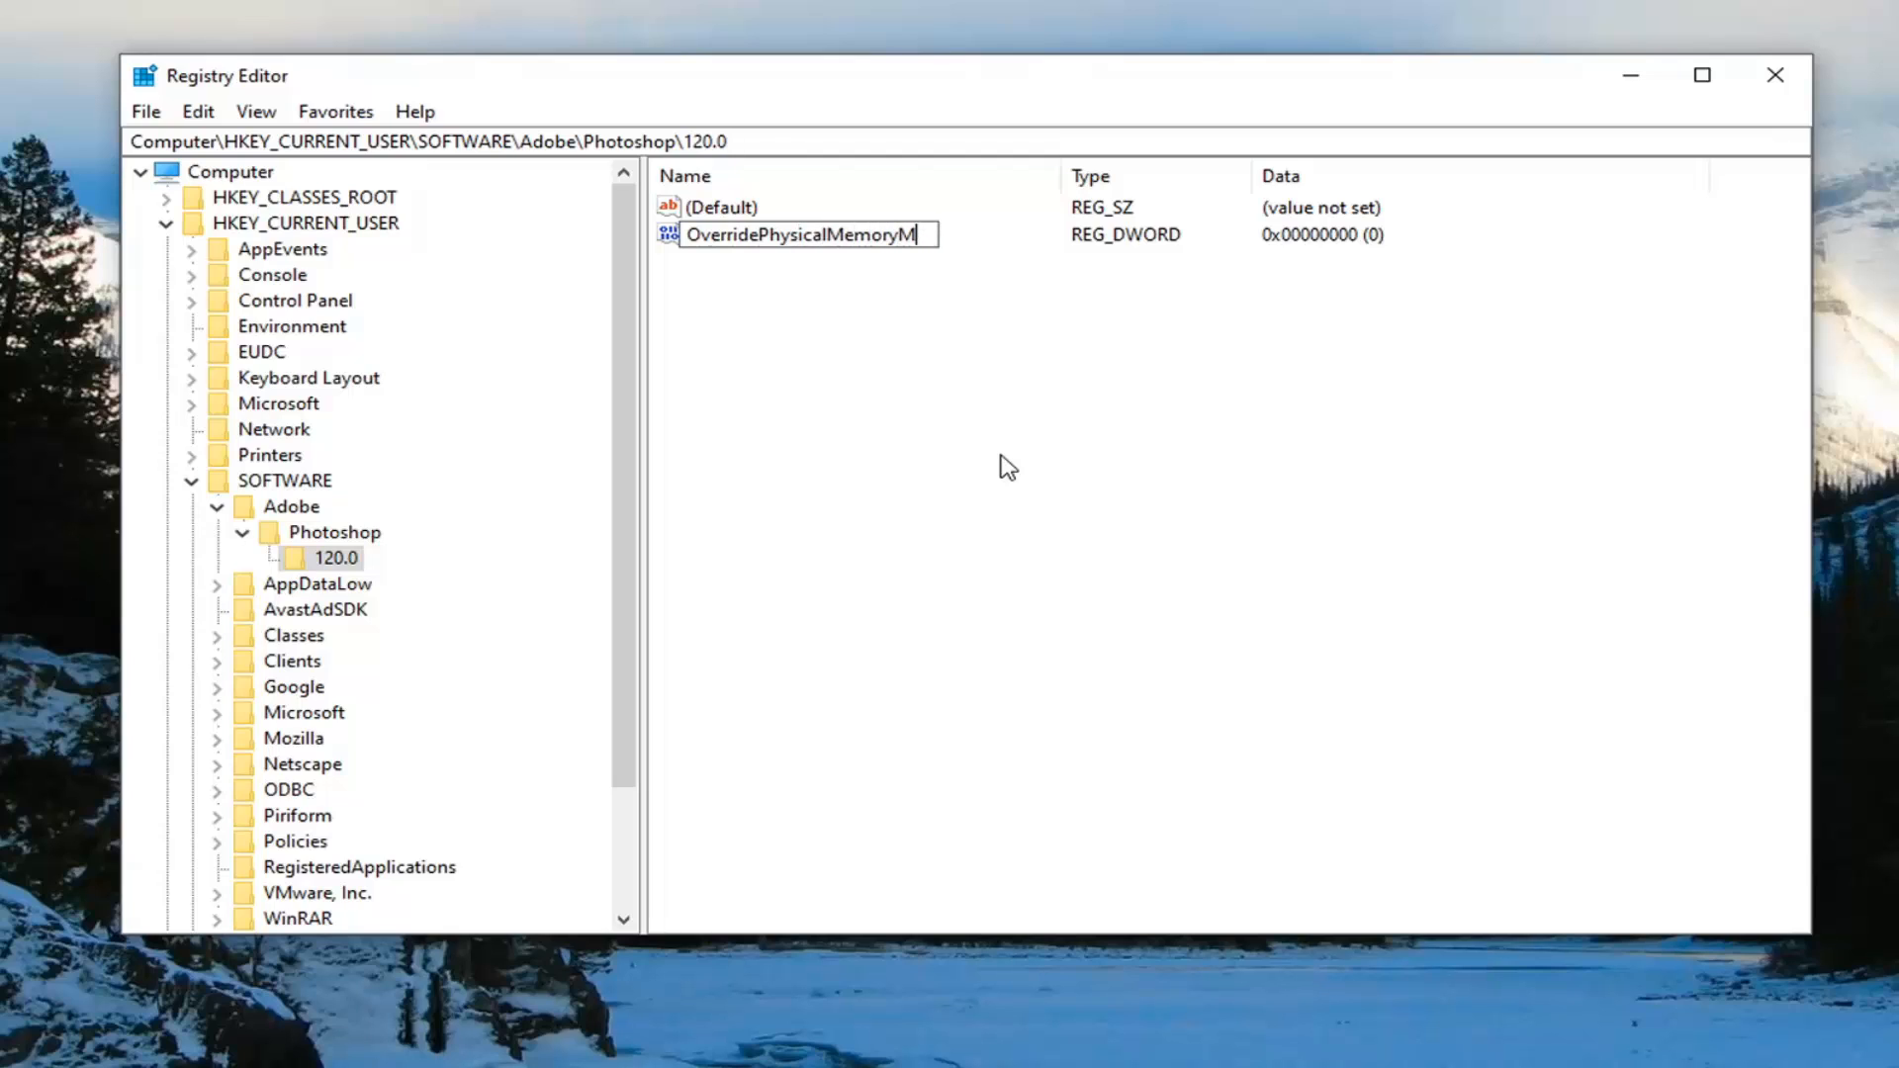
type("B")
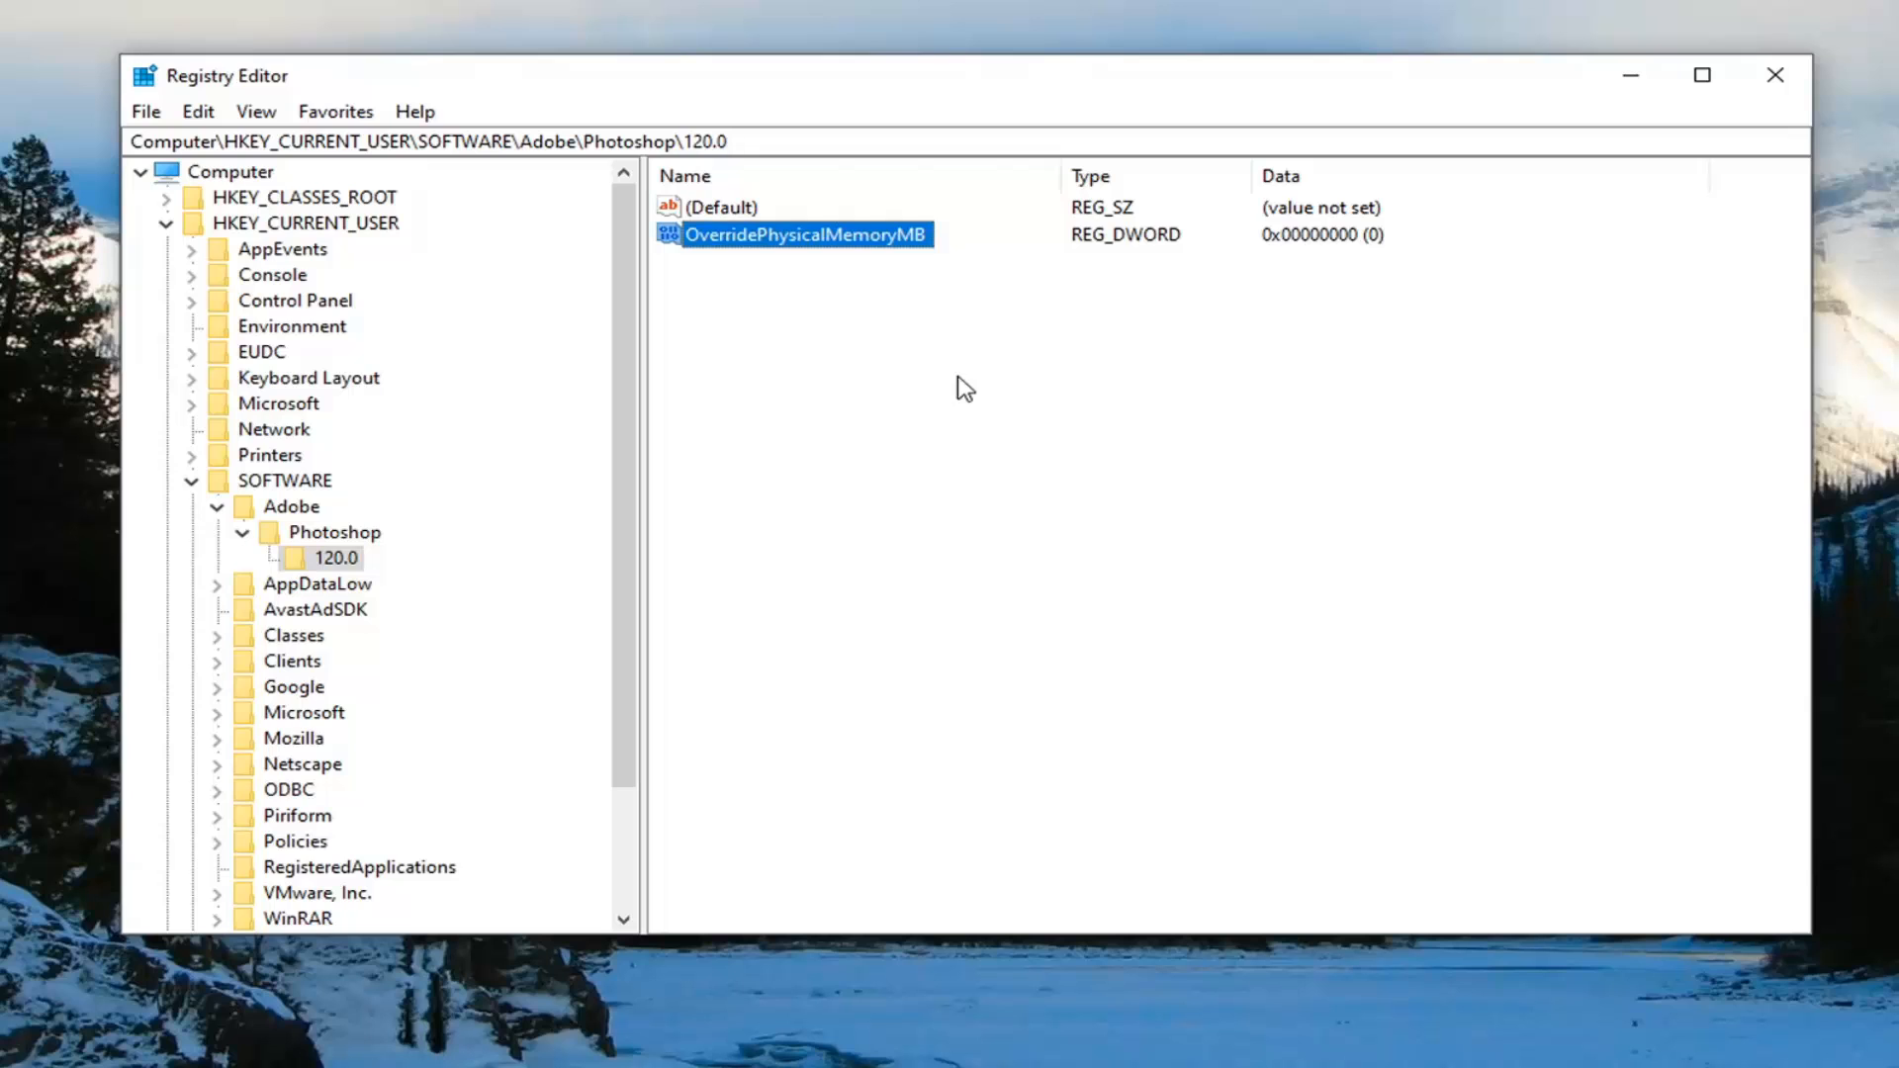
Give OverridePhysicalMemoryMB value data 1024 with Decimal base and confirm.
double_click(805, 234)
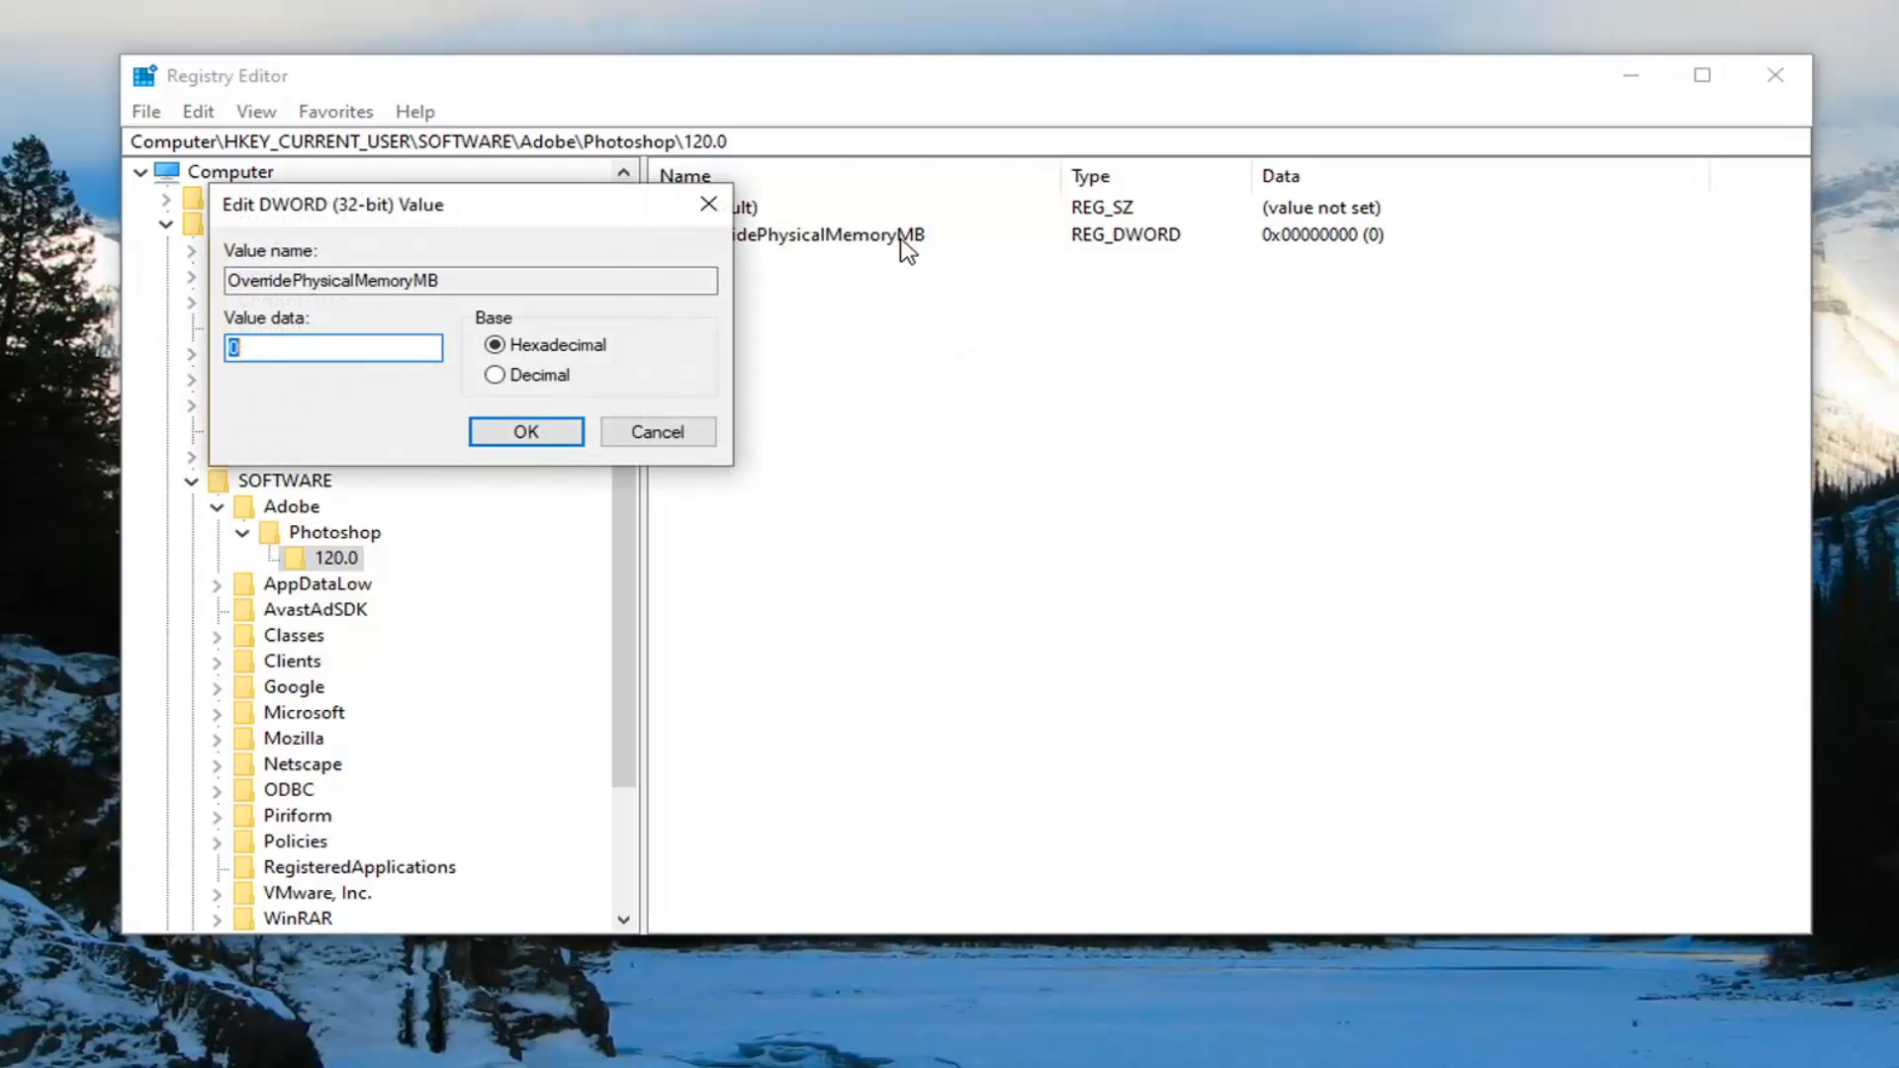
left_click(927, 393)
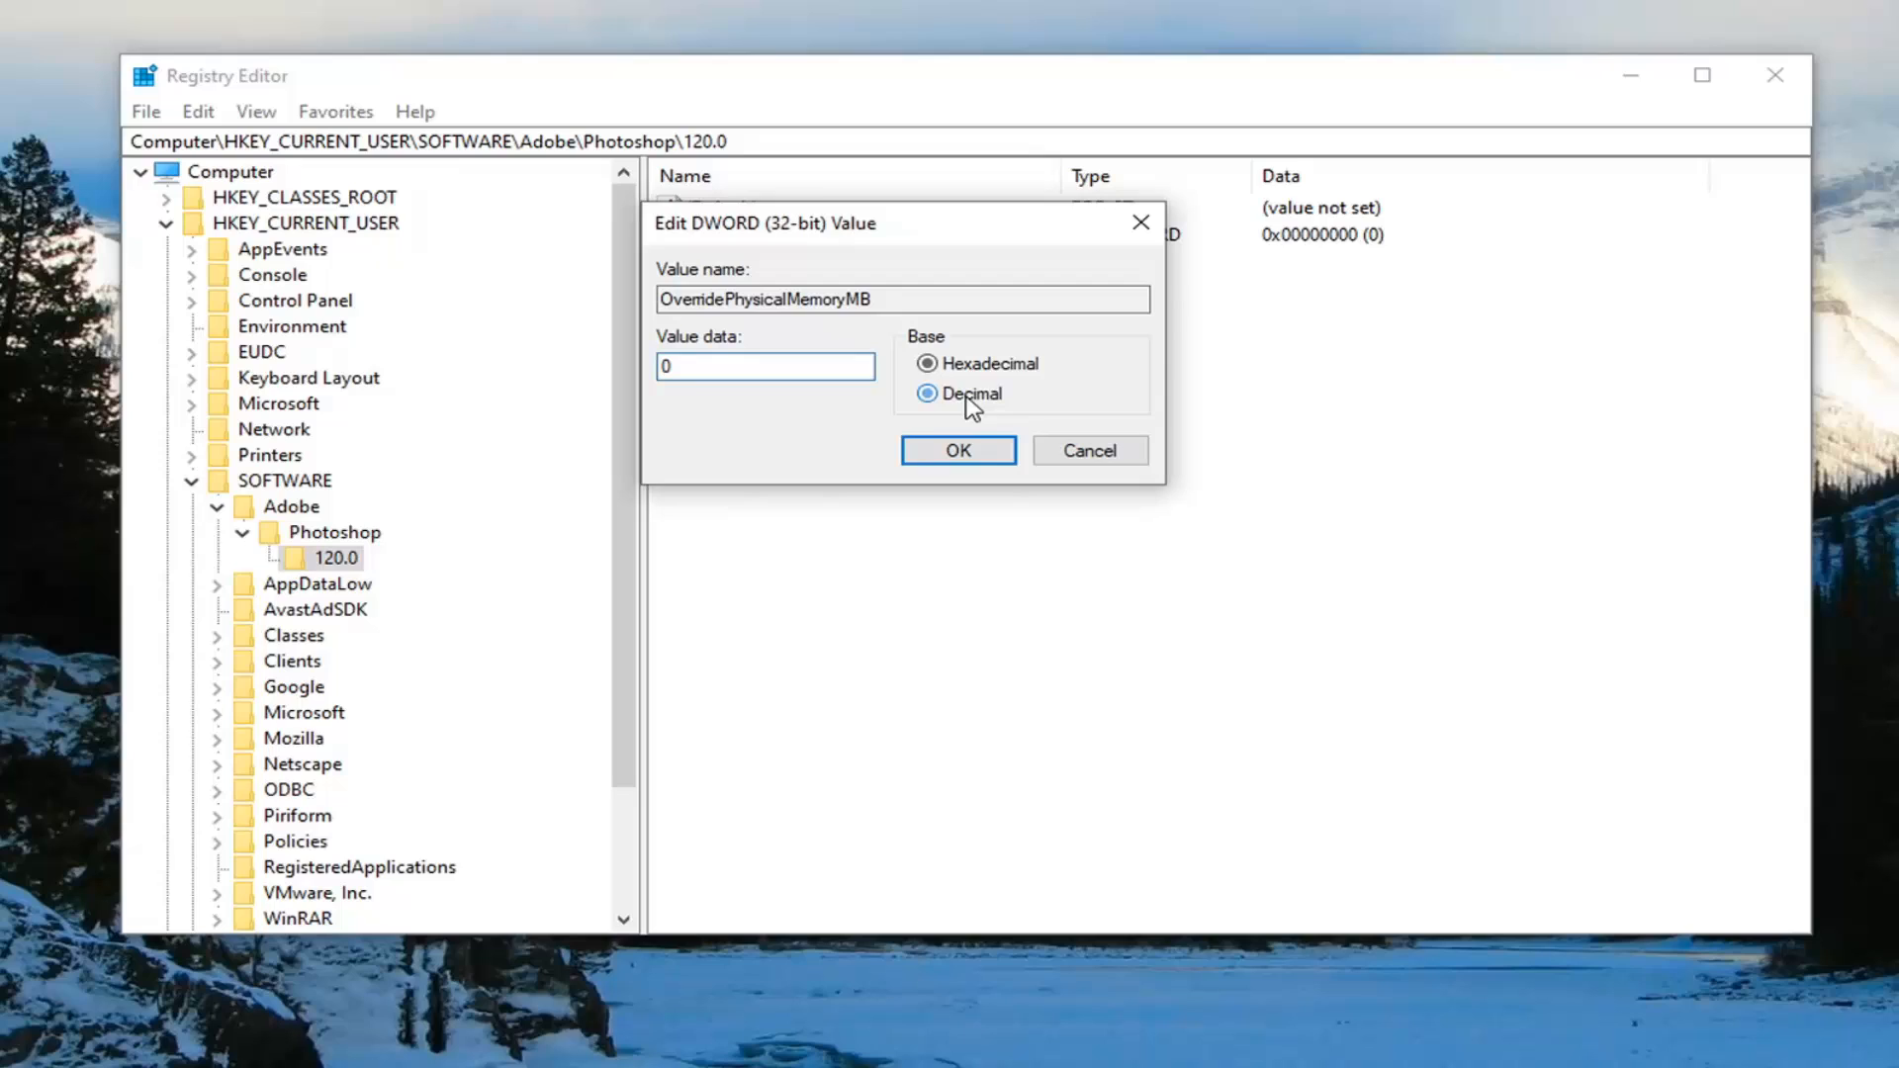
left_click(928, 394)
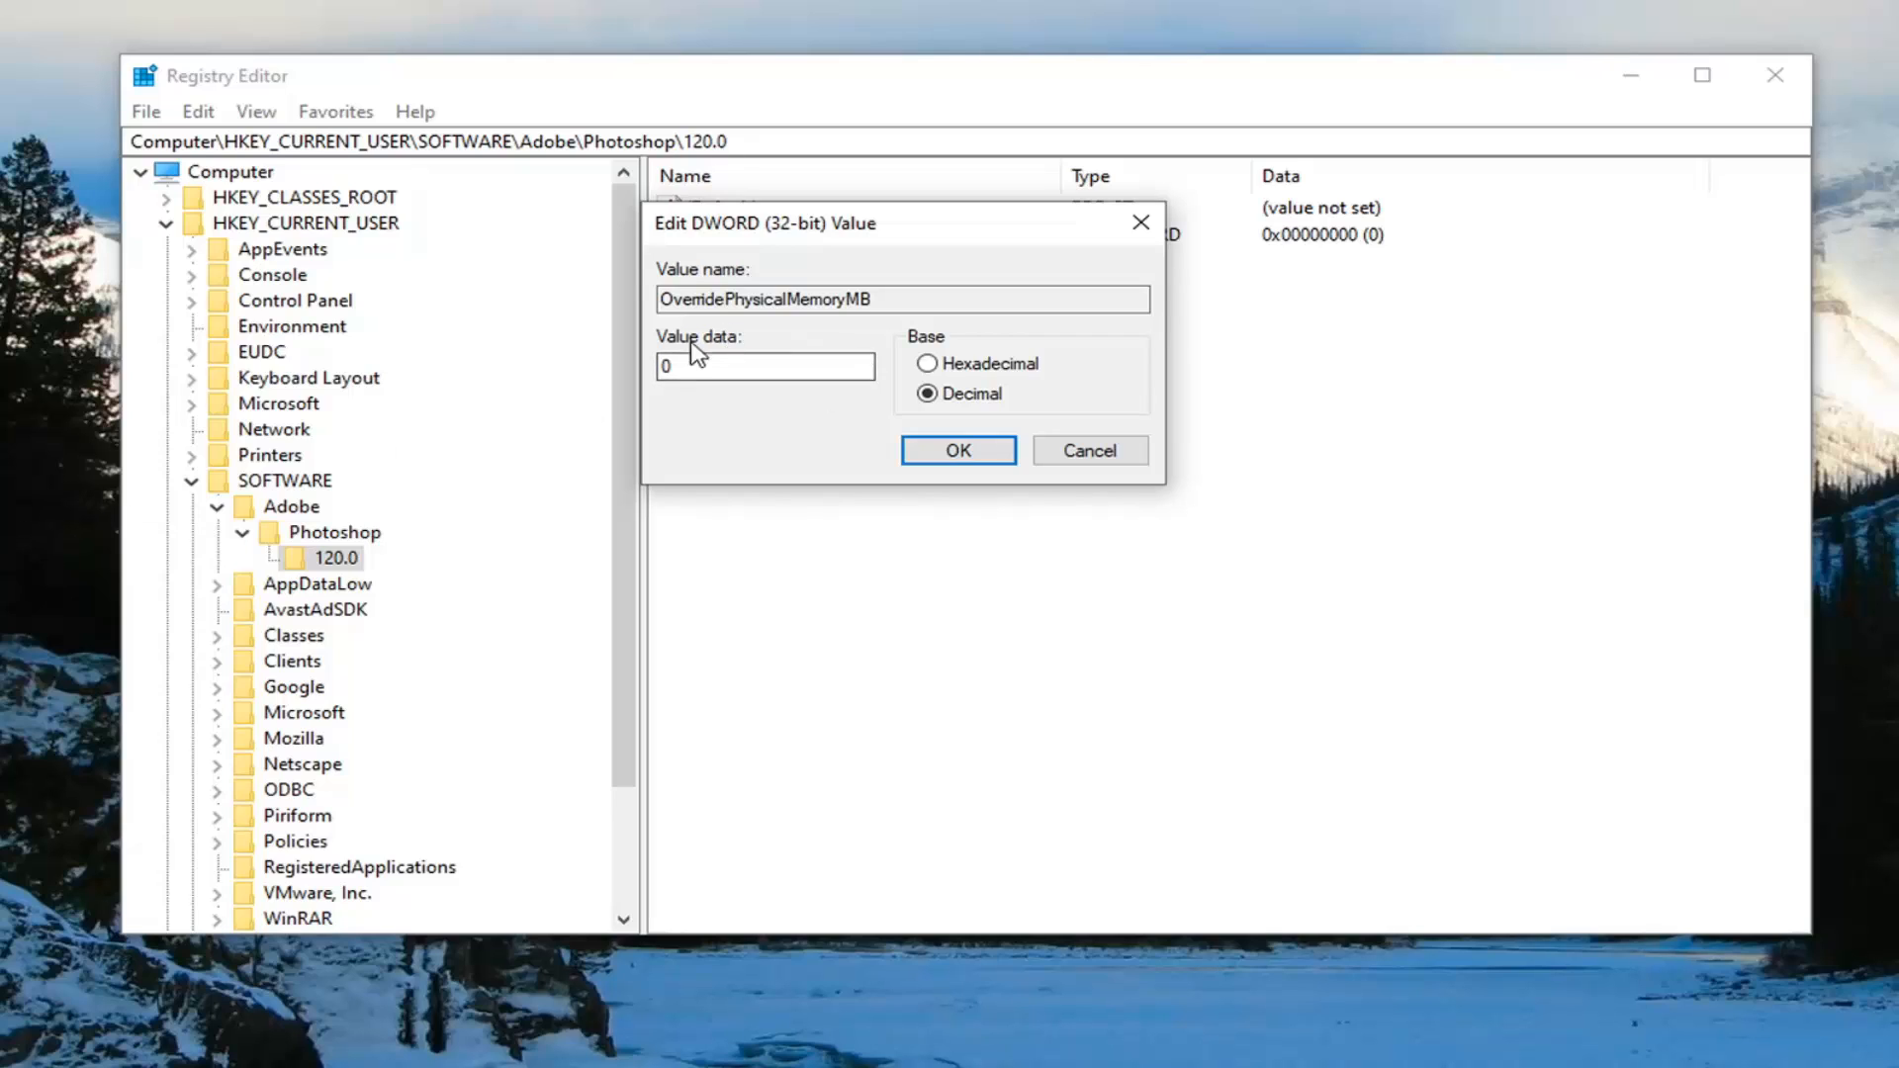
type("1024")
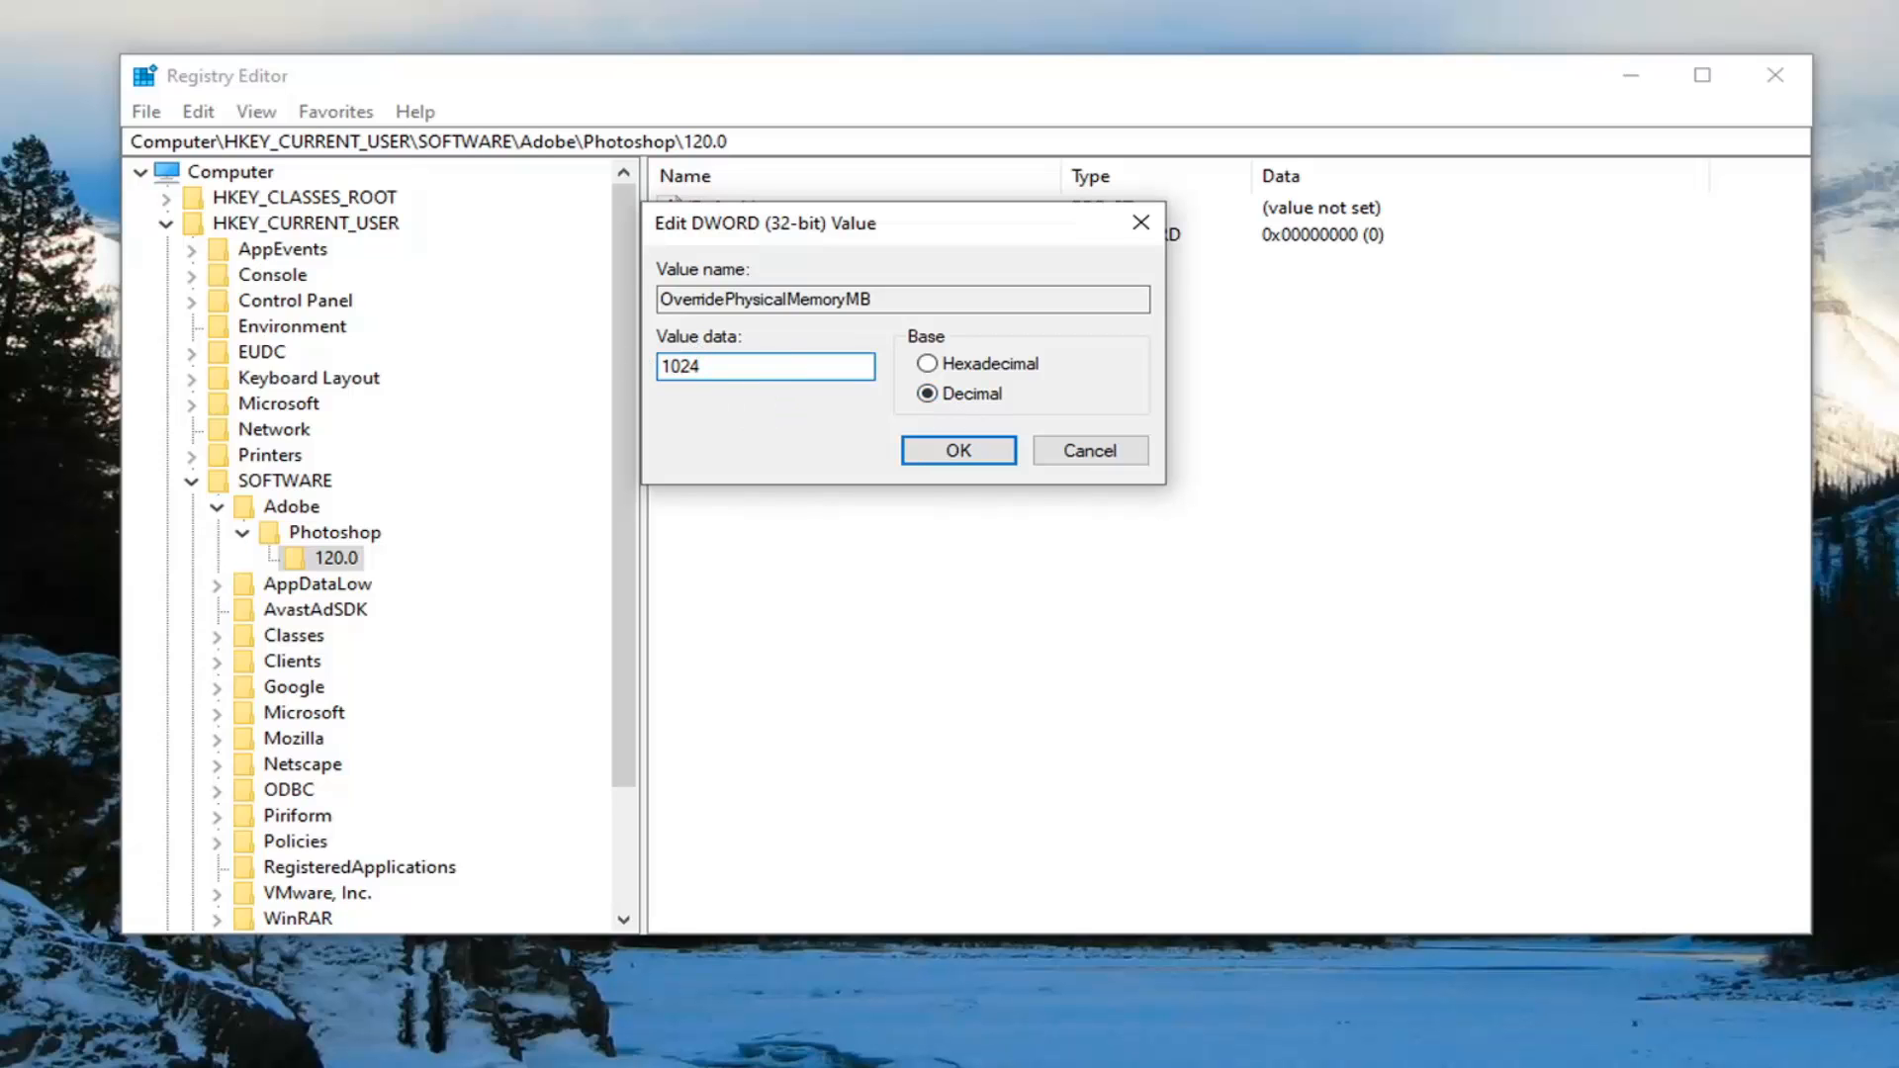
left_click(957, 449)
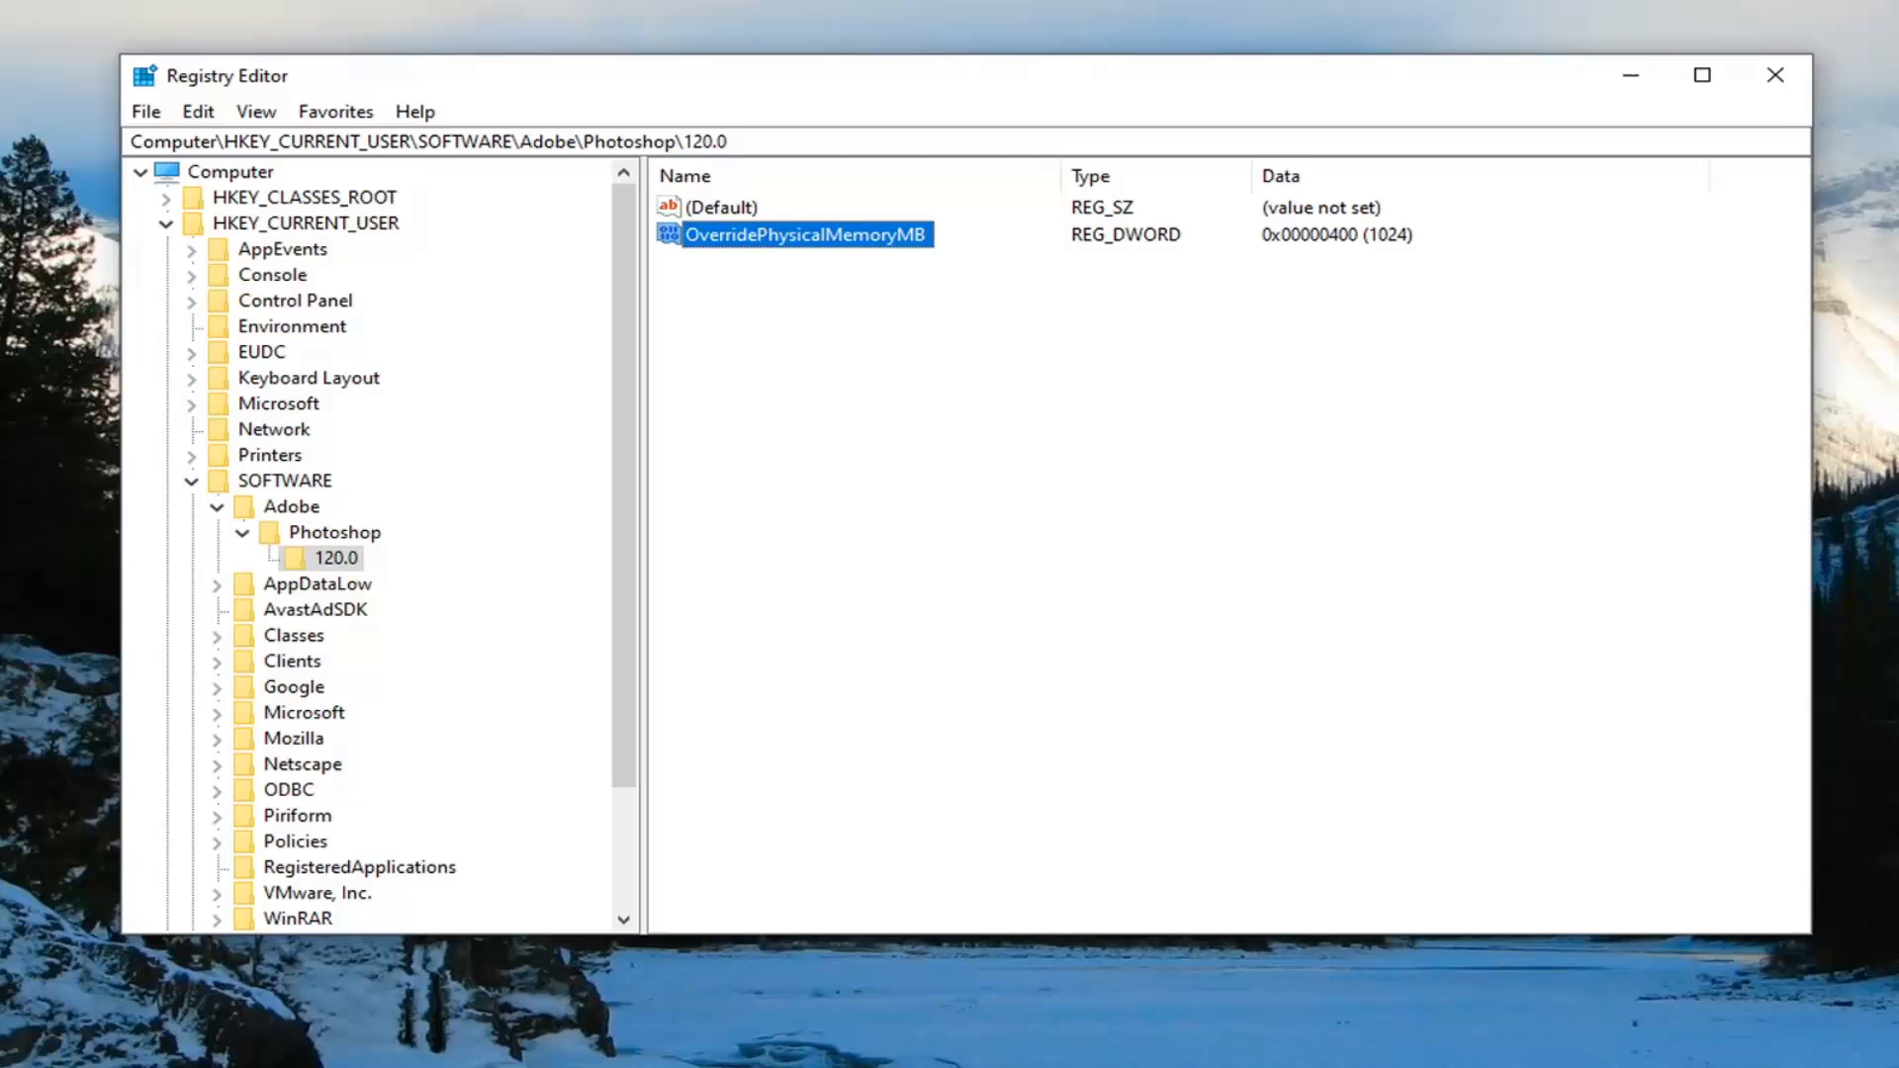
Collapse Photoshop, SOFTWARE and HKEY_CURRENT_USER, select Computer, and close Registry Editor.
left_click(242, 533)
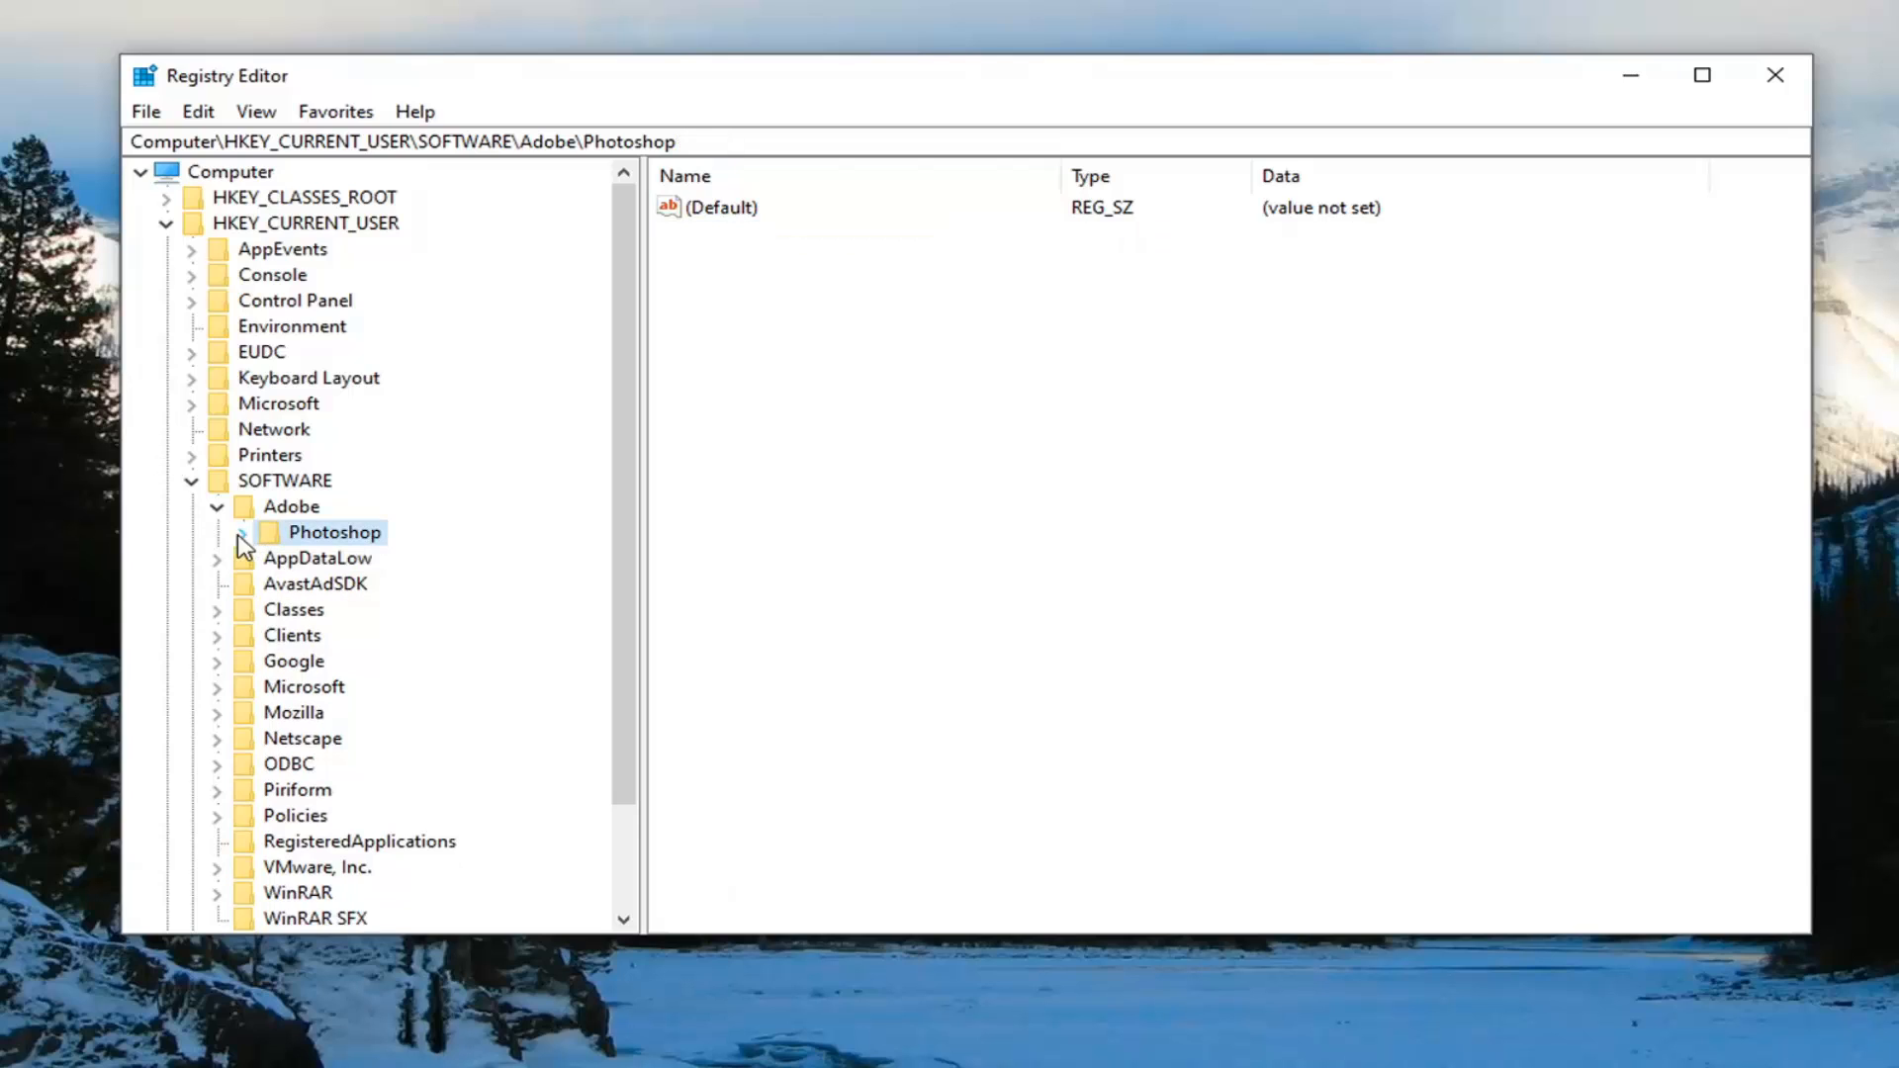
left_click(190, 479)
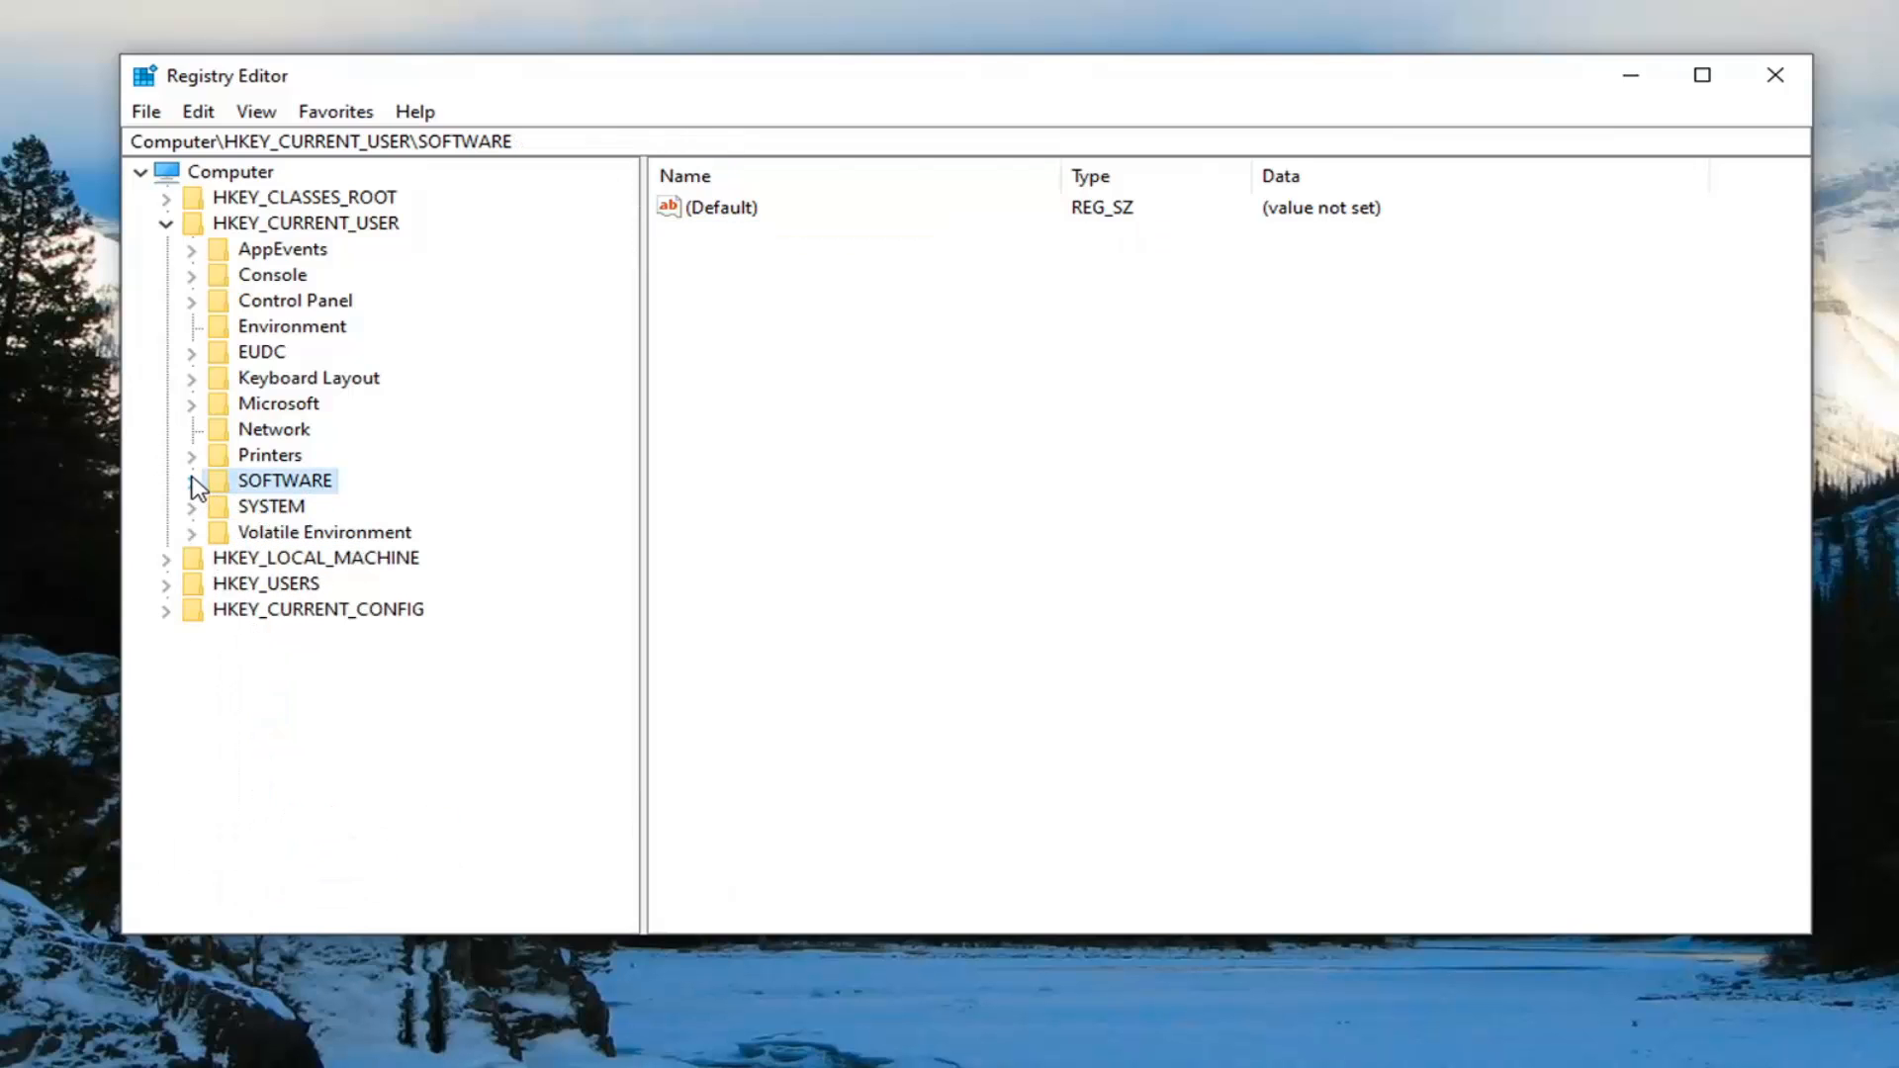
left_click(165, 223)
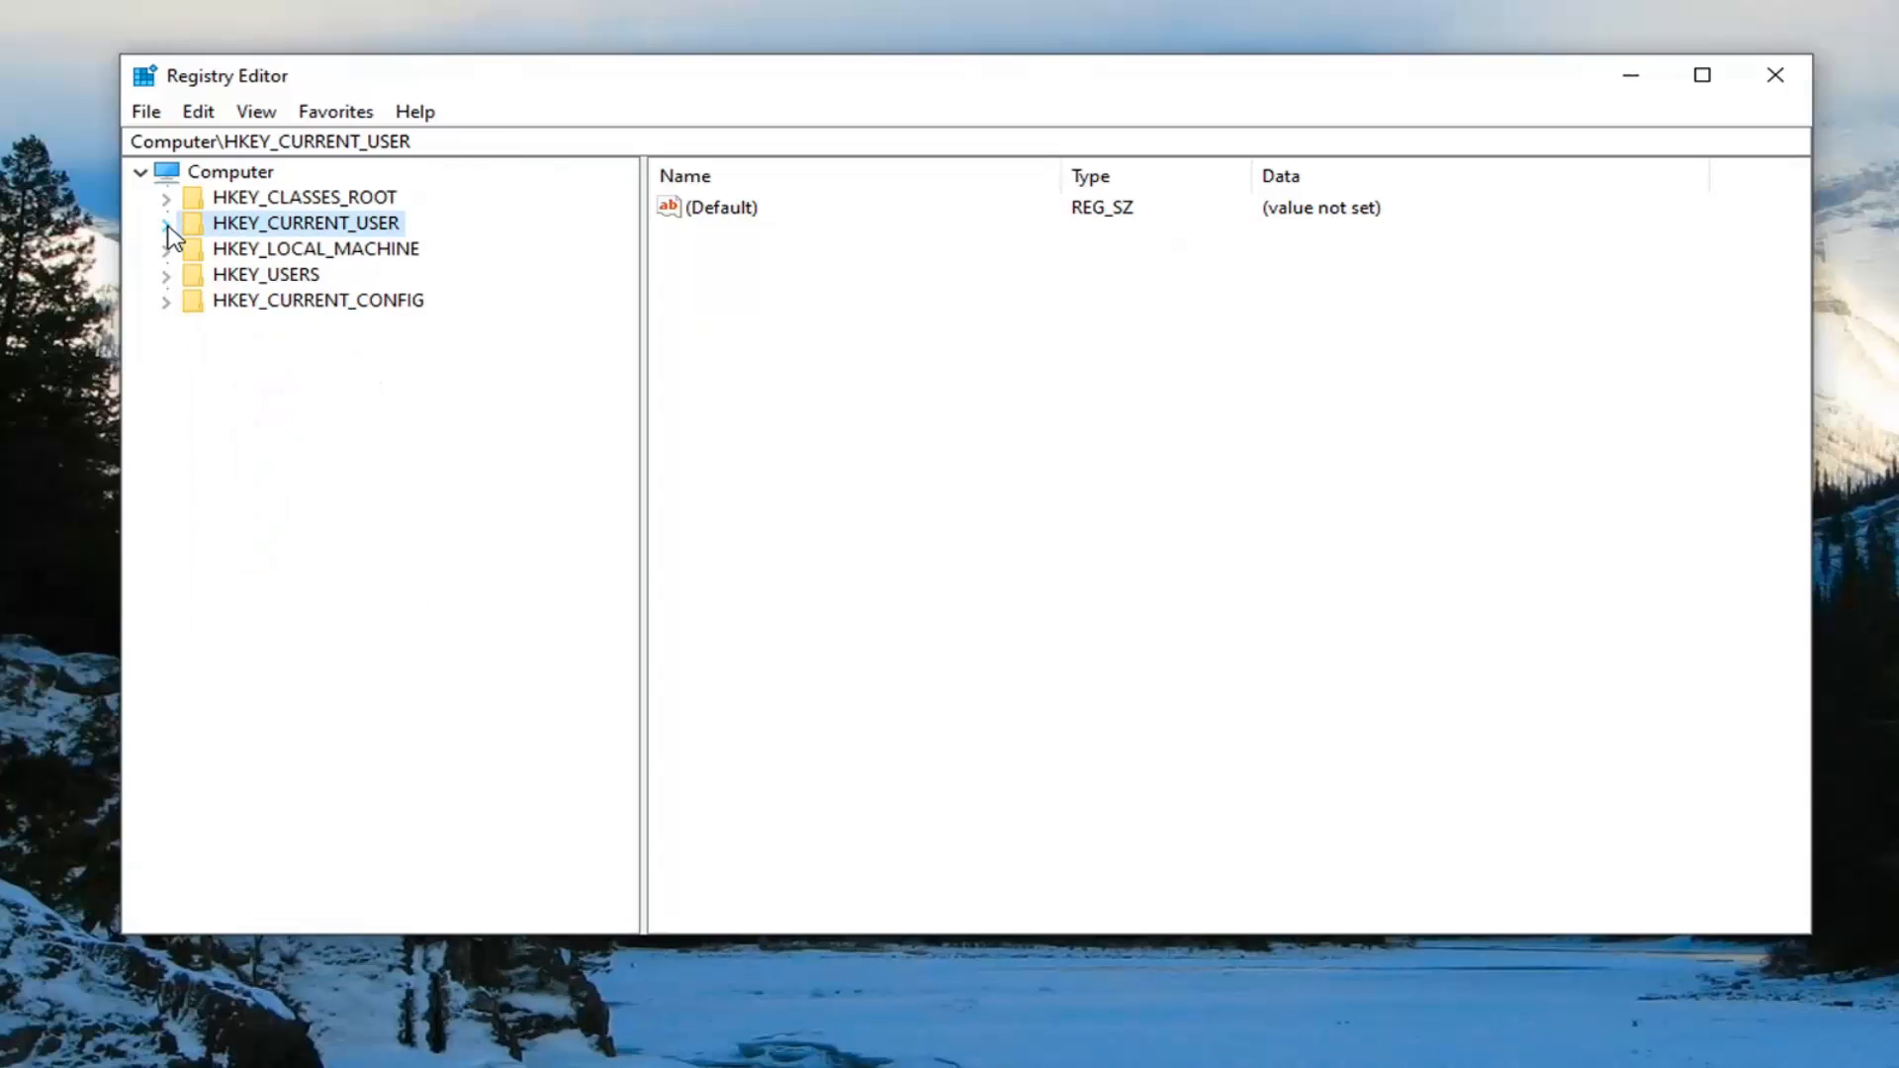
left_click(228, 171)
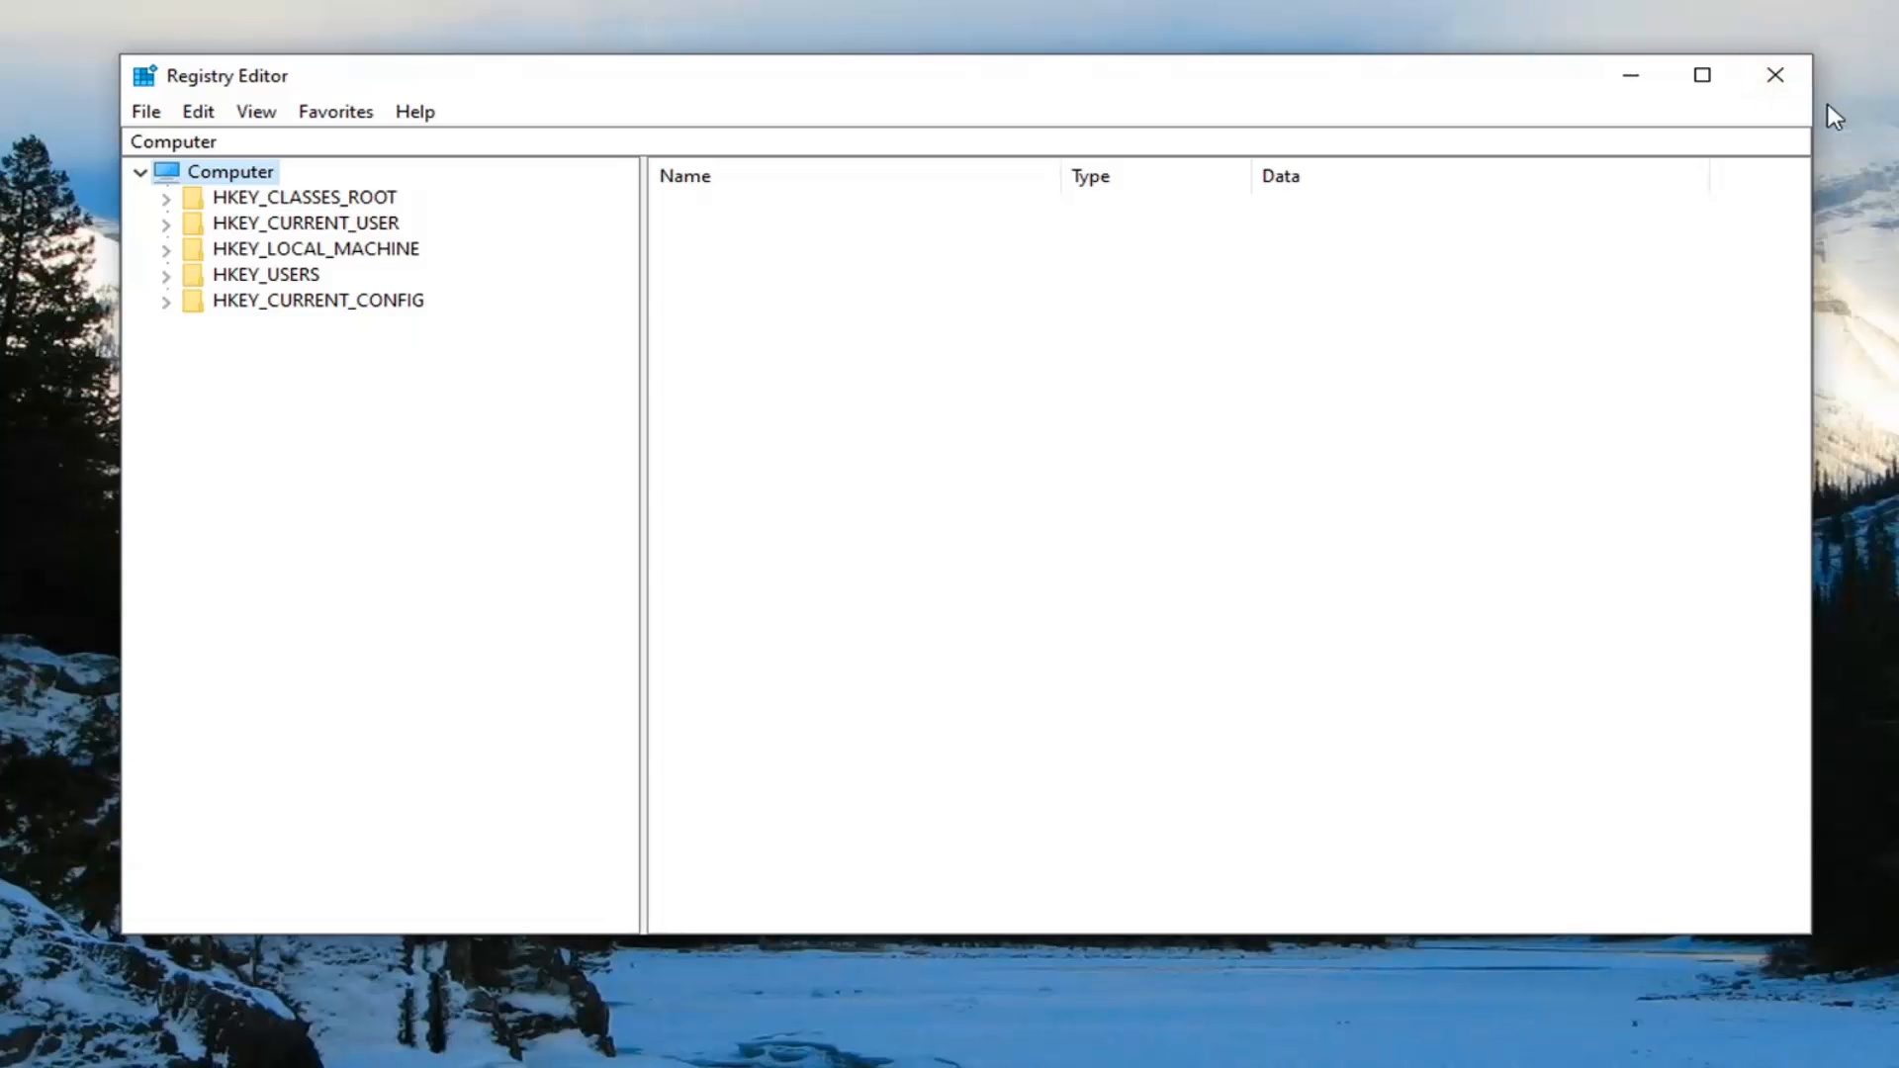
left_click(1775, 75)
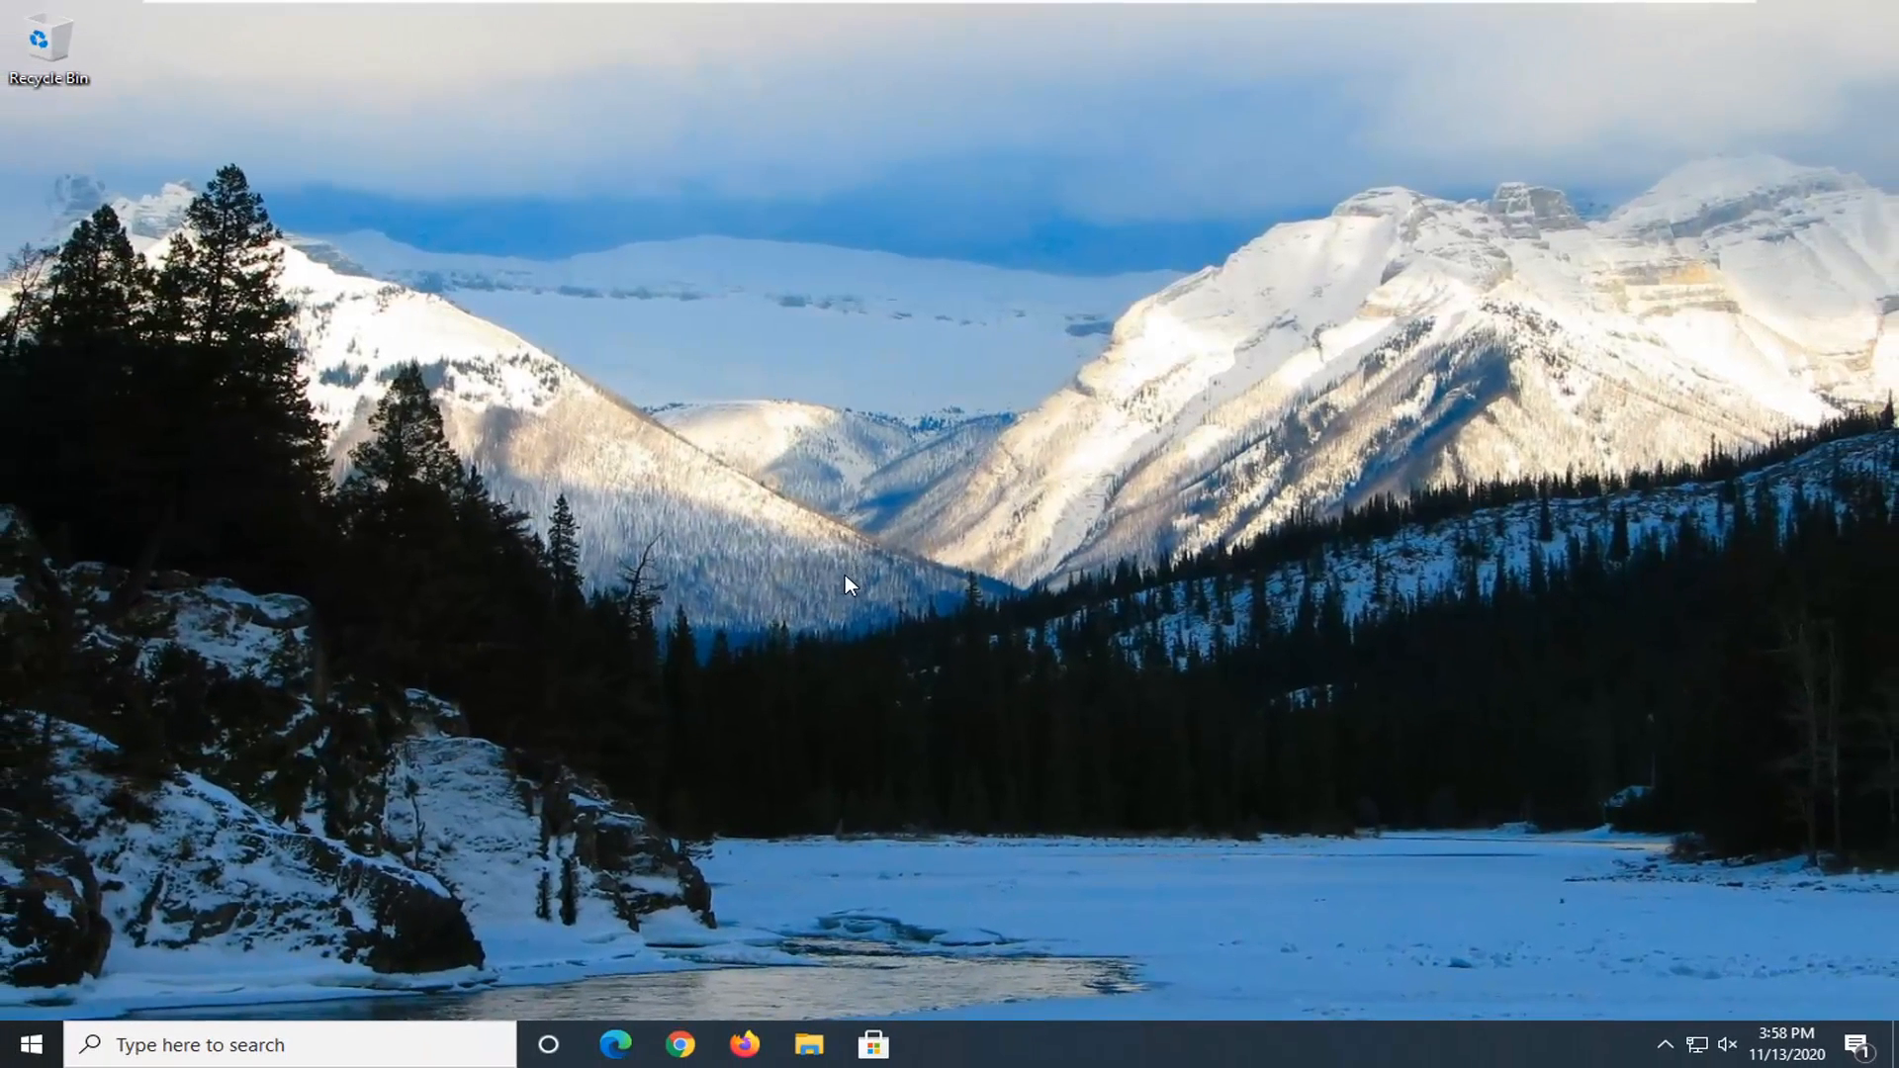
mouse_move(706, 530)
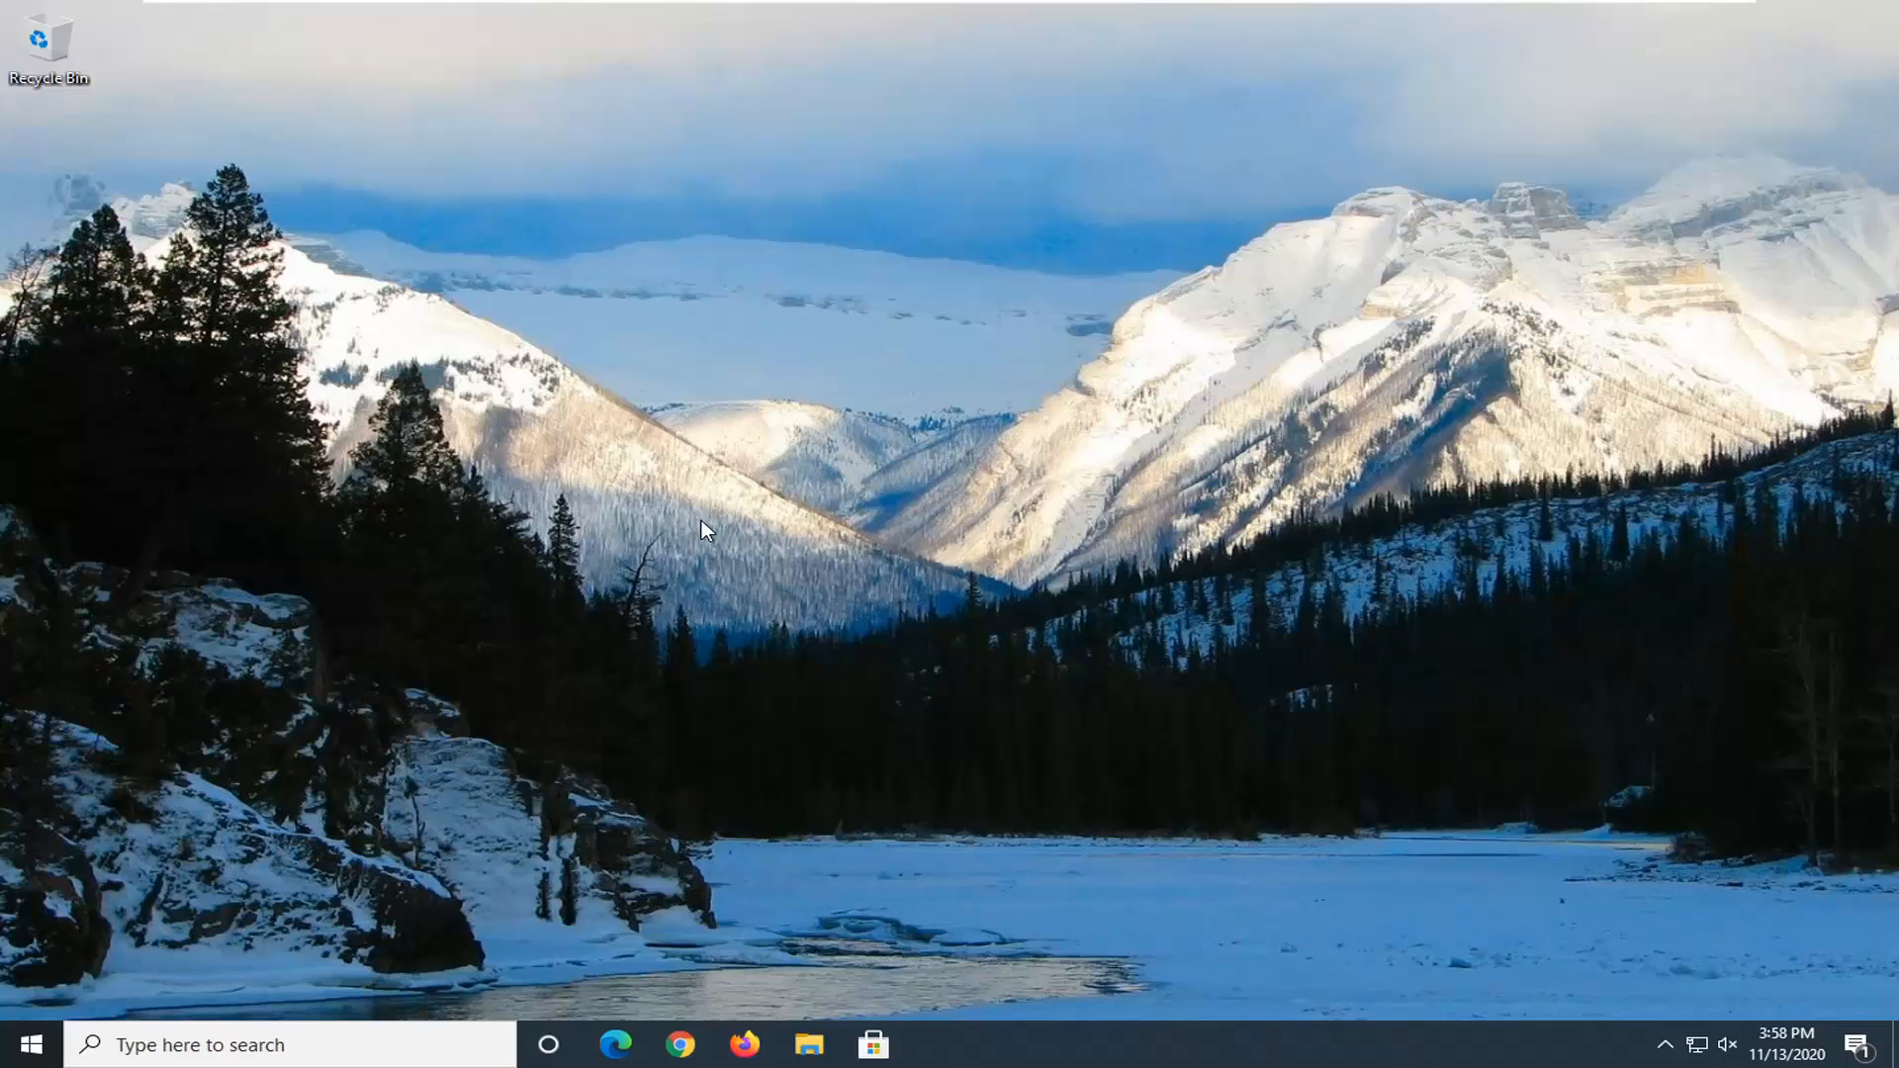
mouse_move(1420, 241)
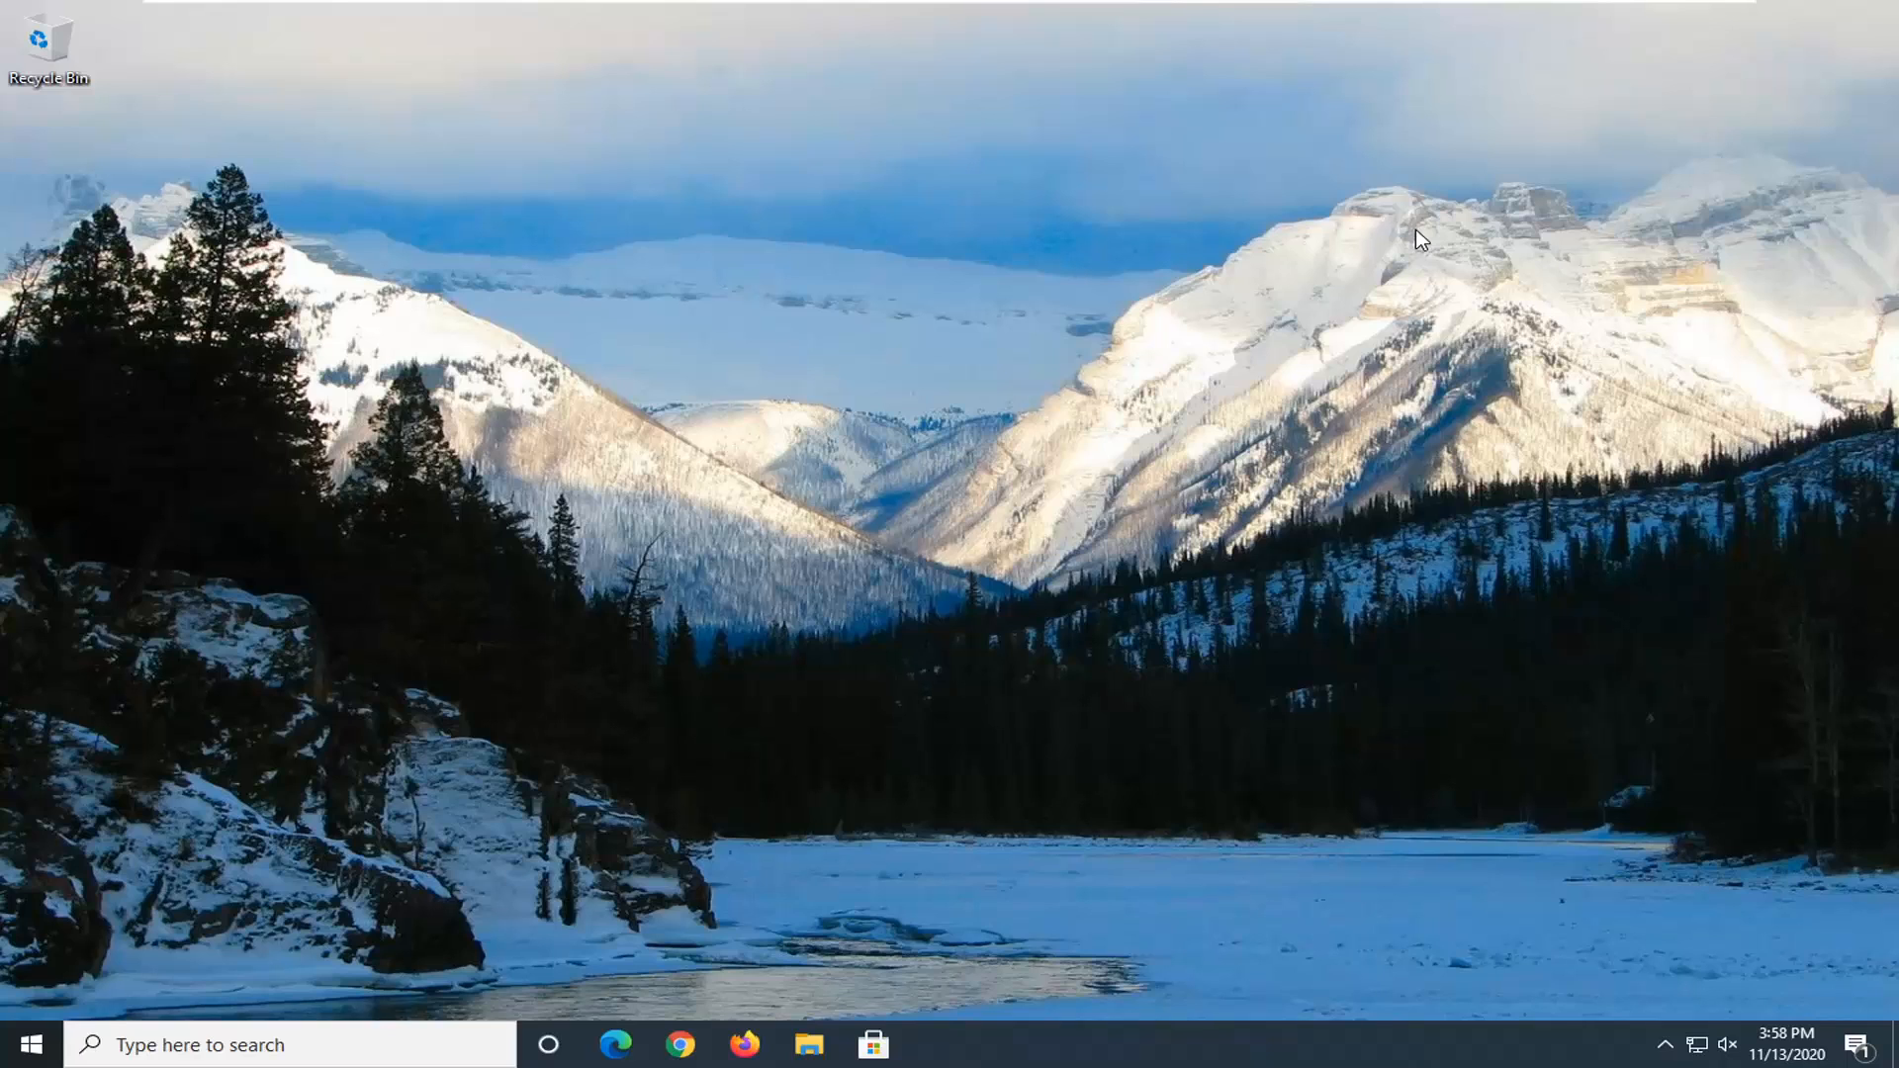
mouse_move(1424, 232)
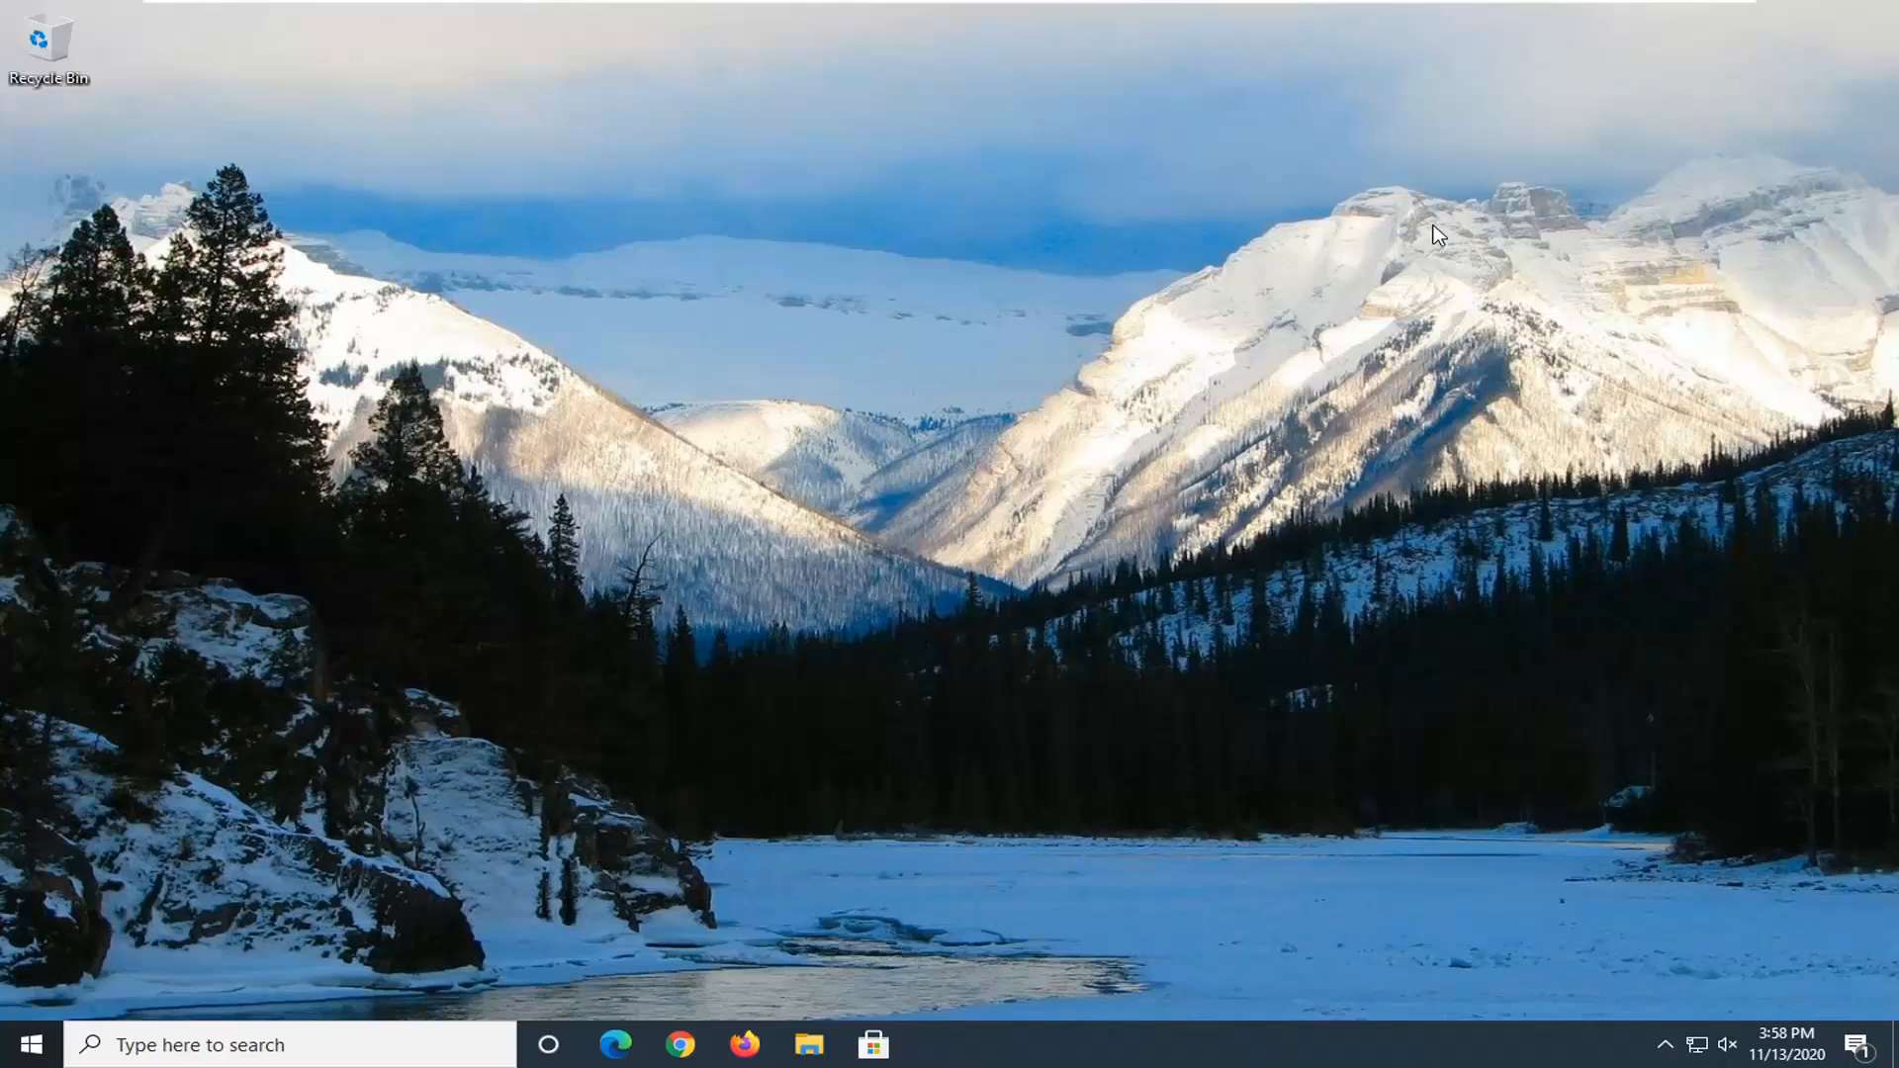
mouse_move(1860, 250)
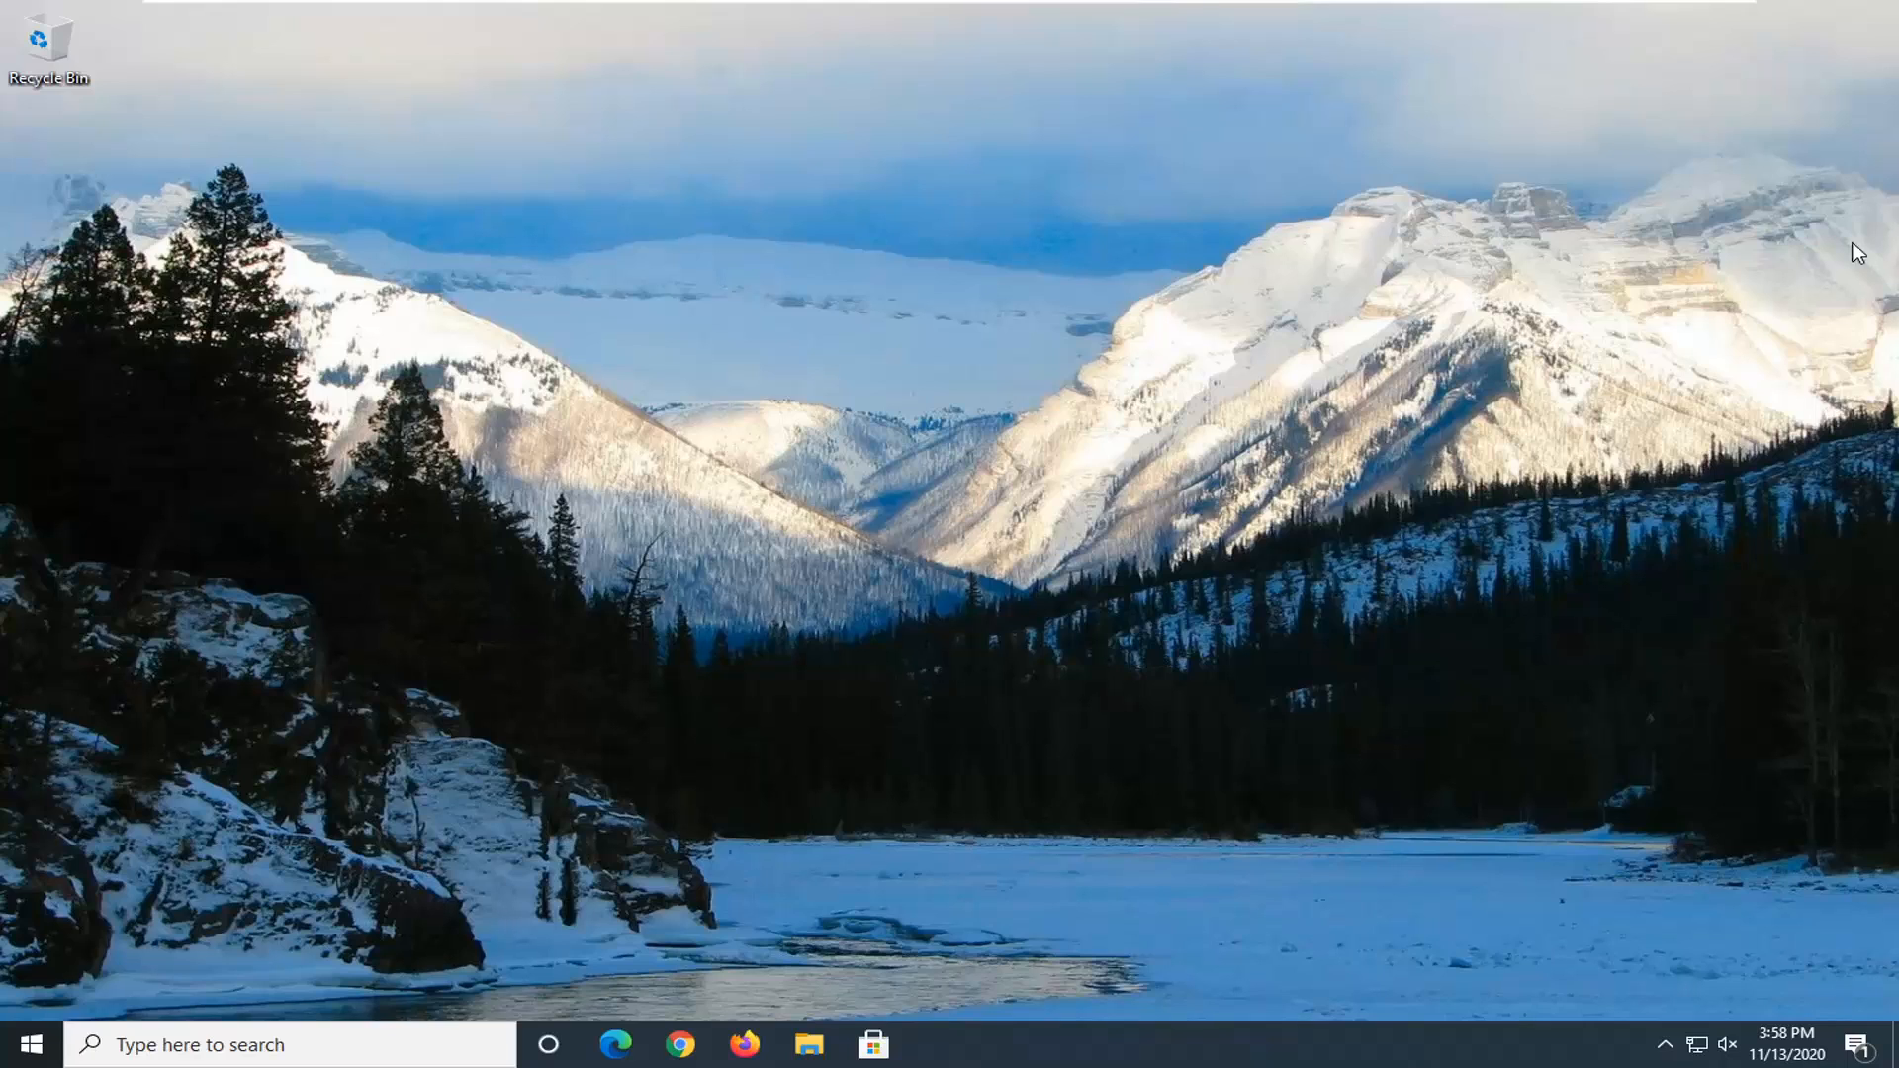